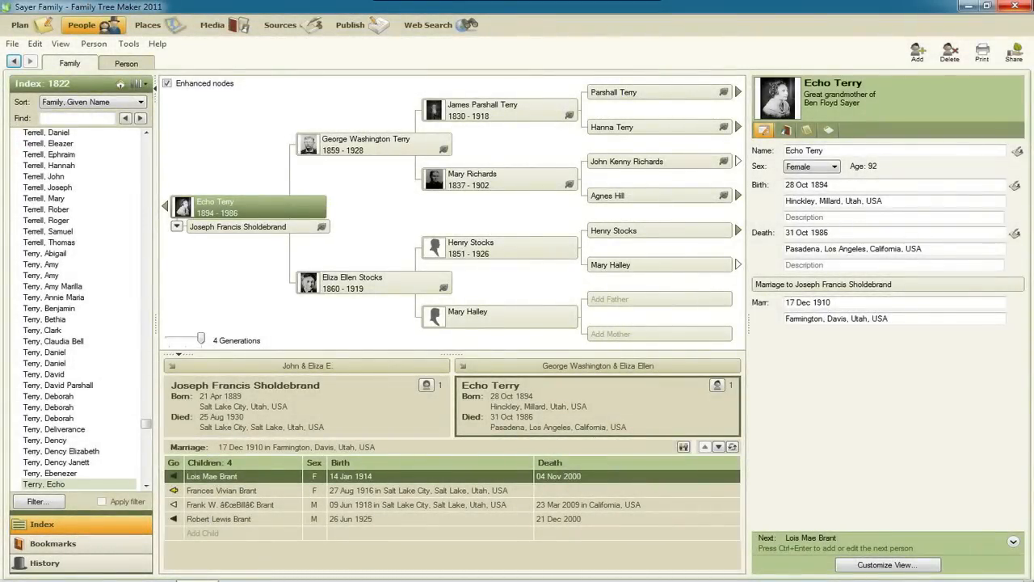
mouse_move(362, 224)
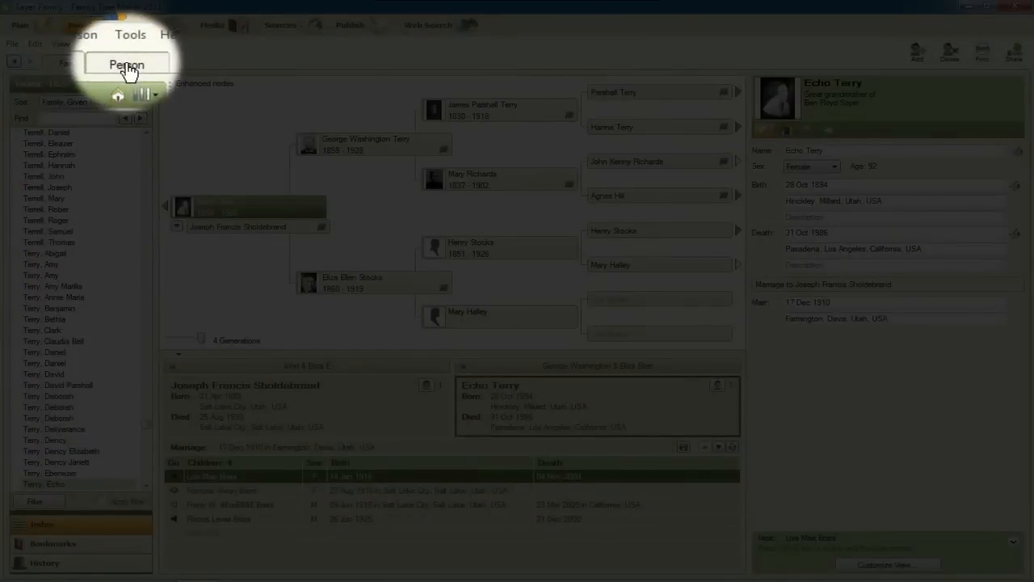
left_click(126, 63)
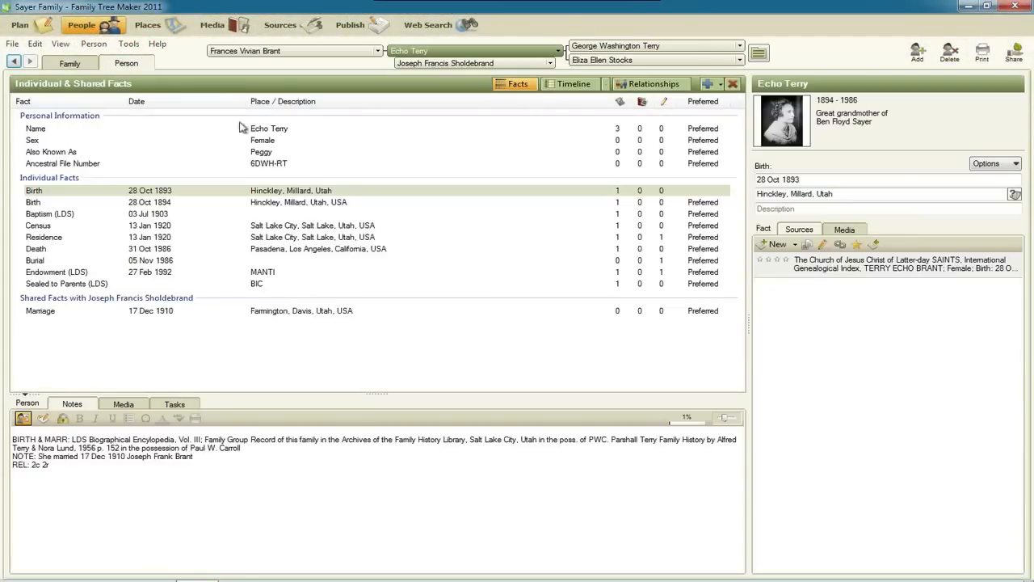
mouse_move(327, 175)
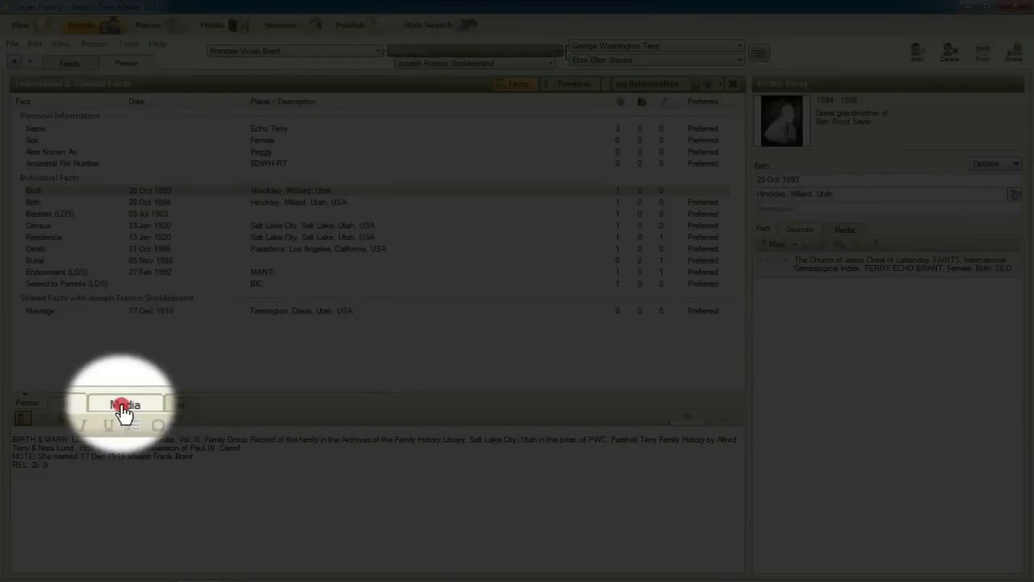
left_click(127, 404)
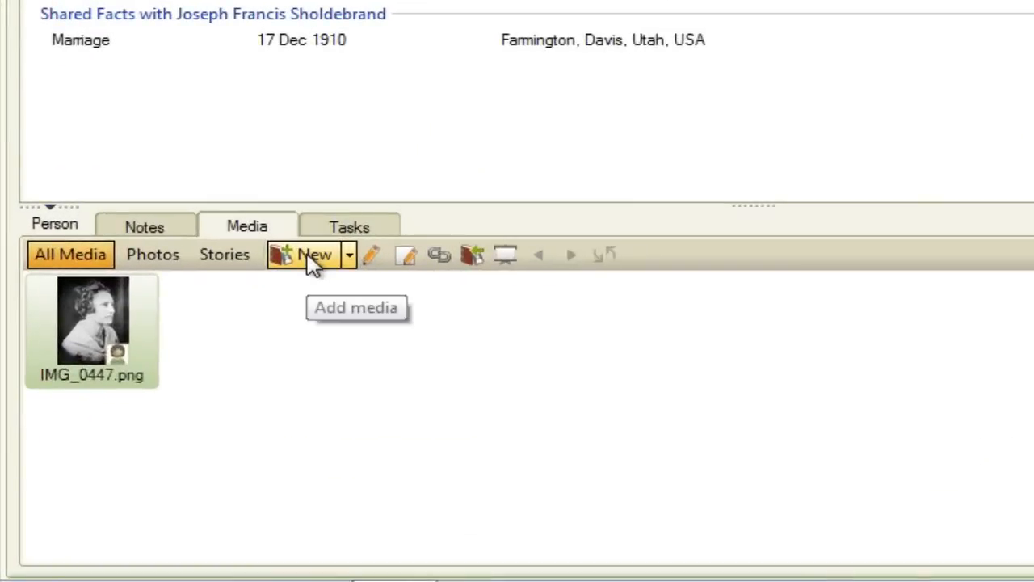
left_click(348, 254)
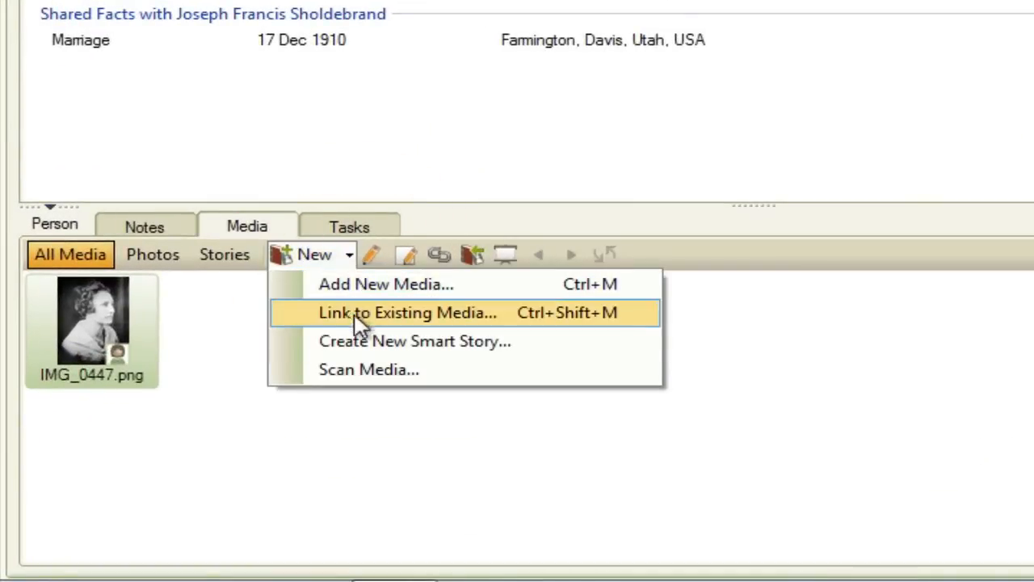
mouse_move(426, 356)
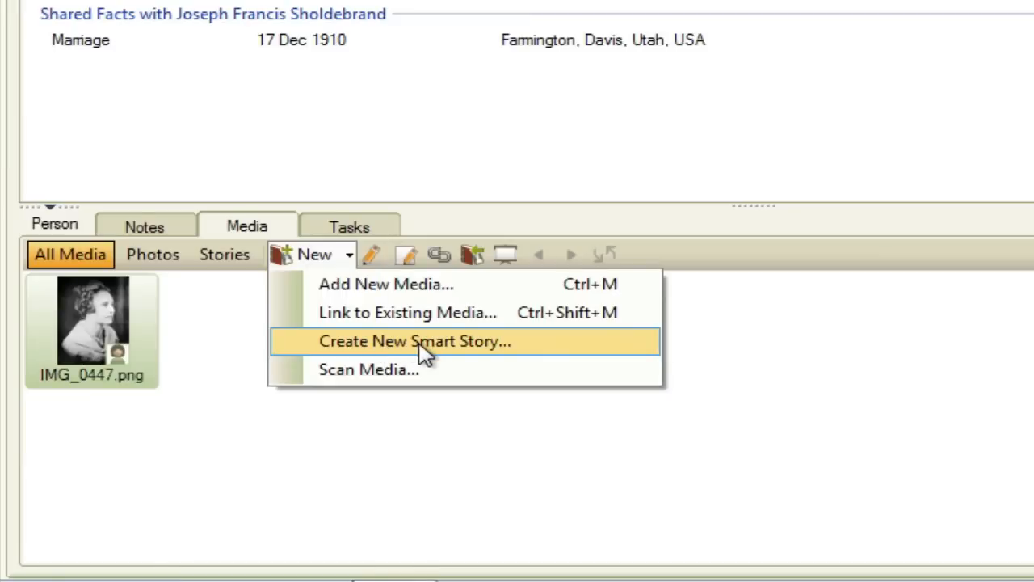
Choose Create New Smart Story from the New media dropdown
left_click(414, 341)
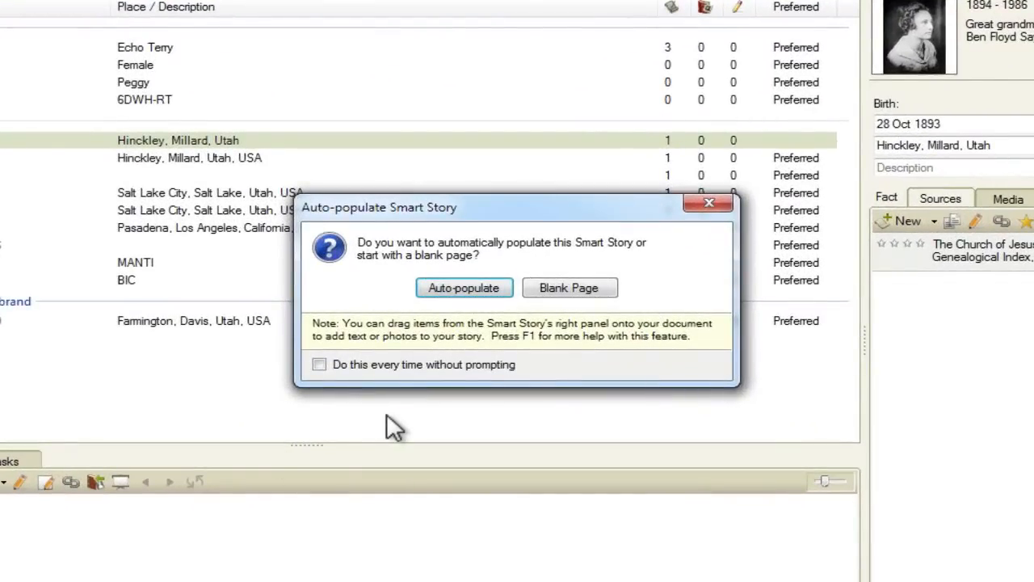
mouse_move(404, 420)
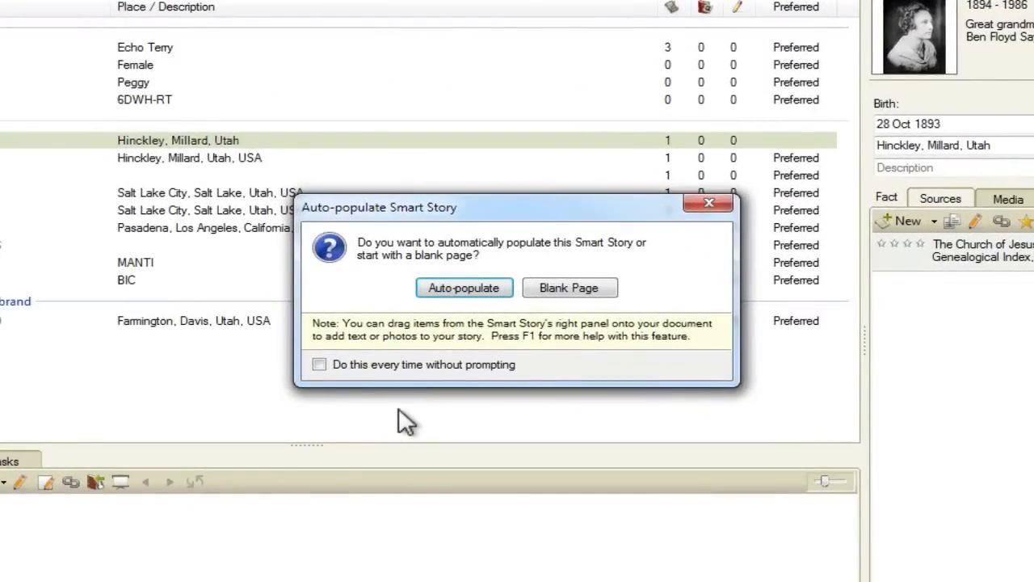
mouse_move(523, 327)
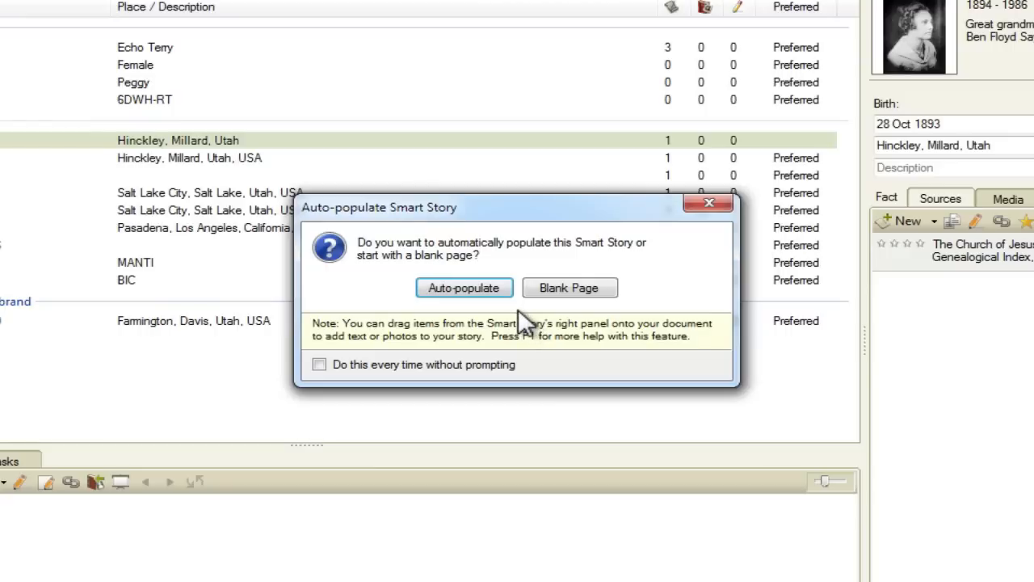
mouse_move(513, 323)
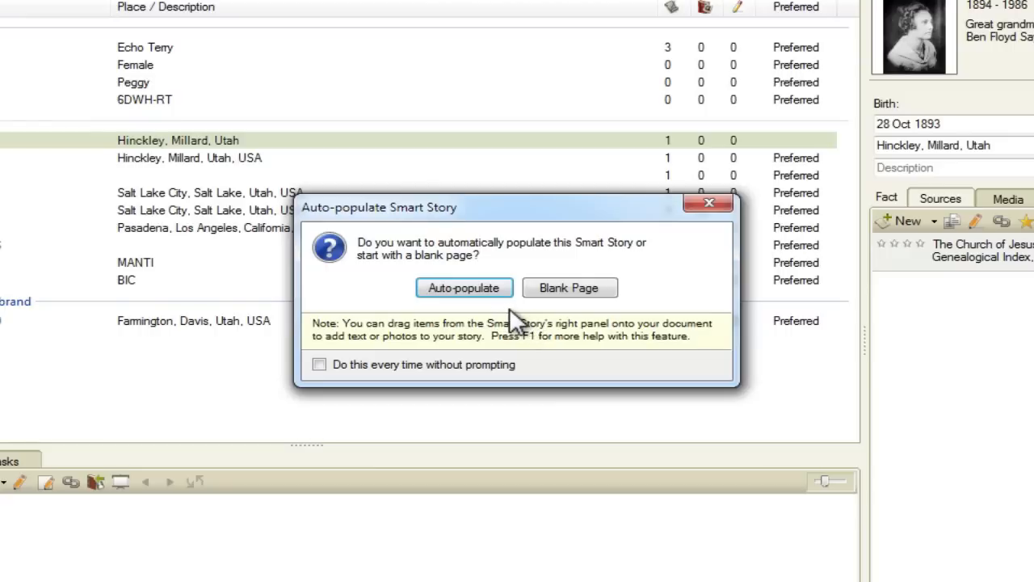
mouse_move(529, 315)
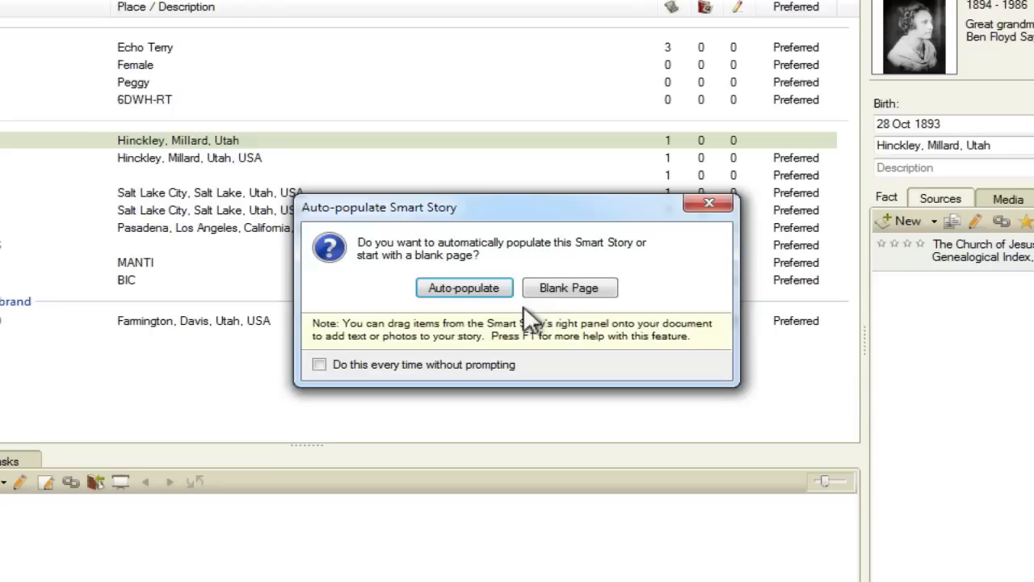
mouse_move(569, 288)
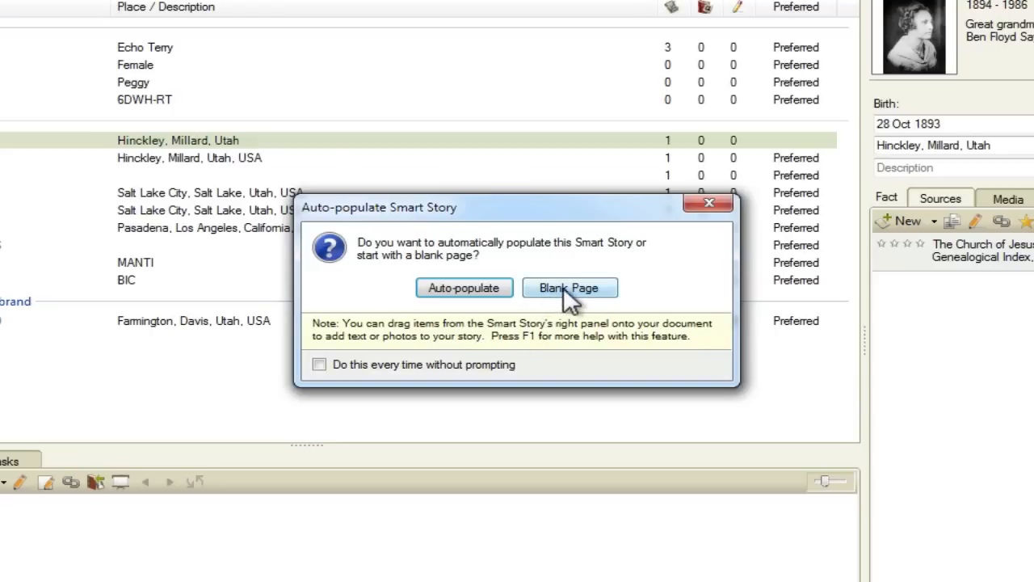
Start the Smart Story as a blank page and switch the side panel from Media to Timeline
left_click(569, 287)
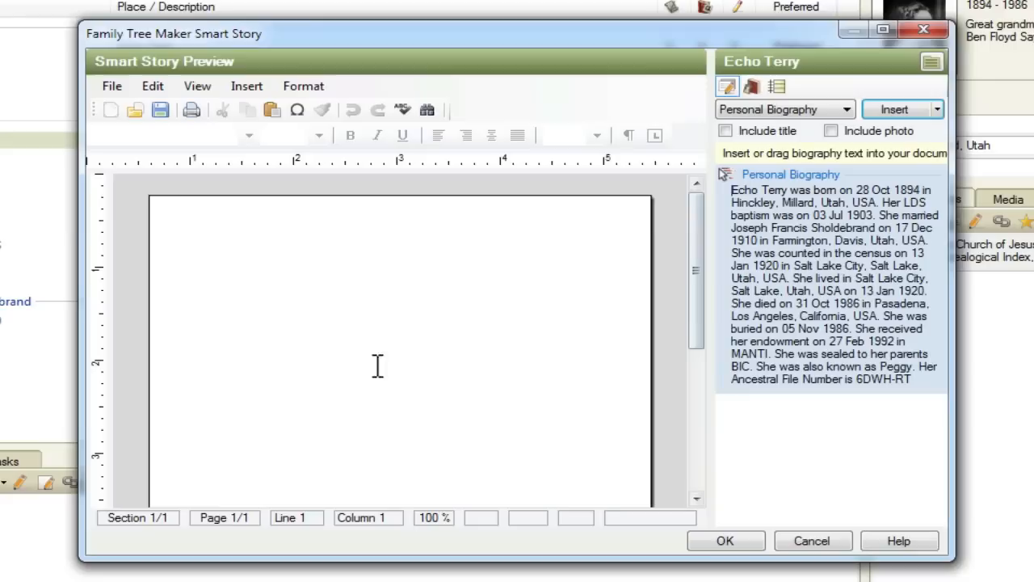
mouse_move(408, 359)
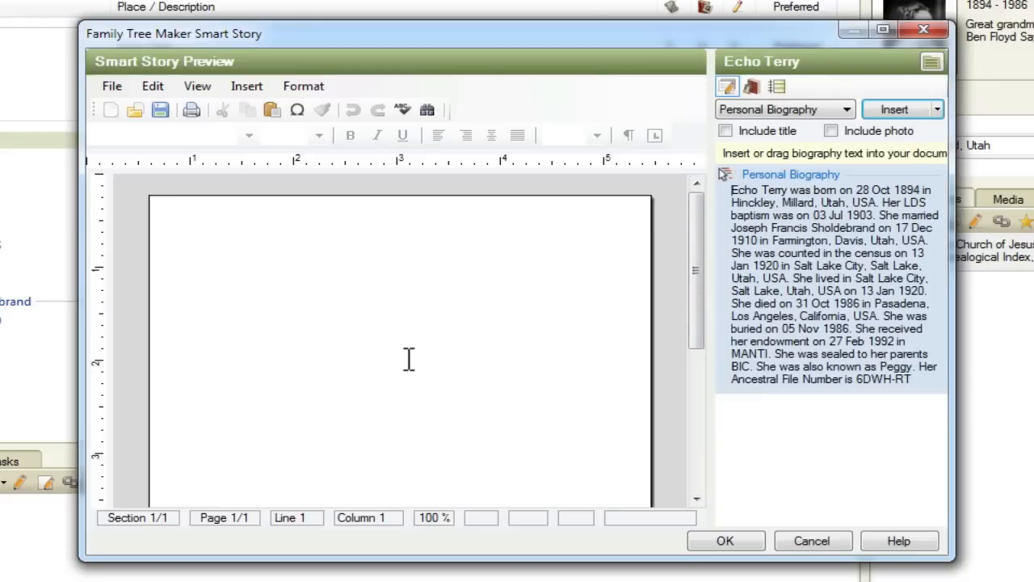
mouse_move(523, 145)
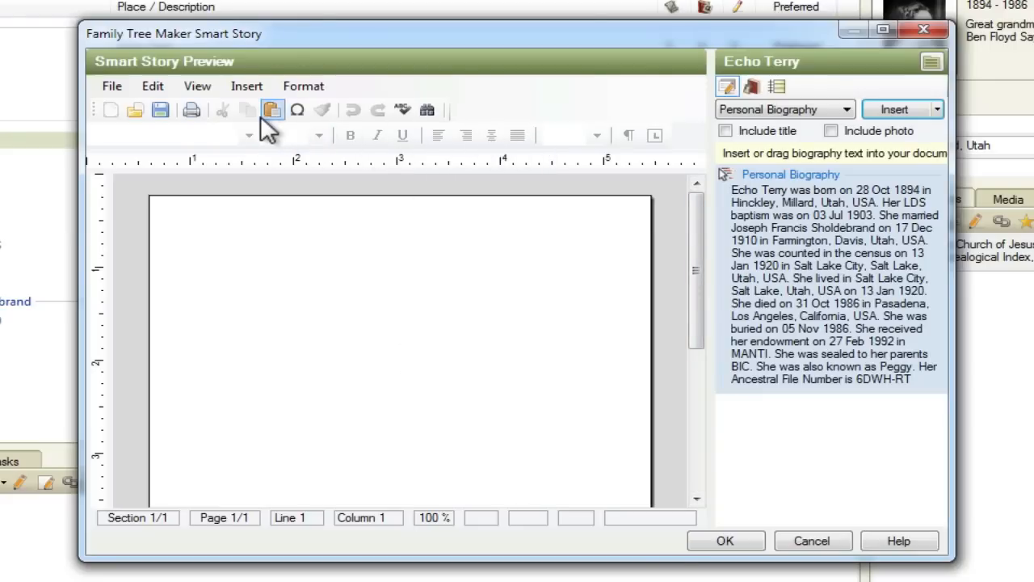
mouse_move(384, 145)
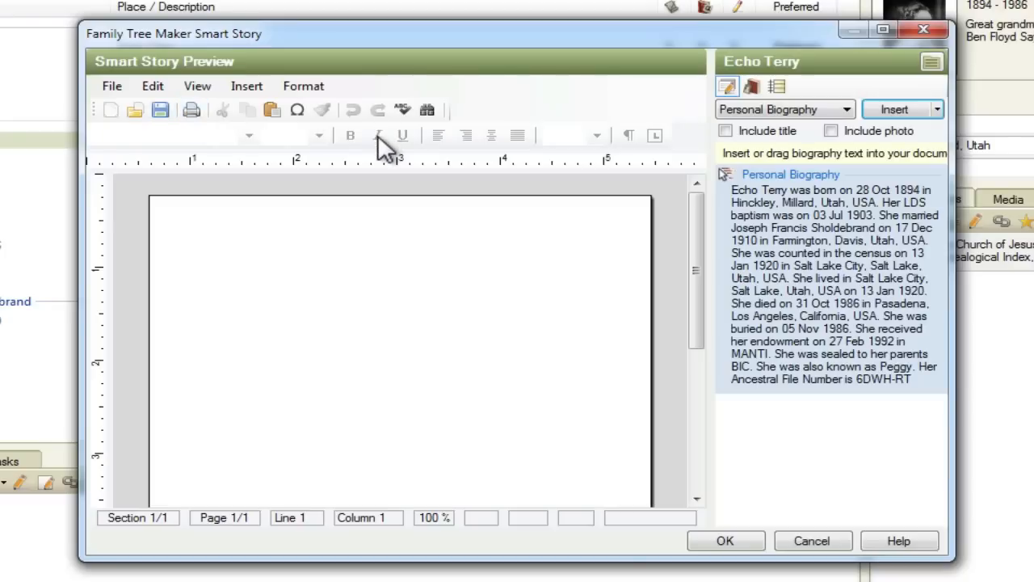
mouse_move(404, 304)
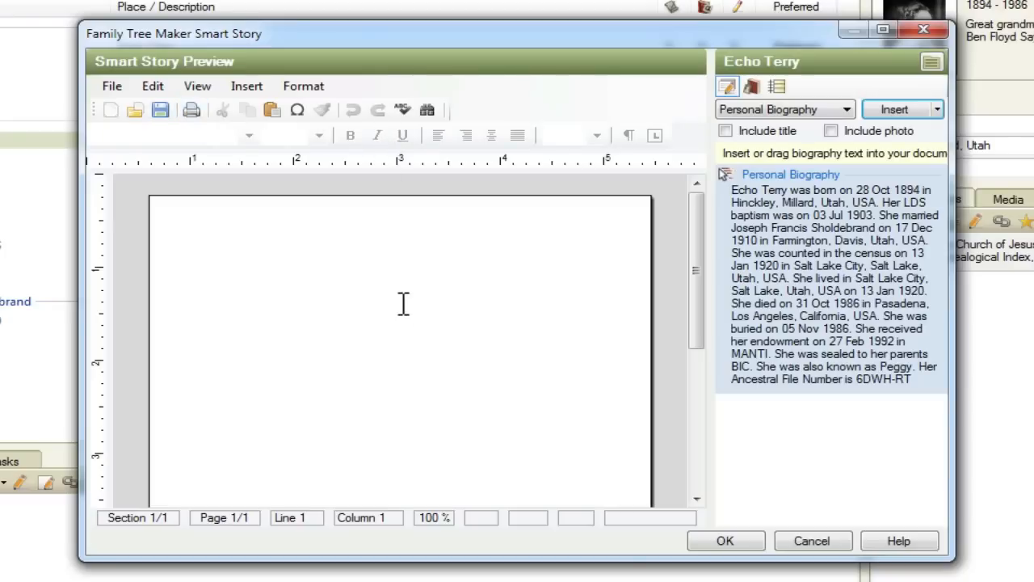
mouse_move(504, 312)
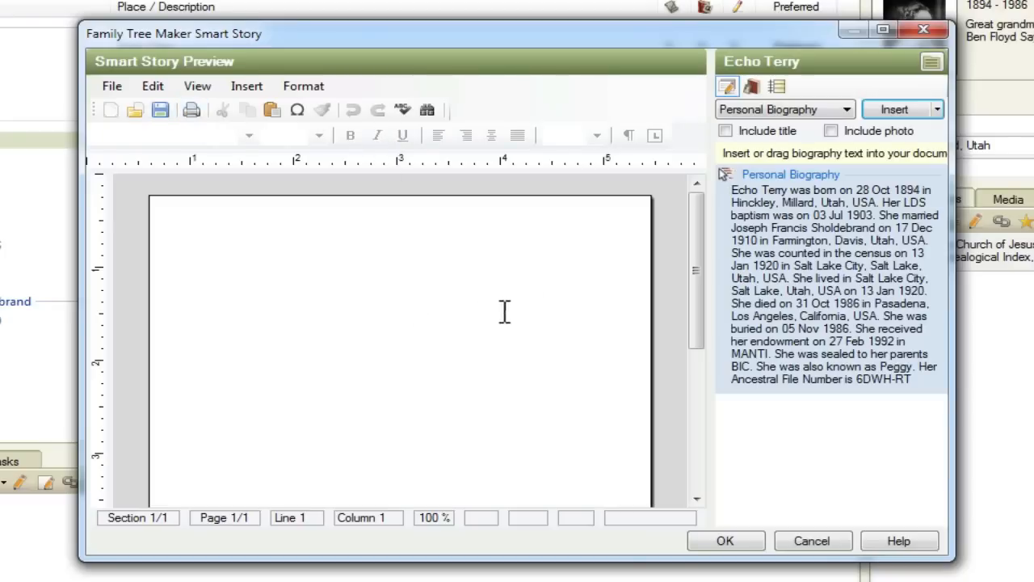
mouse_move(800, 134)
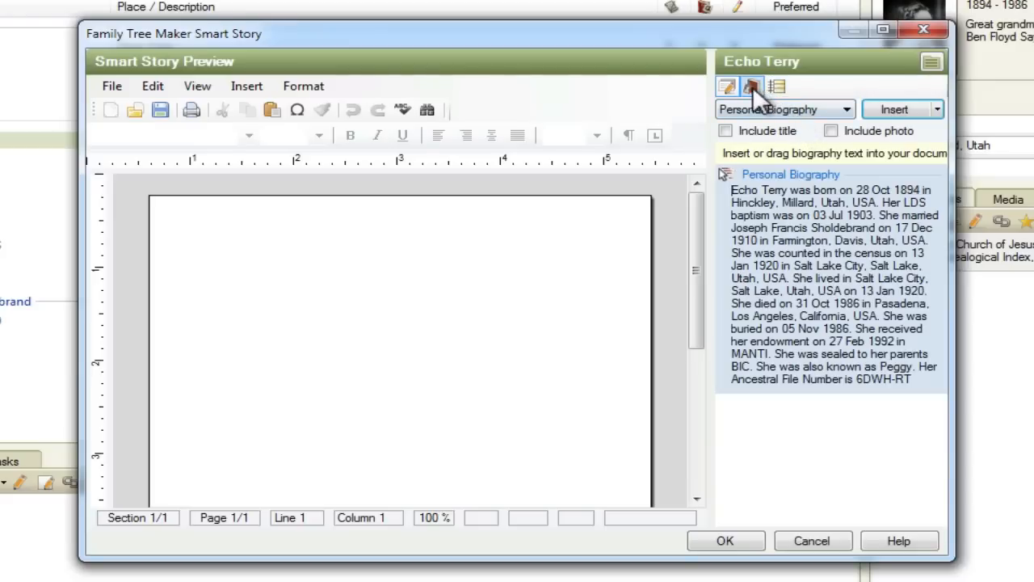
mouse_move(726, 87)
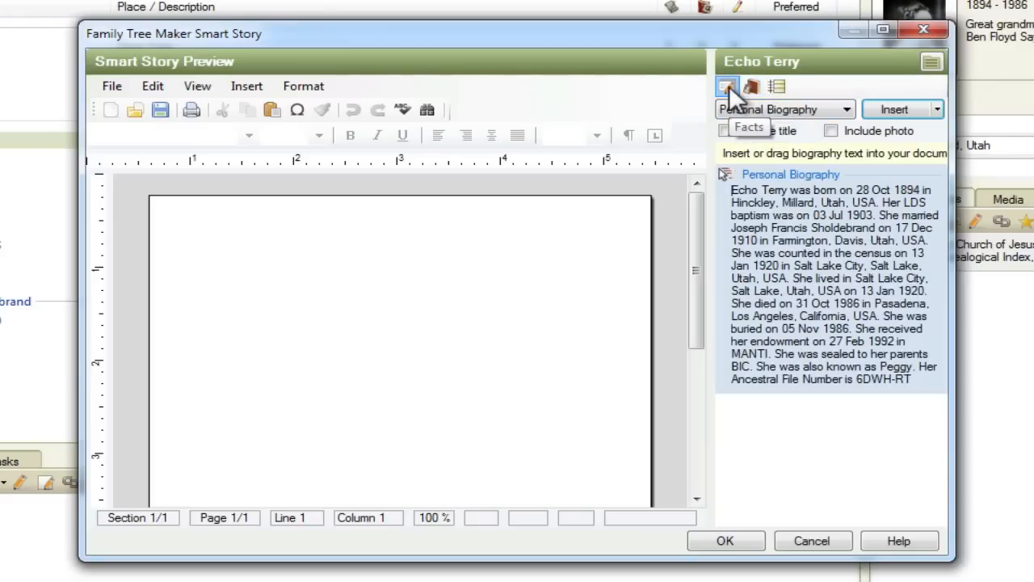
mouse_move(751, 86)
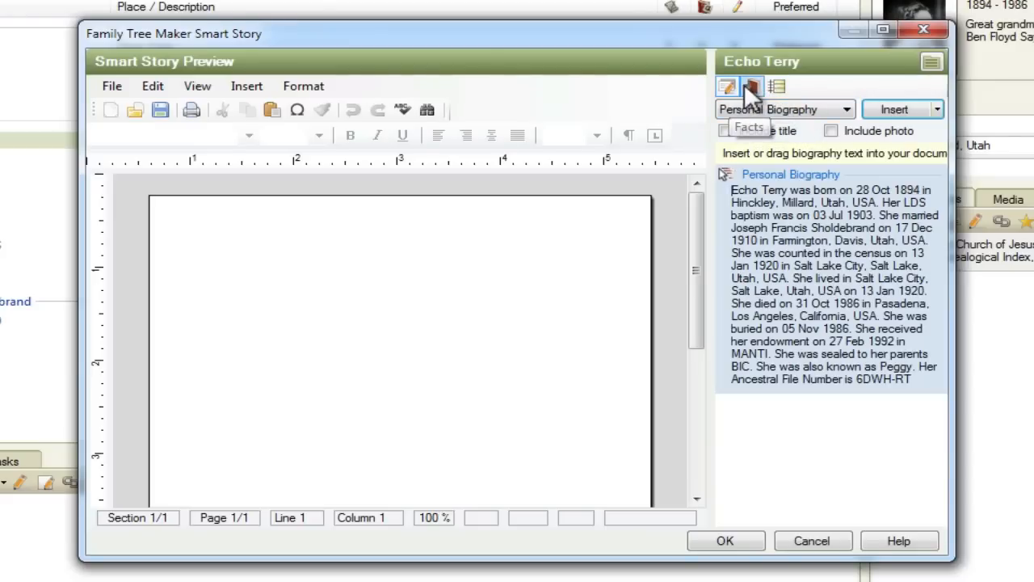
left_click(752, 86)
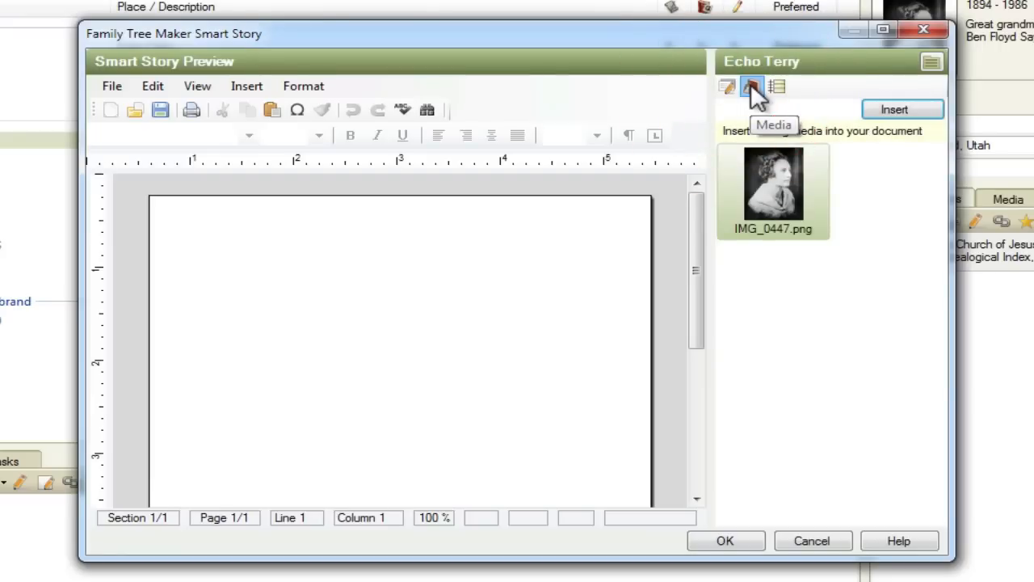
mouse_move(752, 86)
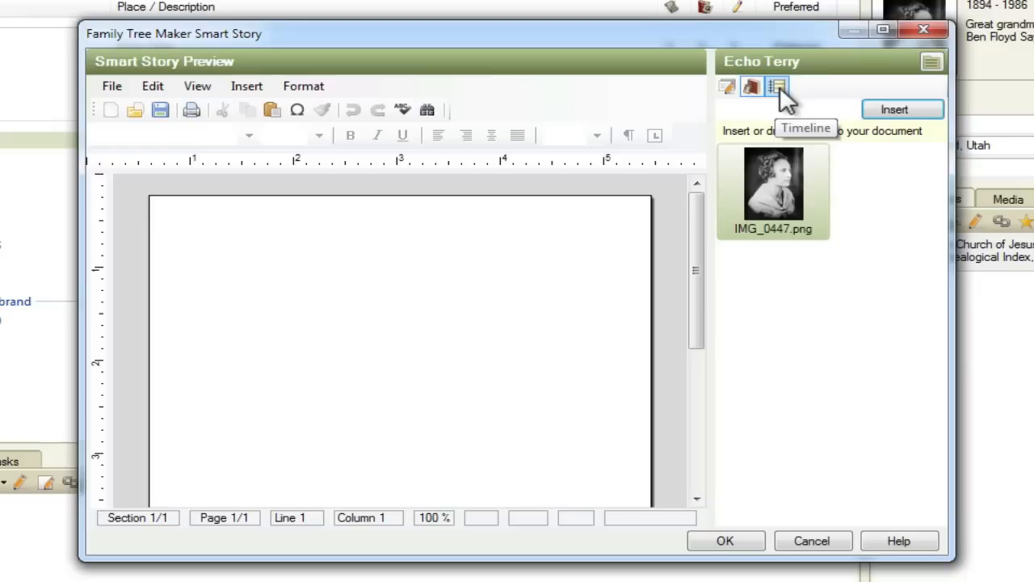
left_click(776, 86)
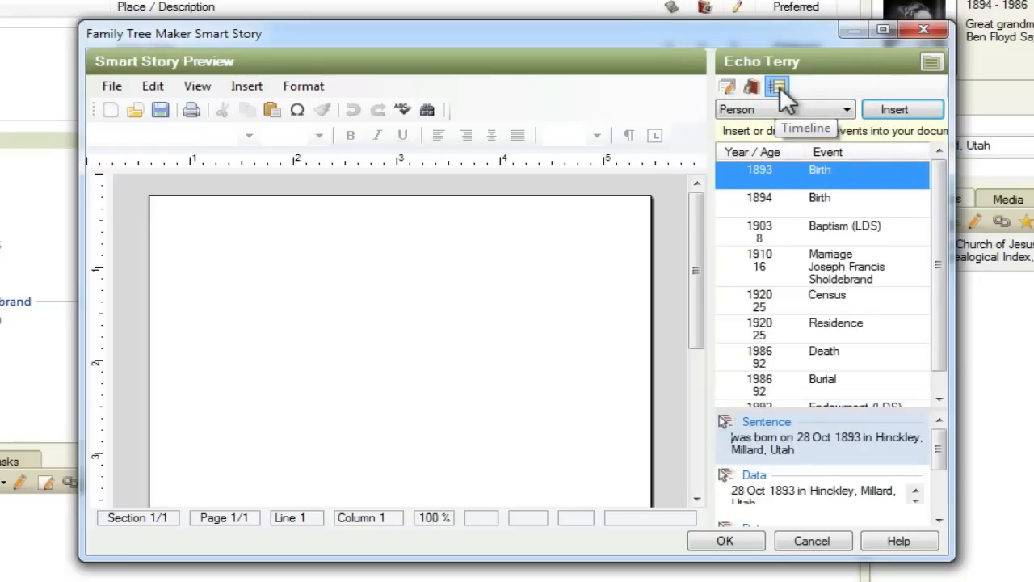
mouse_move(726, 86)
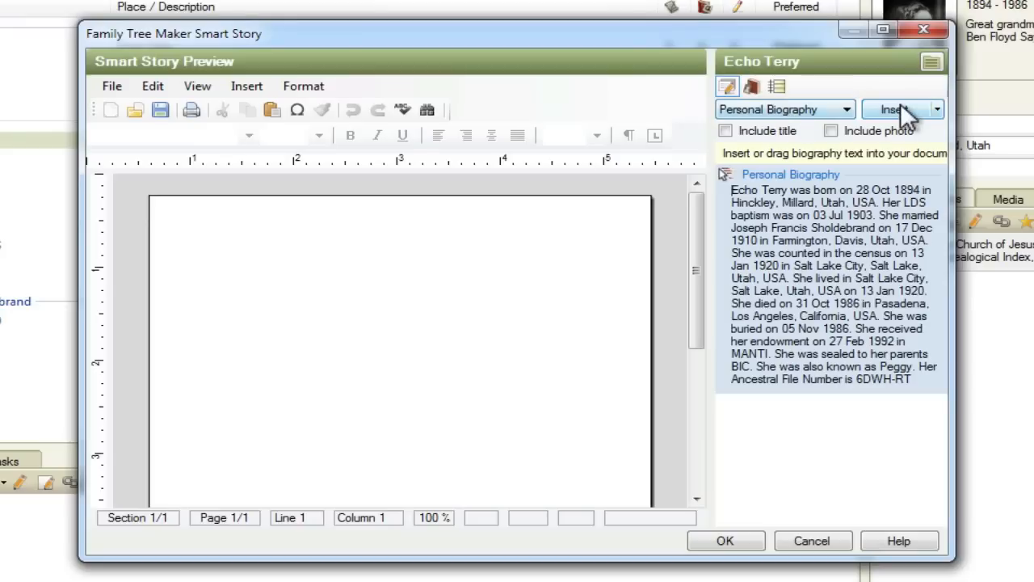
mouse_move(844, 119)
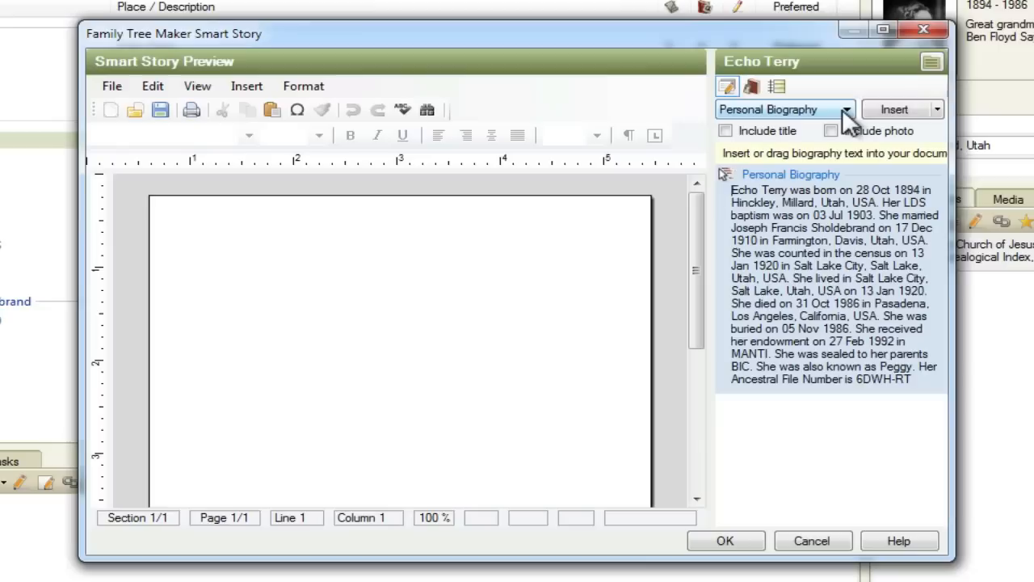
mouse_move(822, 279)
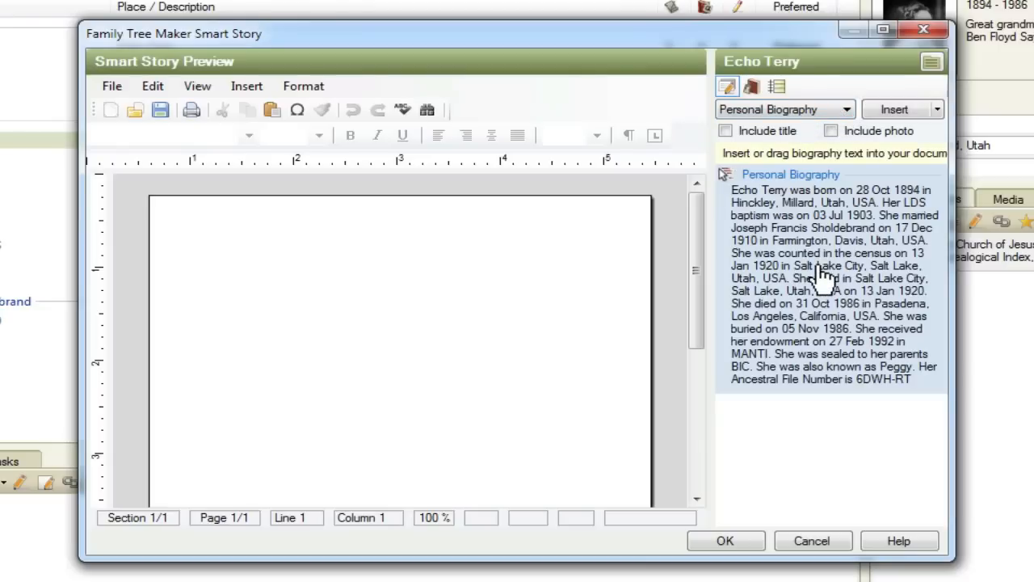
mouse_move(737, 192)
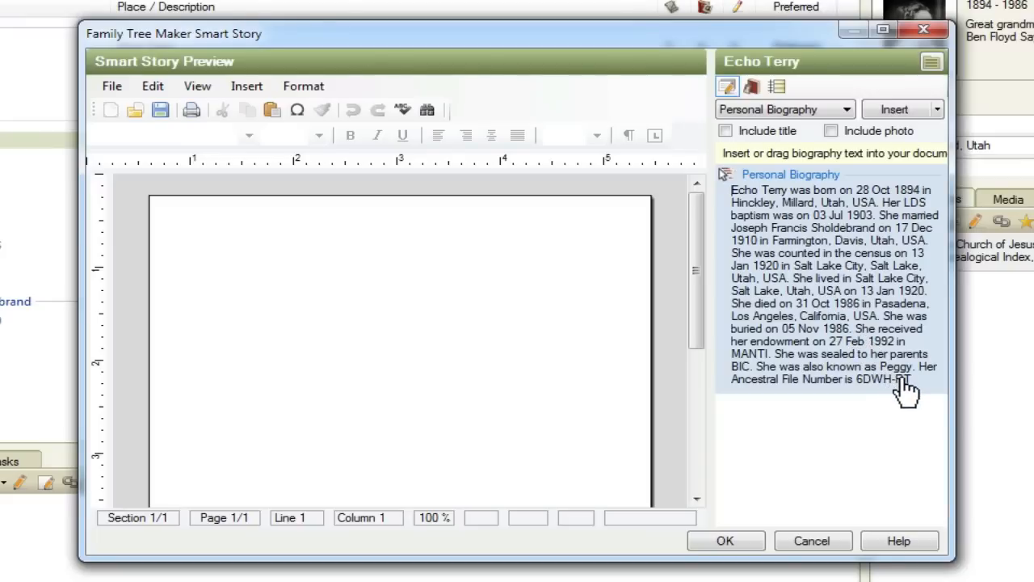
mouse_move(832, 287)
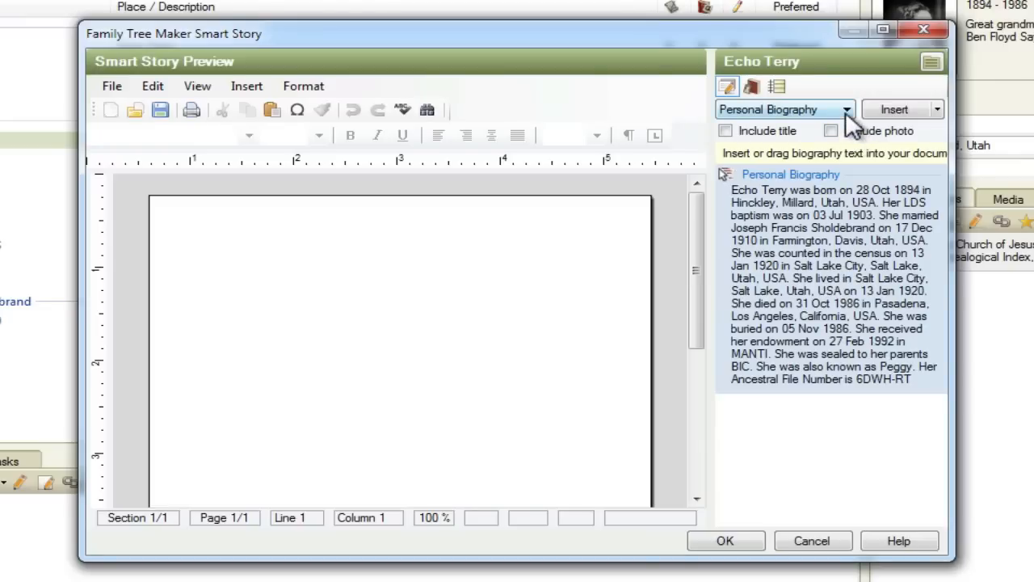
Switch the content list to Notes, trial-insert the Person note, then undo it
left_click(846, 109)
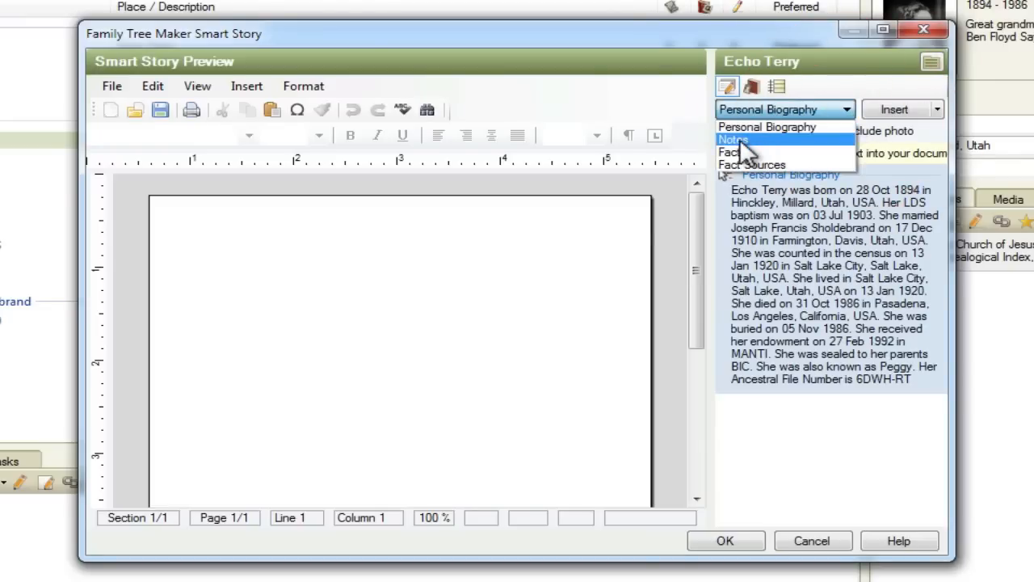
left_click(733, 139)
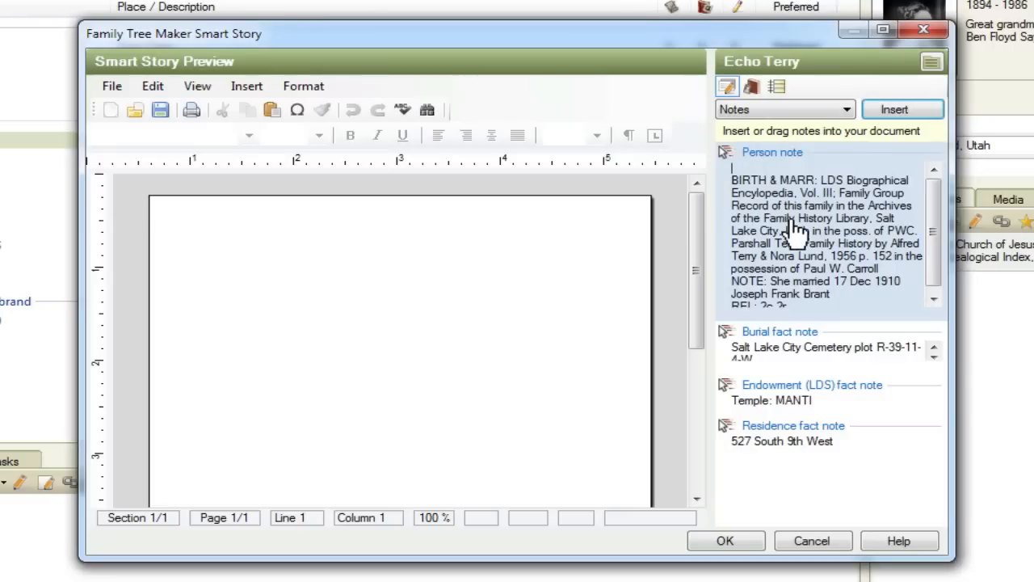
left_click(780, 347)
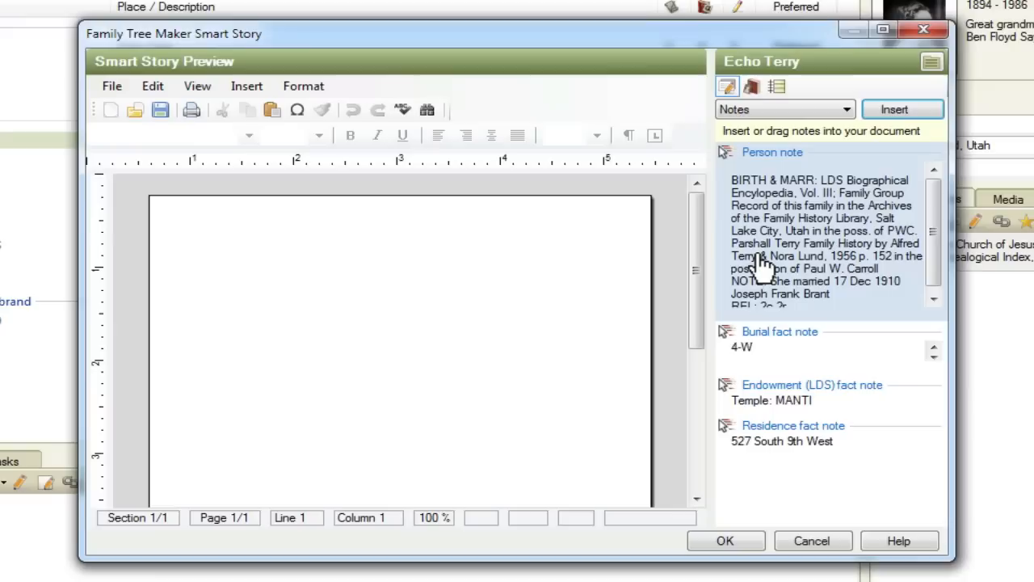
left_click(902, 109)
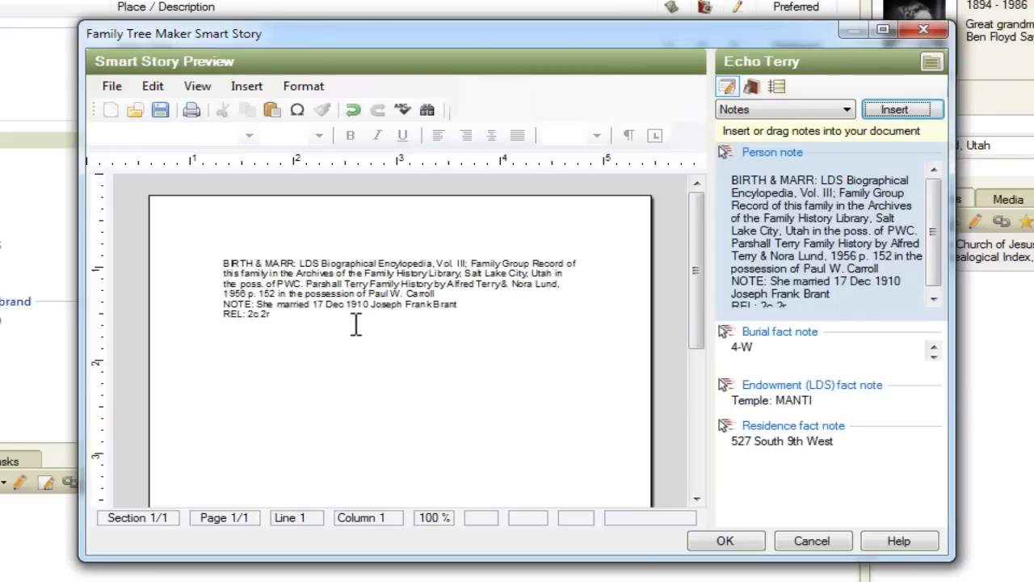
left_click(315, 324)
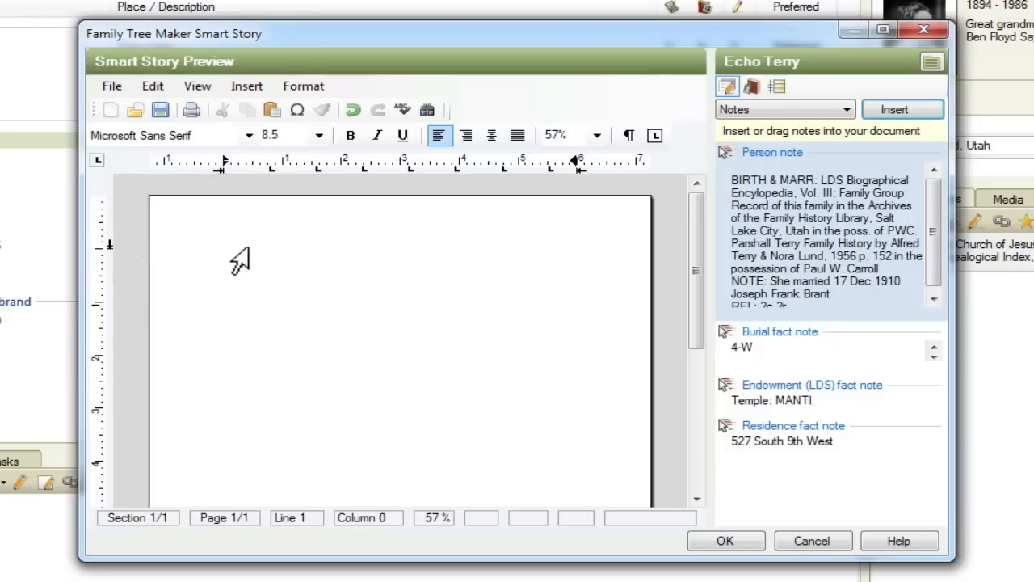
mouse_move(833, 134)
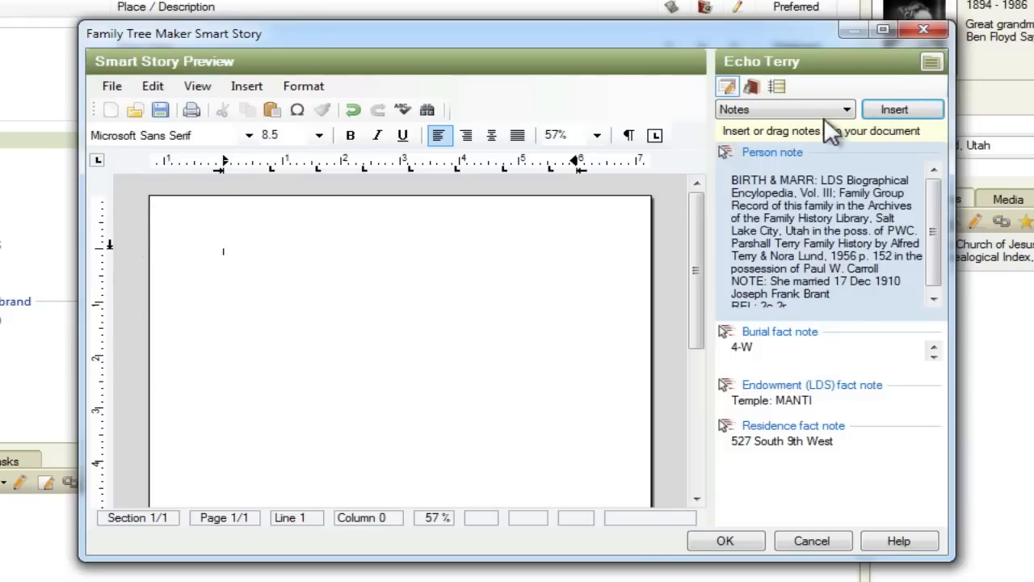
Trial-insert the 28 Oct 1894 birth fact with its citation
left_click(780, 109)
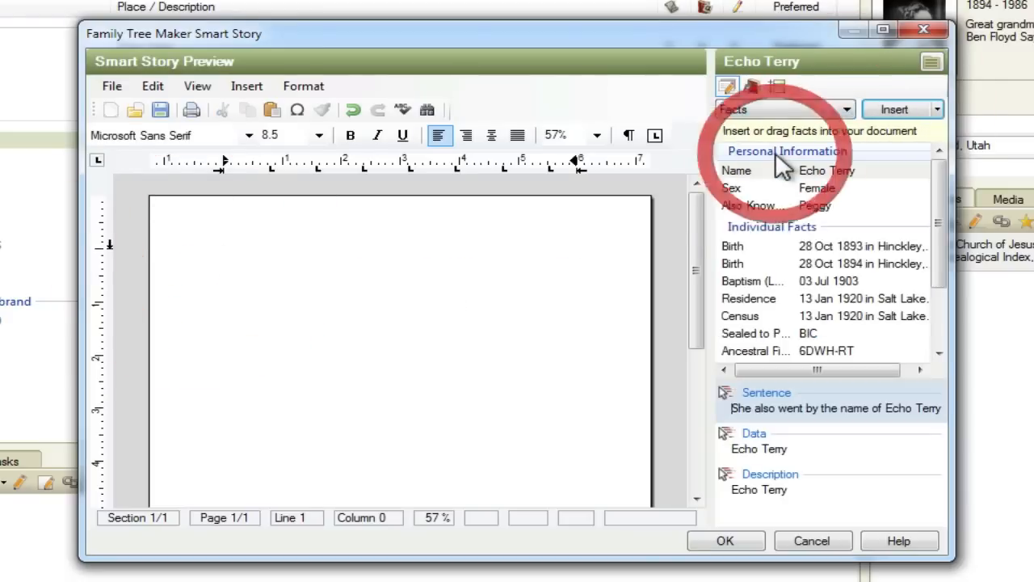
left_click(816, 263)
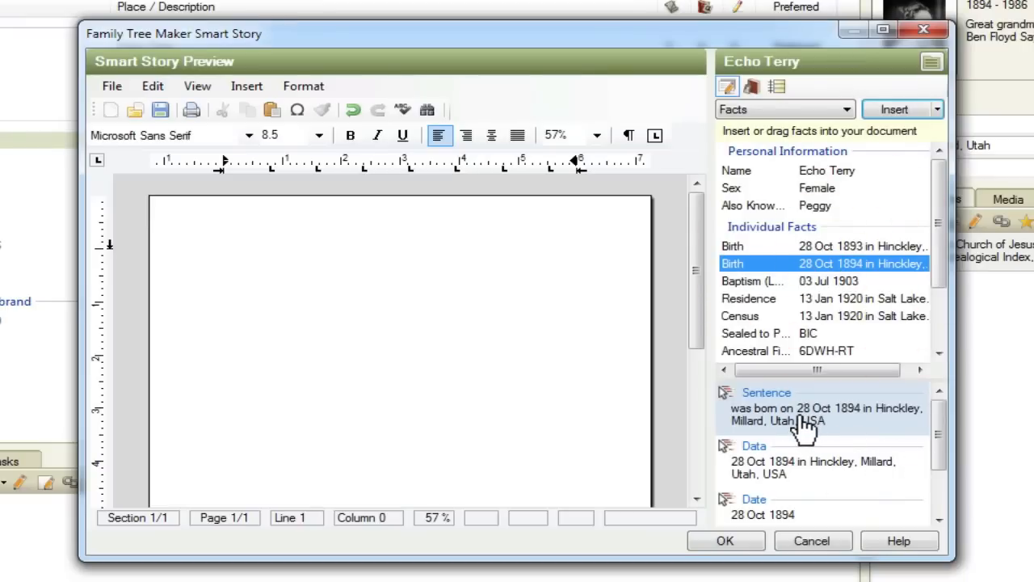
mouse_move(800, 420)
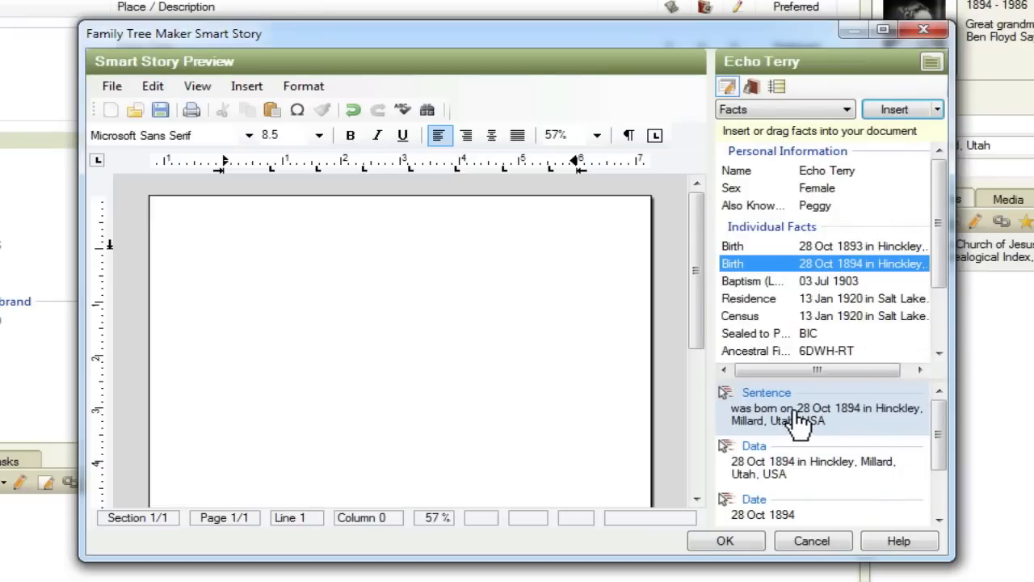
mouse_move(944, 440)
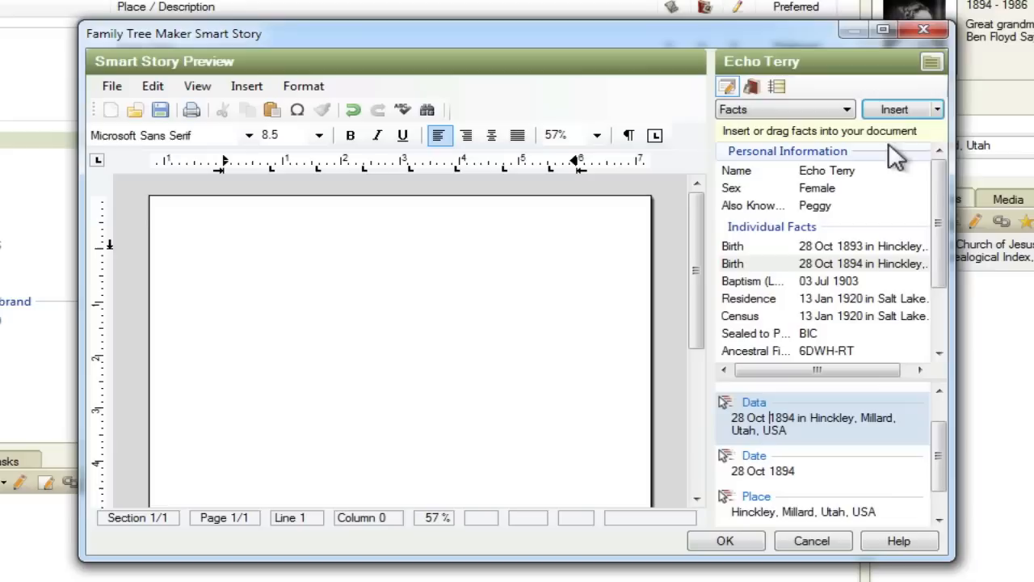
mouse_move(596, 267)
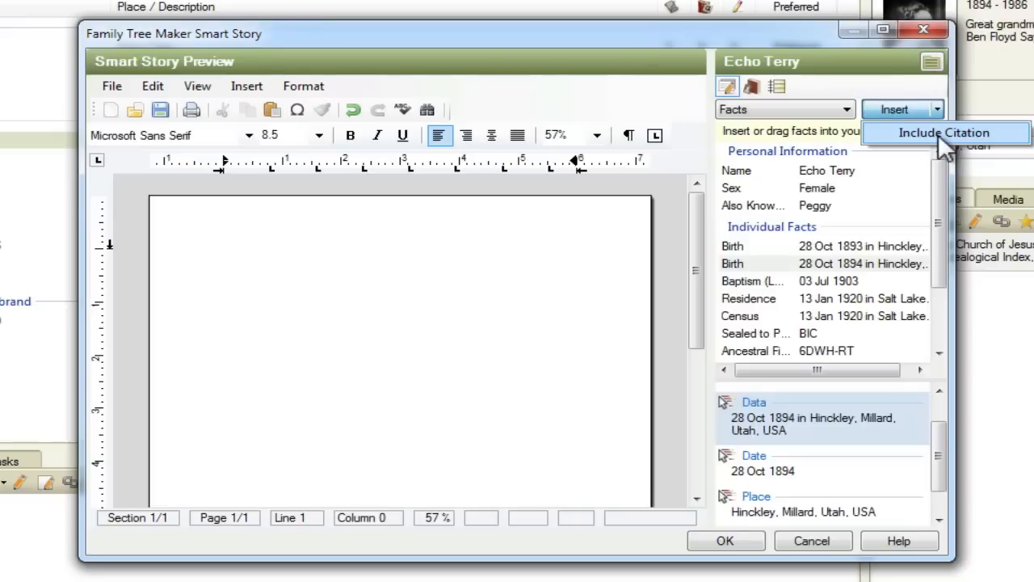
mouse_move(784, 121)
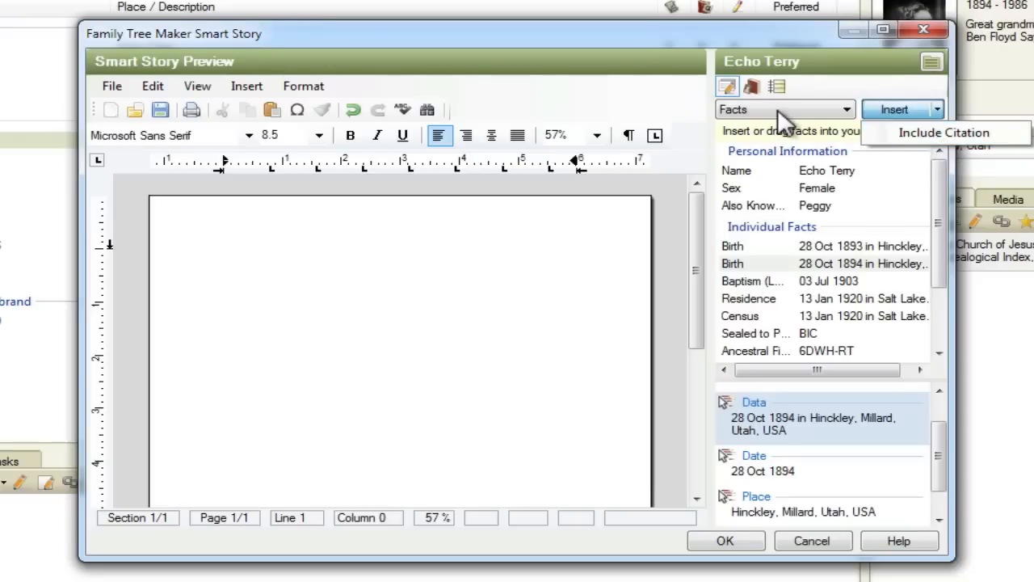
mouse_move(933, 136)
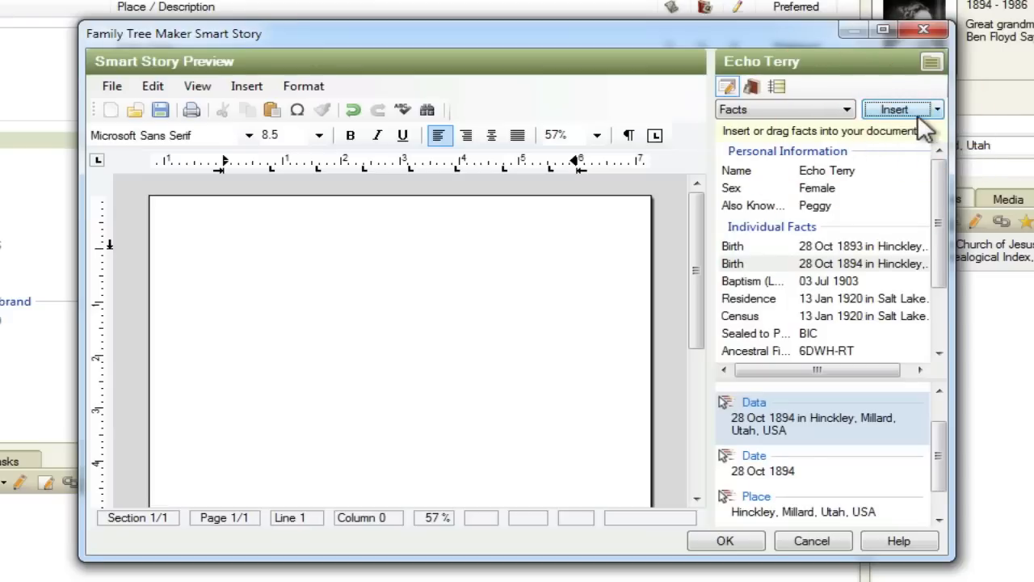
left_click(937, 109)
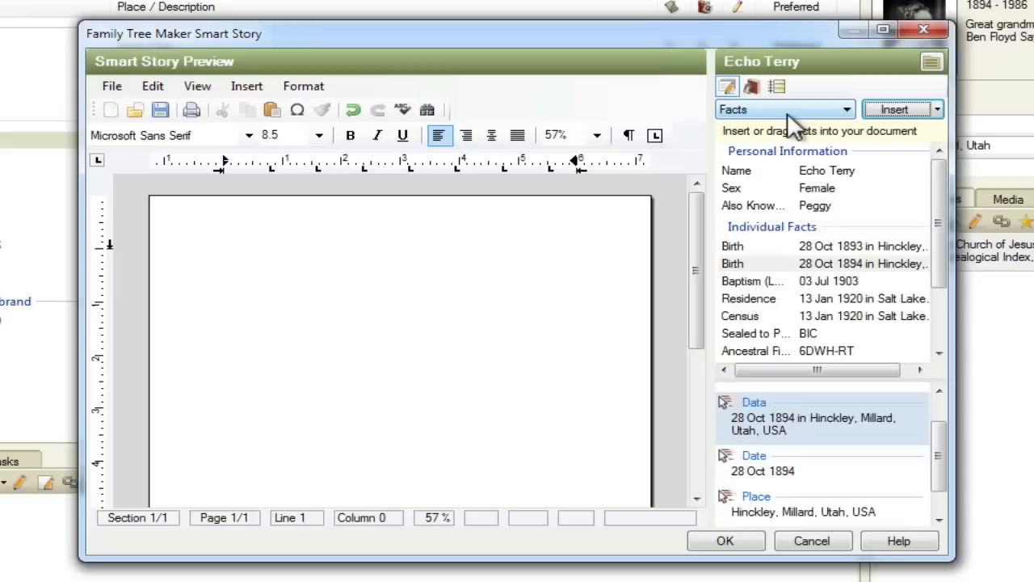
mouse_move(792, 433)
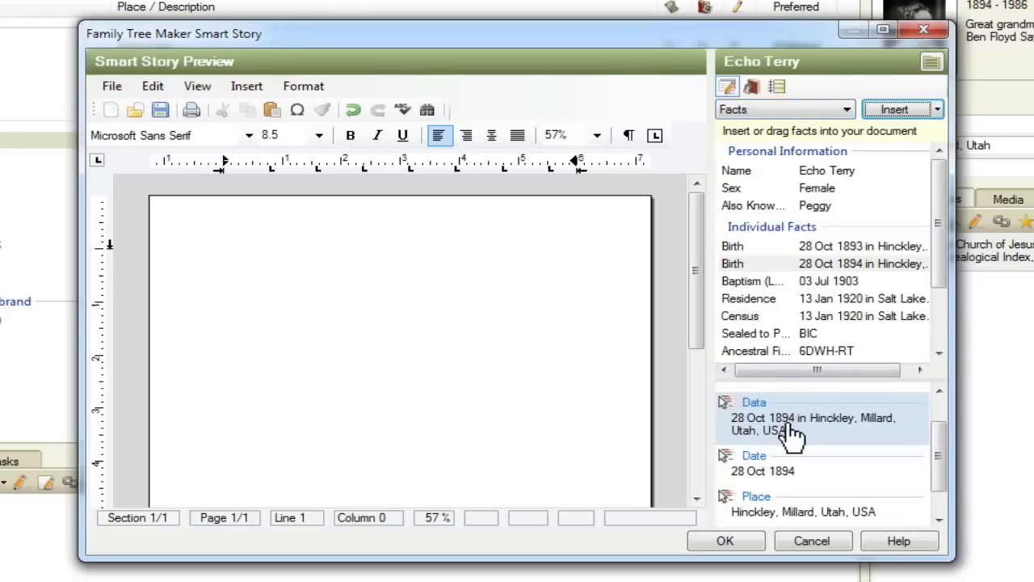
mouse_move(895, 109)
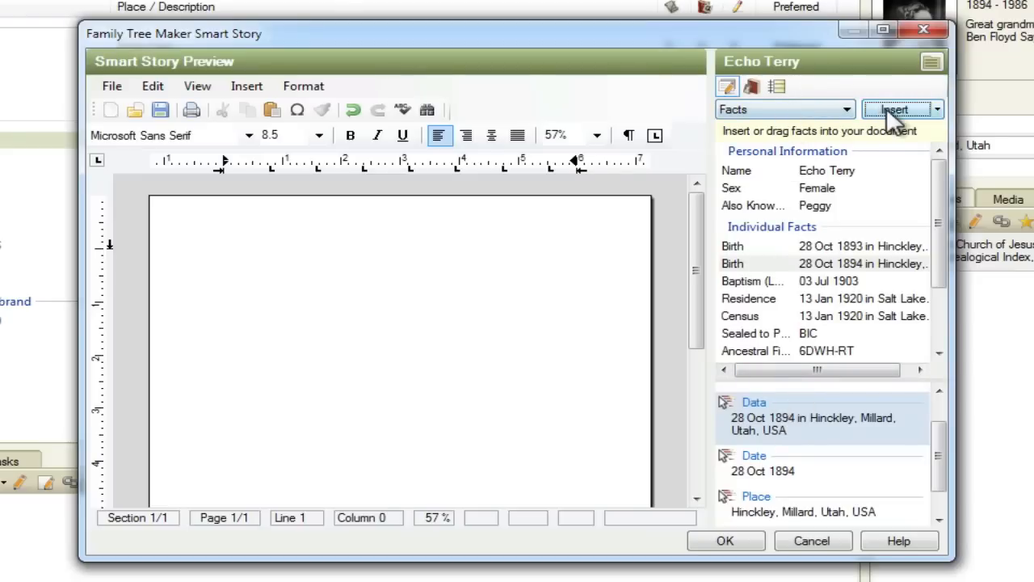
left_click(895, 109)
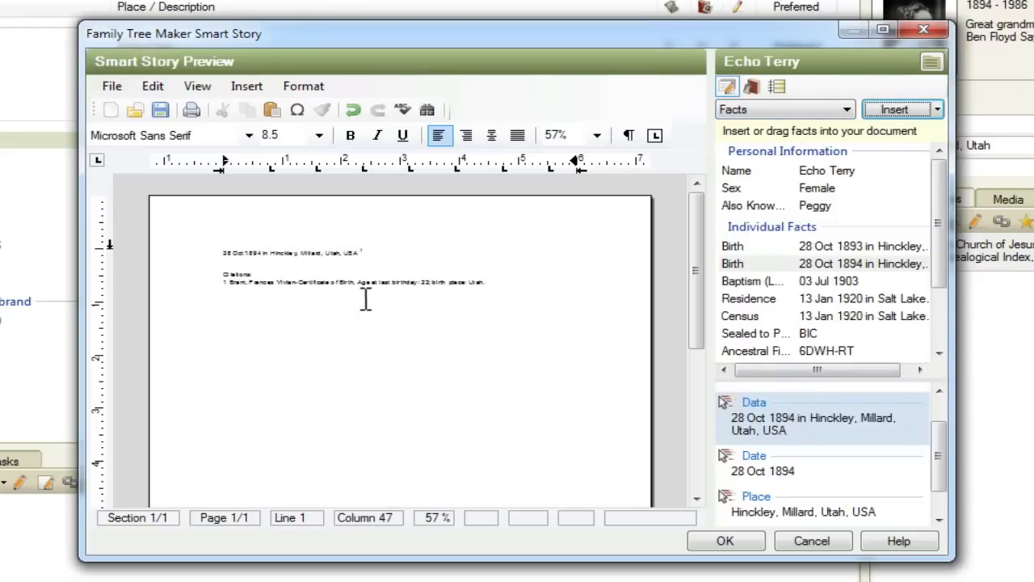
mouse_move(294, 265)
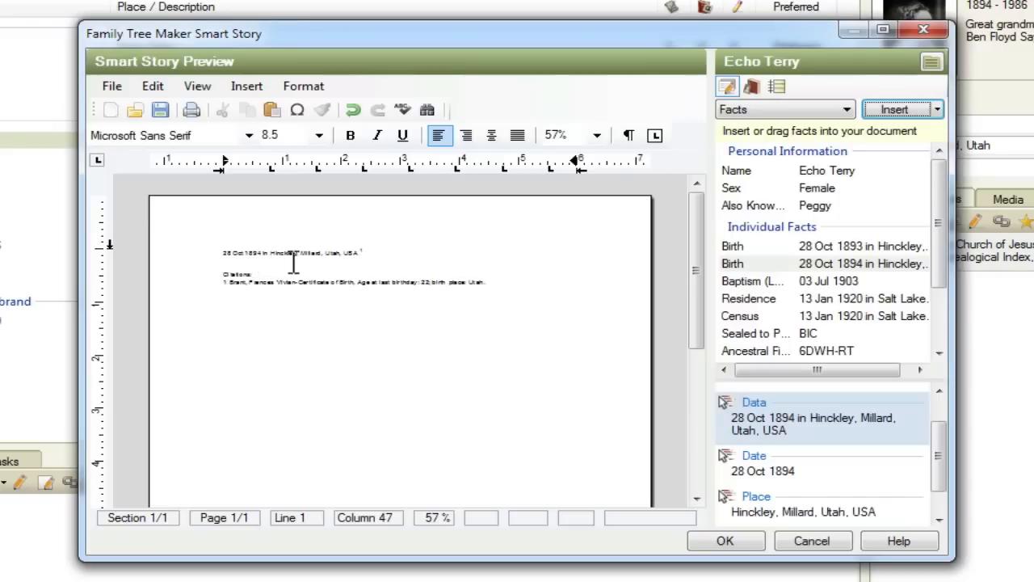
mouse_move(257, 269)
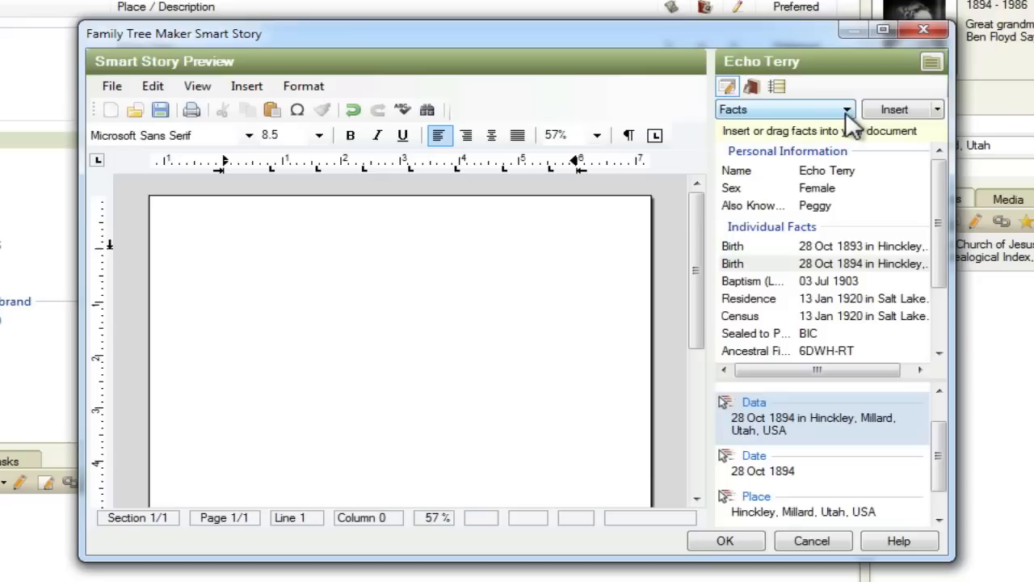
Under Fact Sources, insert and remove the Pedigree Resource File DVD 134 citation
left_click(846, 109)
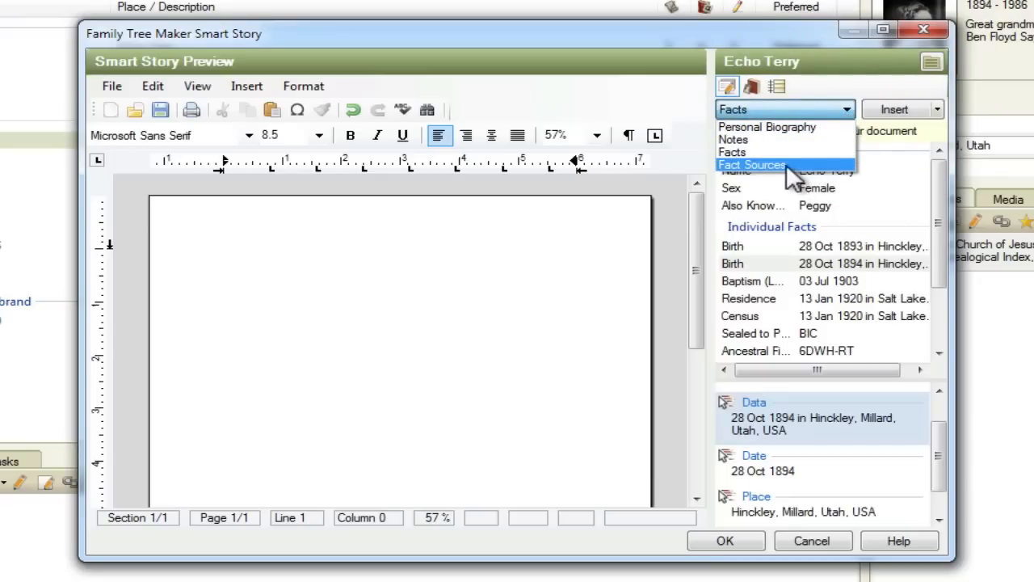
left_click(752, 164)
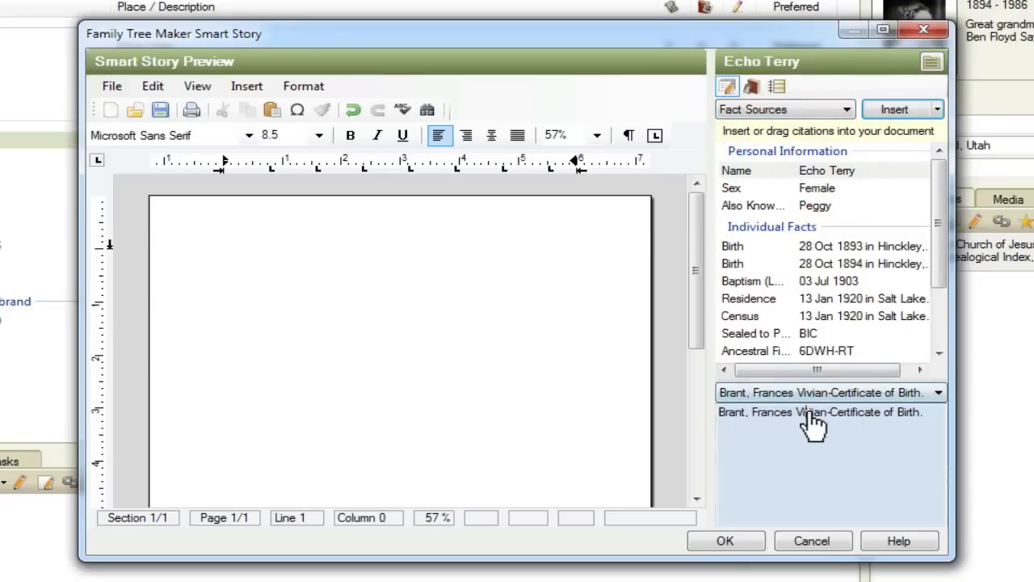
left_click(938, 392)
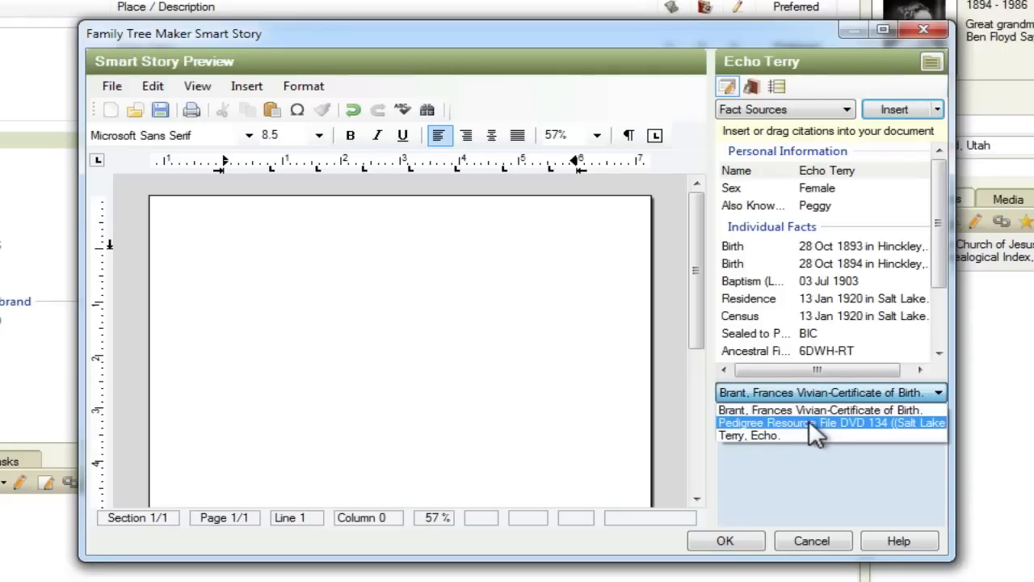
left_click(816, 422)
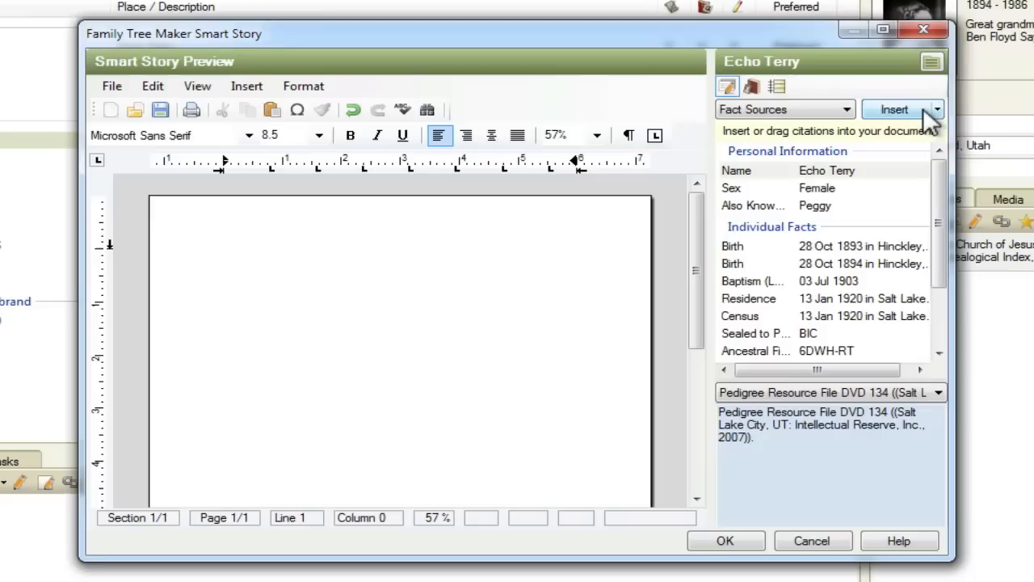
left_click(894, 109)
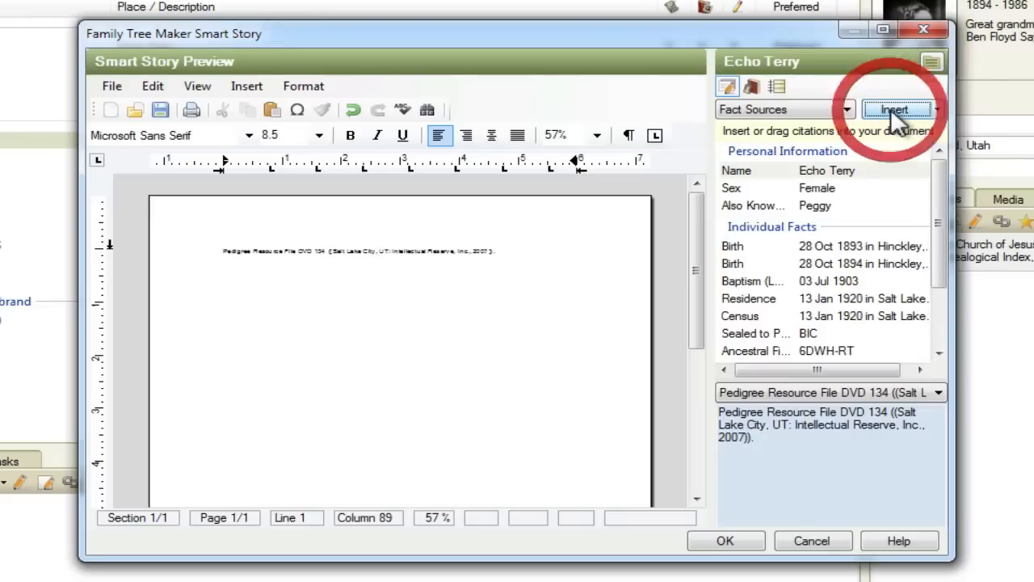
left_click(894, 109)
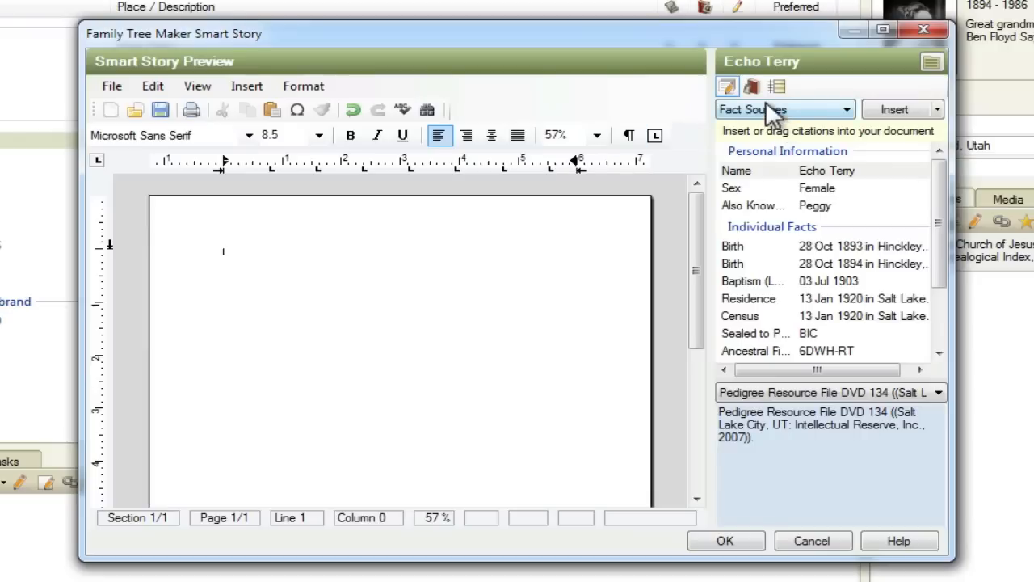
Insert the Personal Biography with title and photo included
left_click(847, 109)
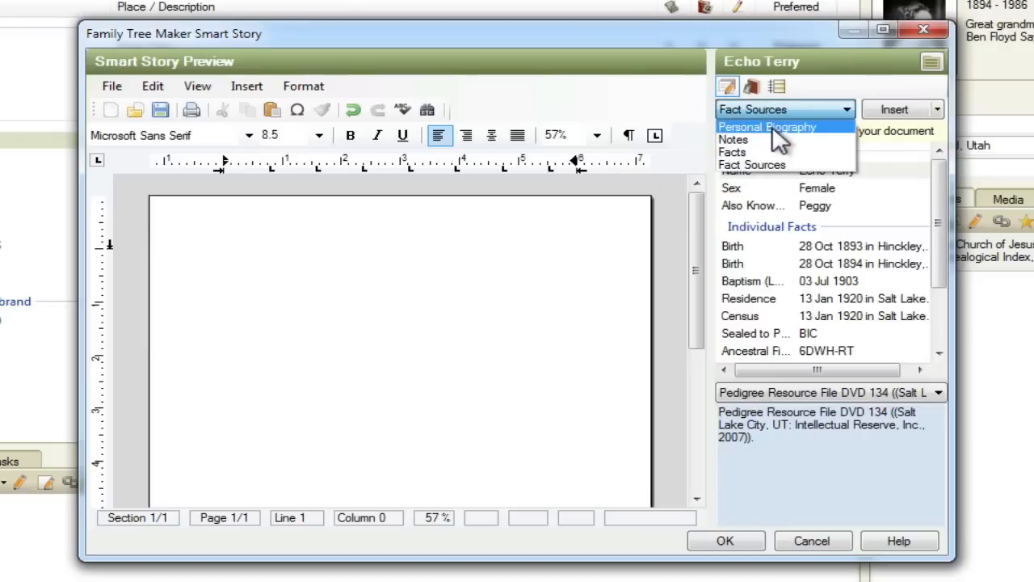
left_click(766, 126)
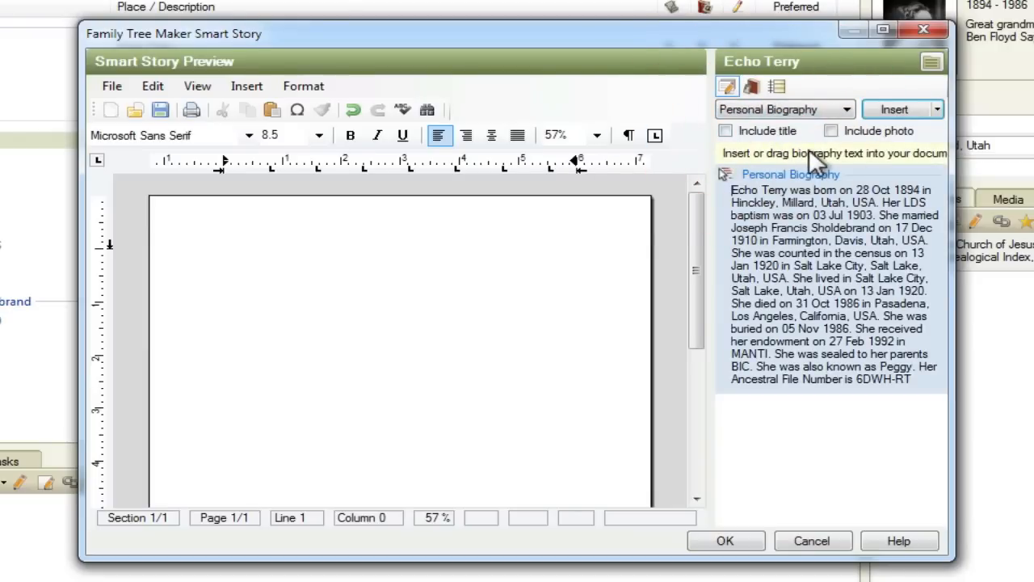
mouse_move(828, 279)
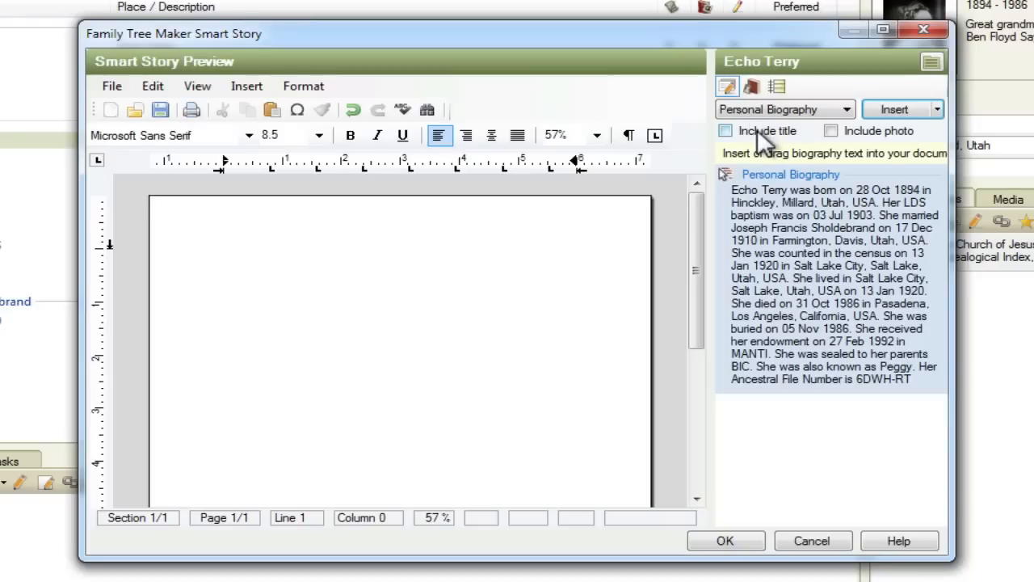
left_click(725, 131)
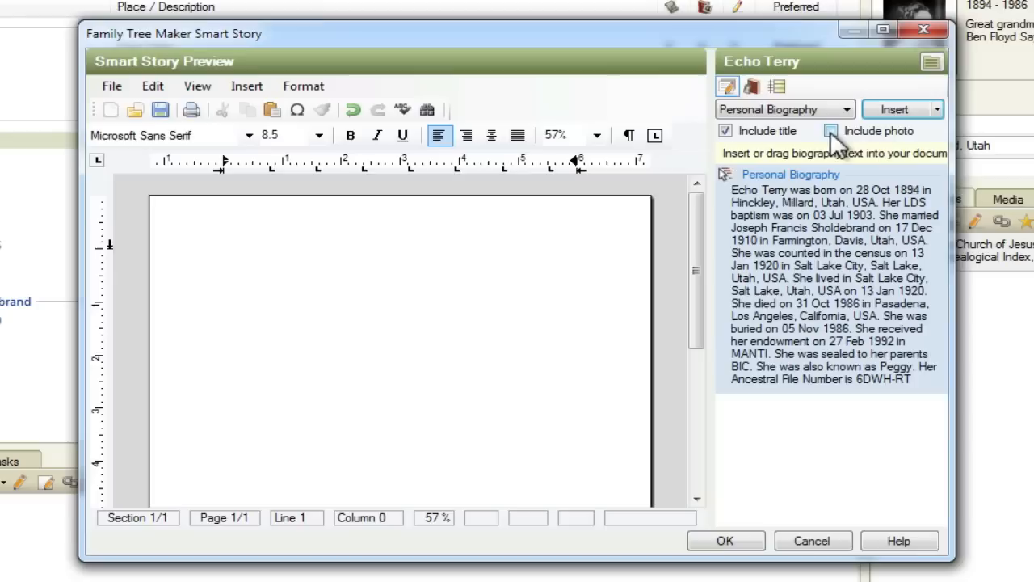
left_click(830, 131)
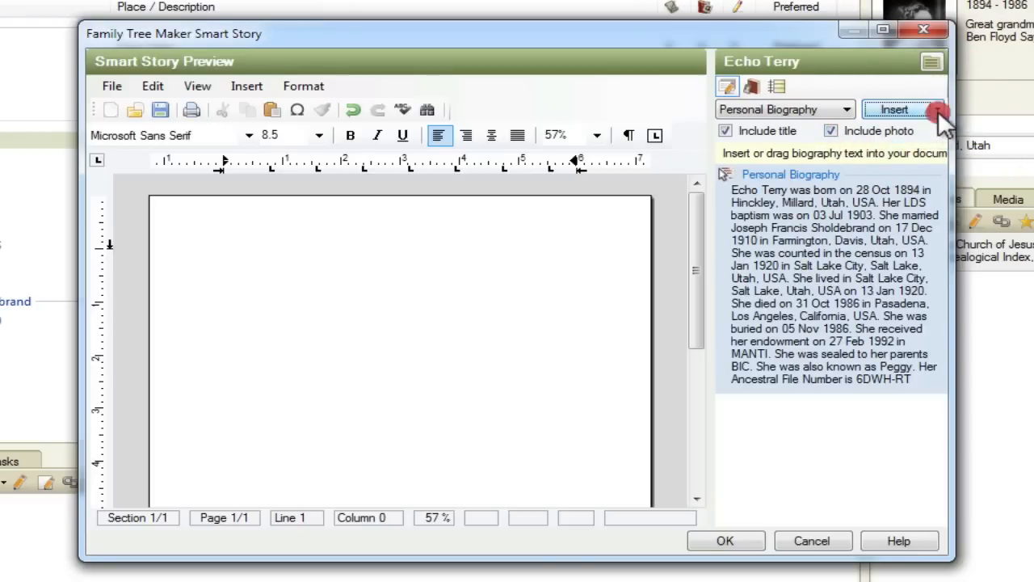
mouse_move(909, 126)
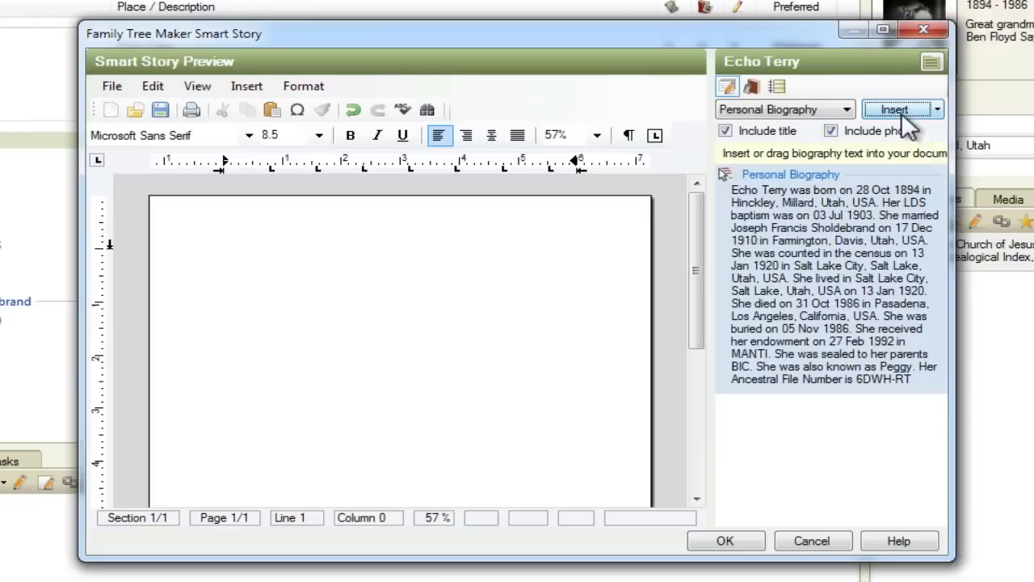
left_click(895, 109)
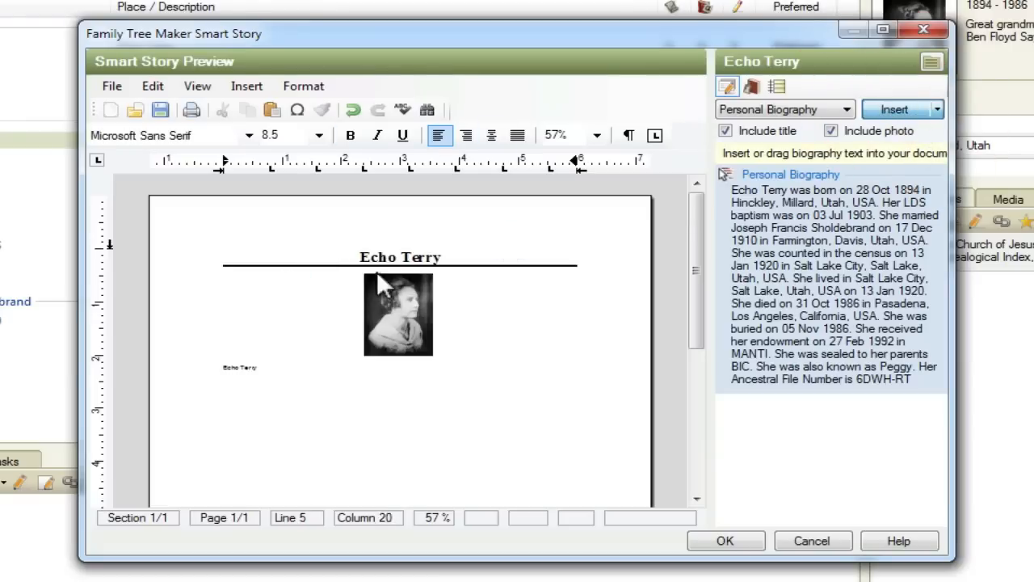
left_click(894, 109)
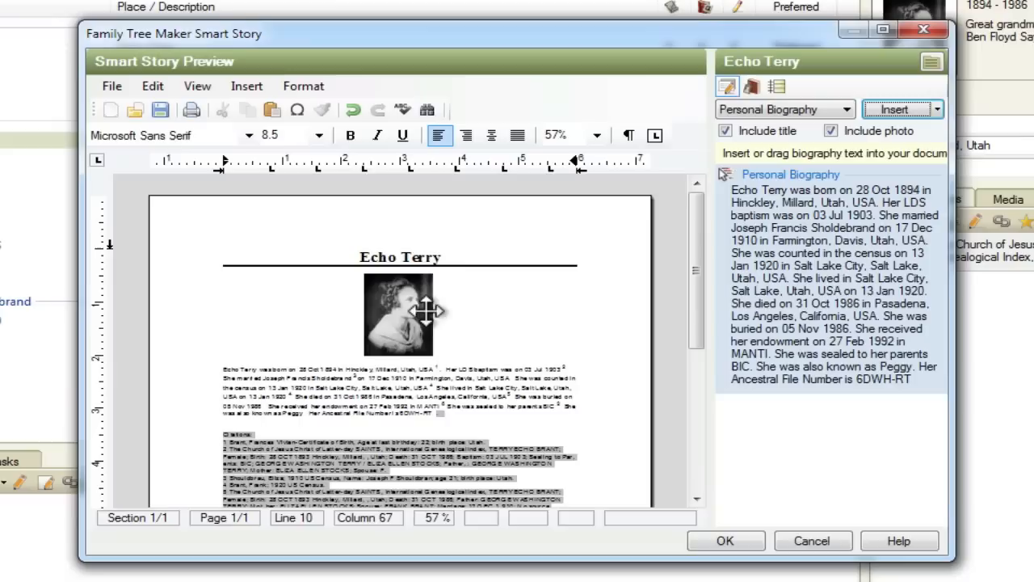
Zoom the story page to 75%, select then deselect the photo, and scroll down
left_click(197, 85)
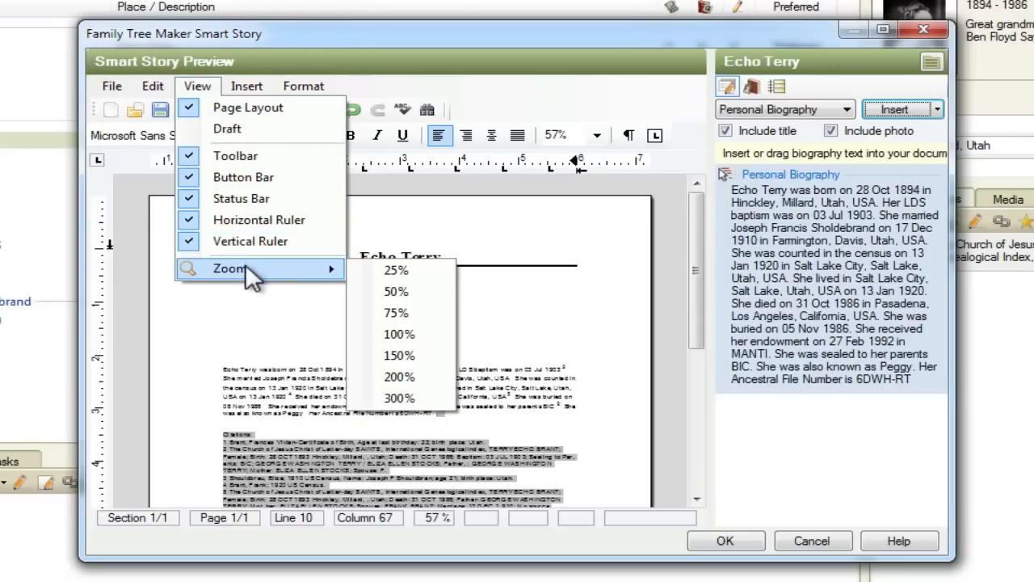
left_click(396, 313)
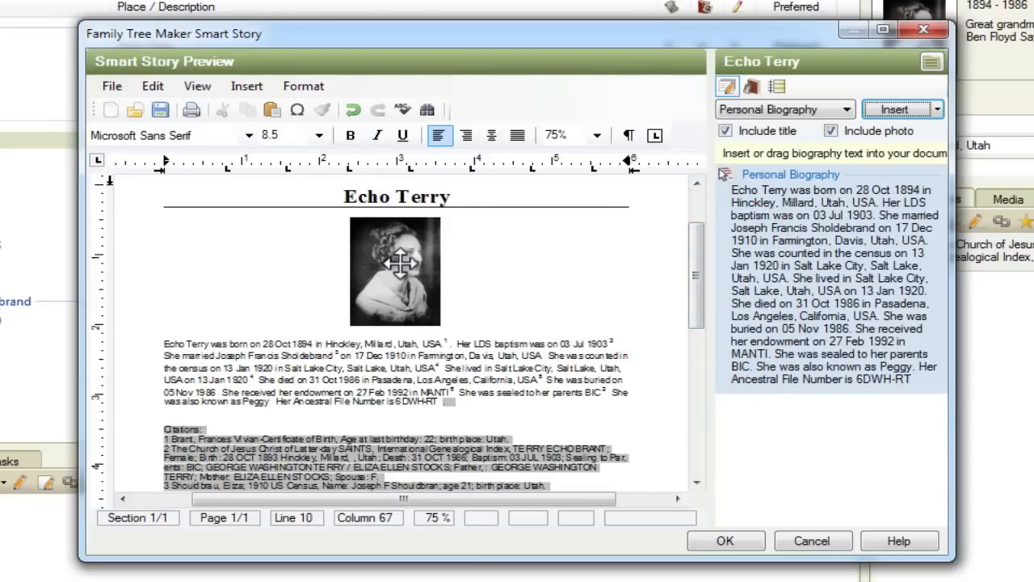
left_click(395, 271)
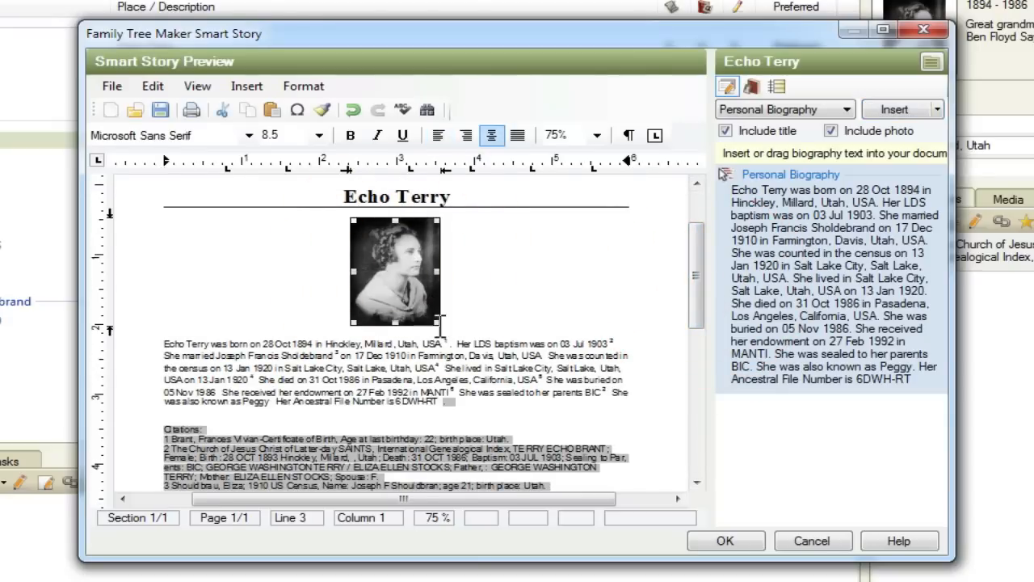
left_click(444, 392)
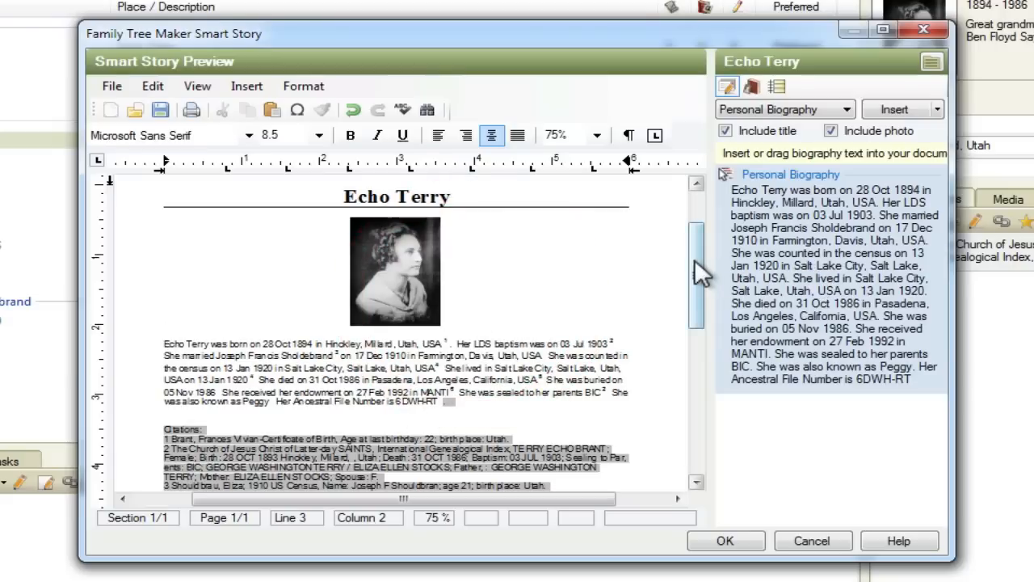
scroll("down", 3)
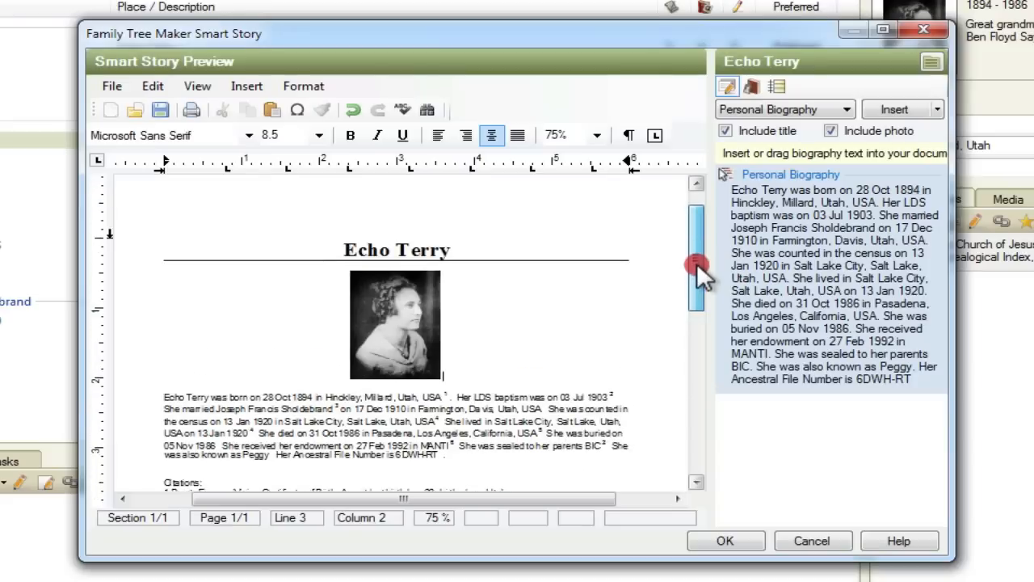
scroll("down", 3)
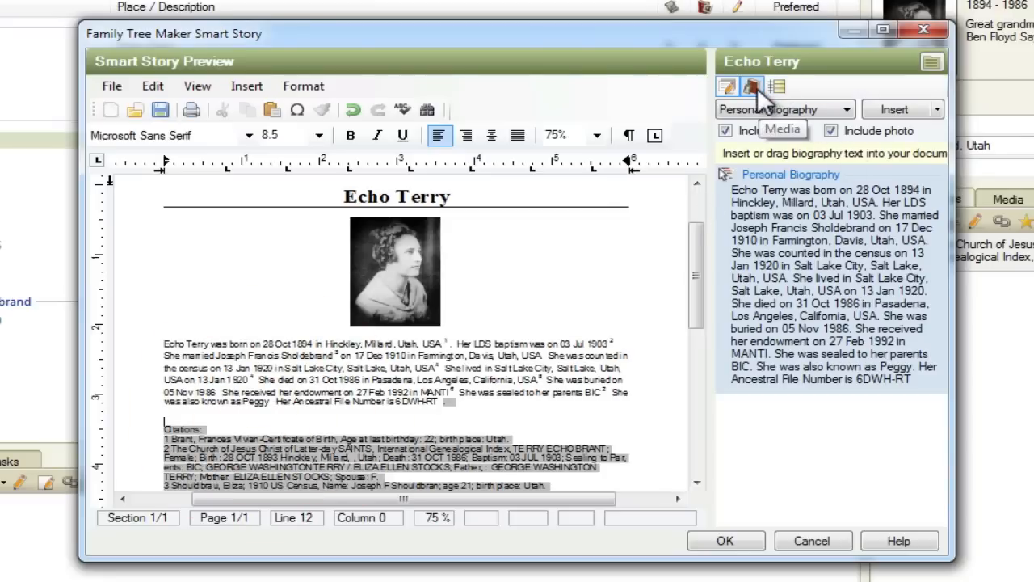
Switch the Smart Story side panel to Media, showing photo IMG_0447
left_click(752, 87)
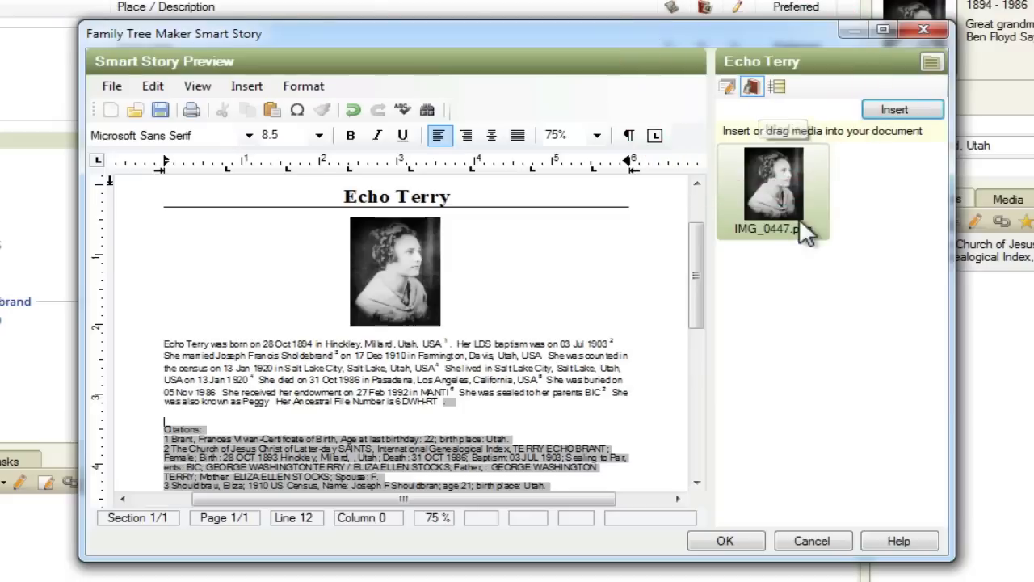
mouse_move(856, 312)
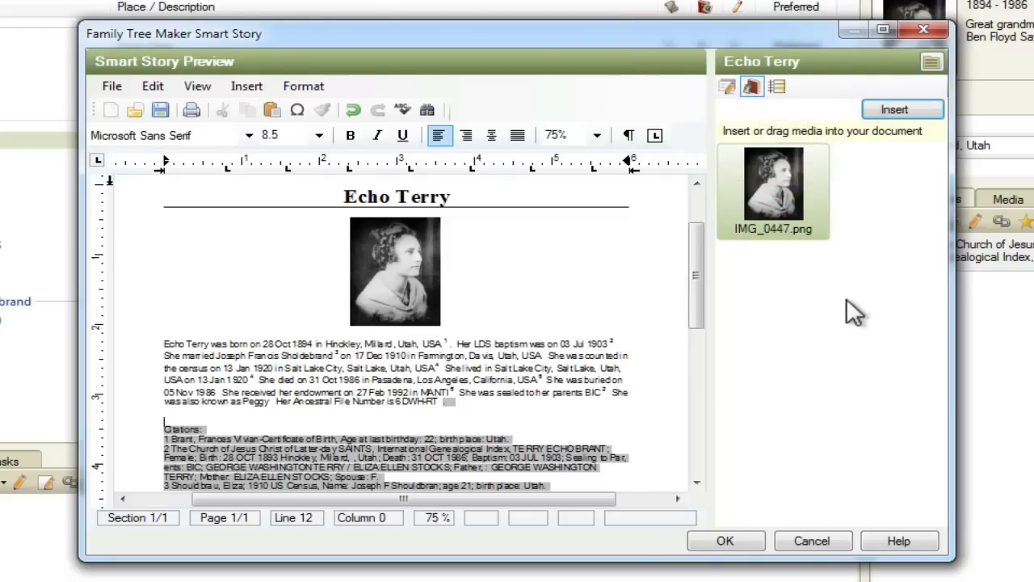
mouse_move(392, 396)
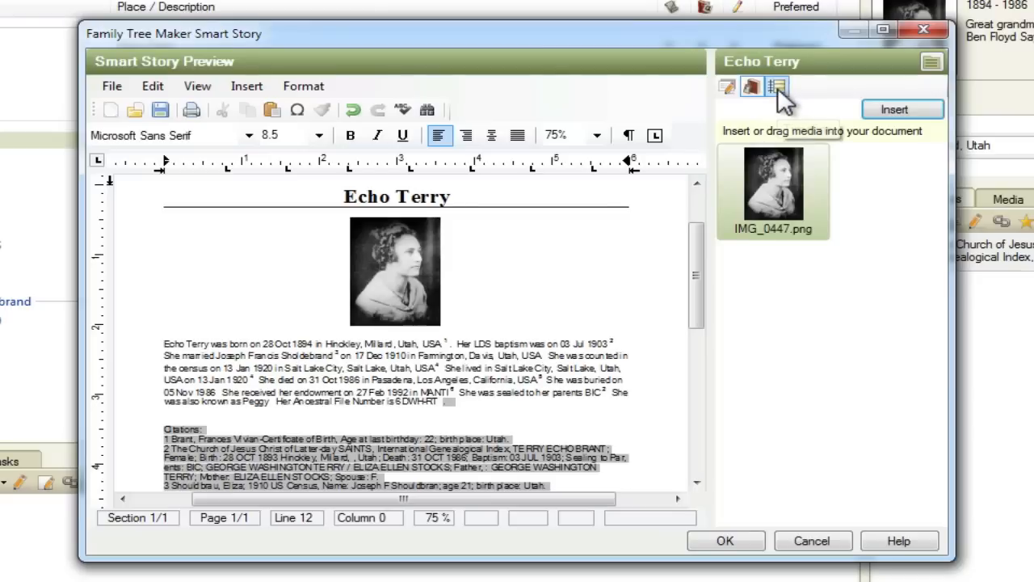
Insert the 1920 Salt Lake City census event from the Timeline, then select the 1910 marriage
left_click(776, 87)
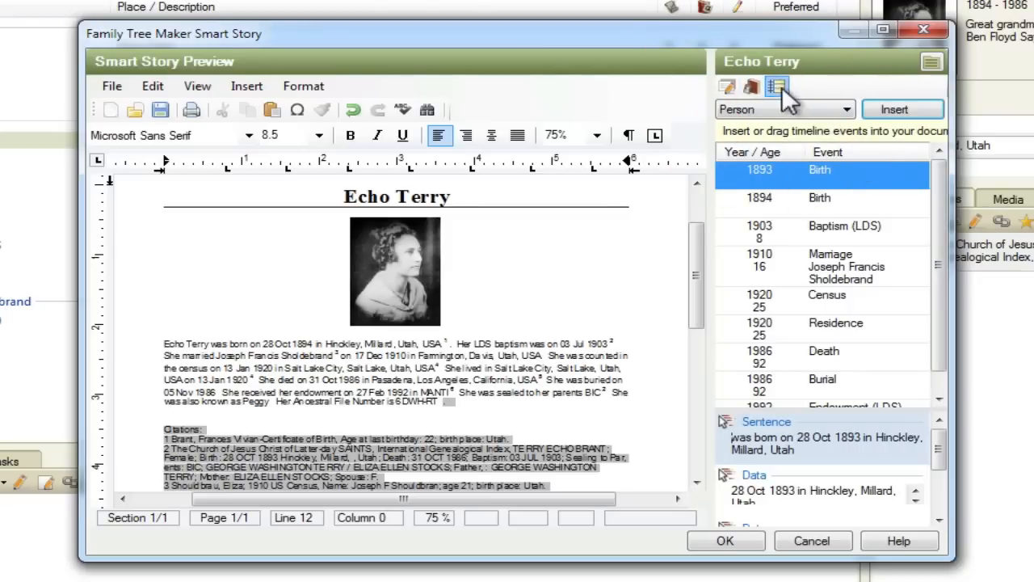
mouse_move(775, 87)
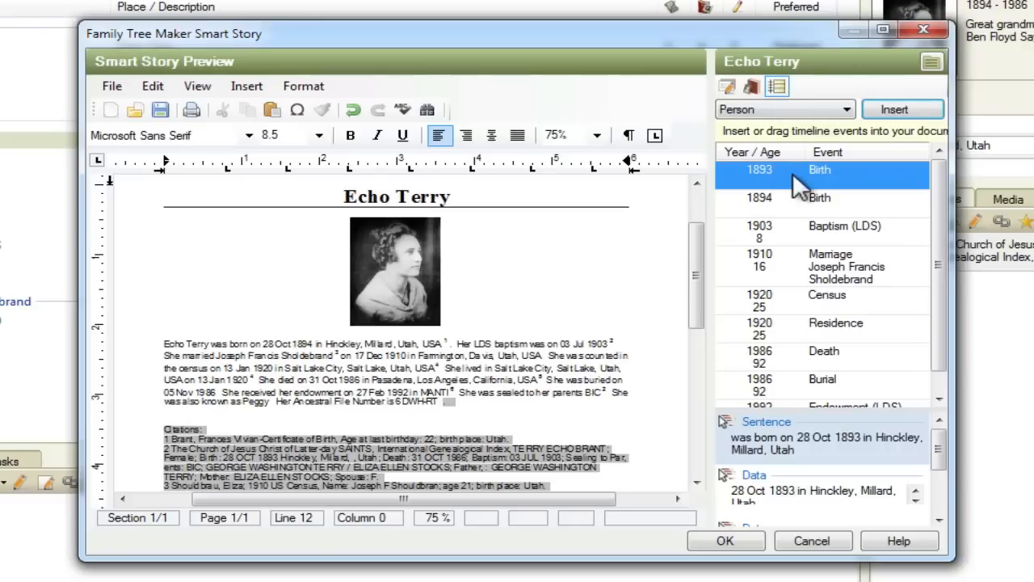
scroll("down", 3)
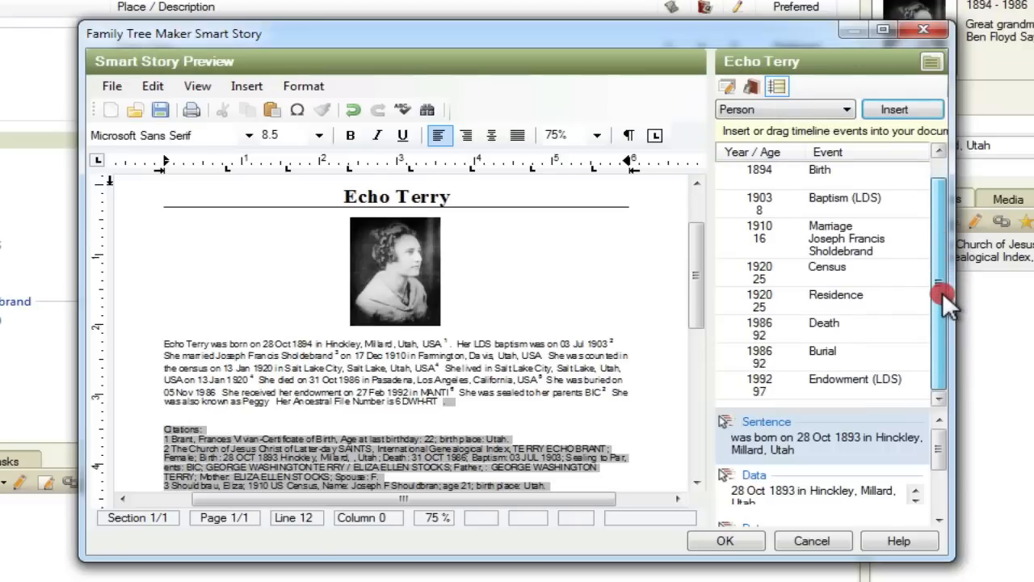
mouse_move(853, 299)
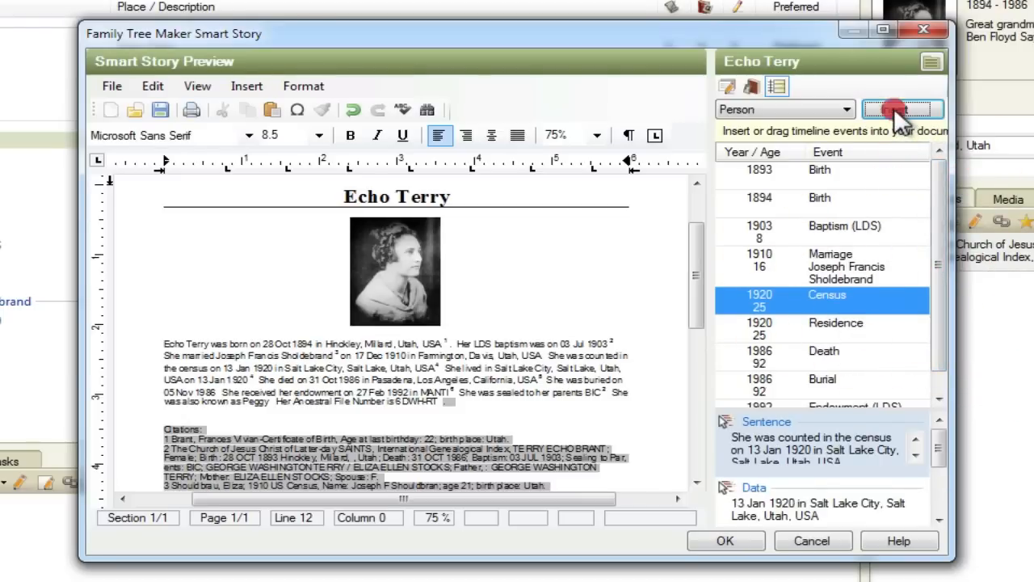
left_click(903, 109)
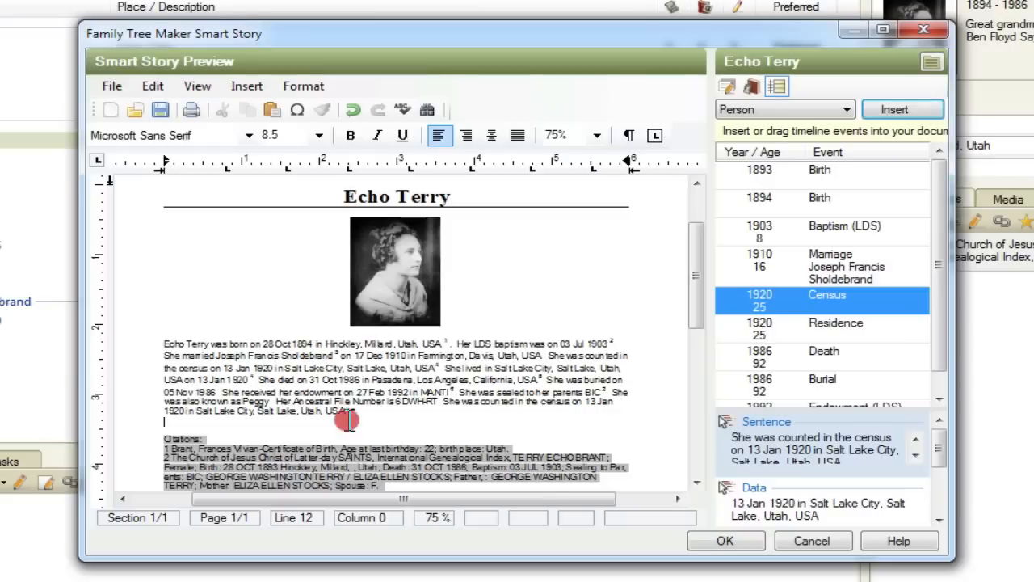
mouse_move(686, 313)
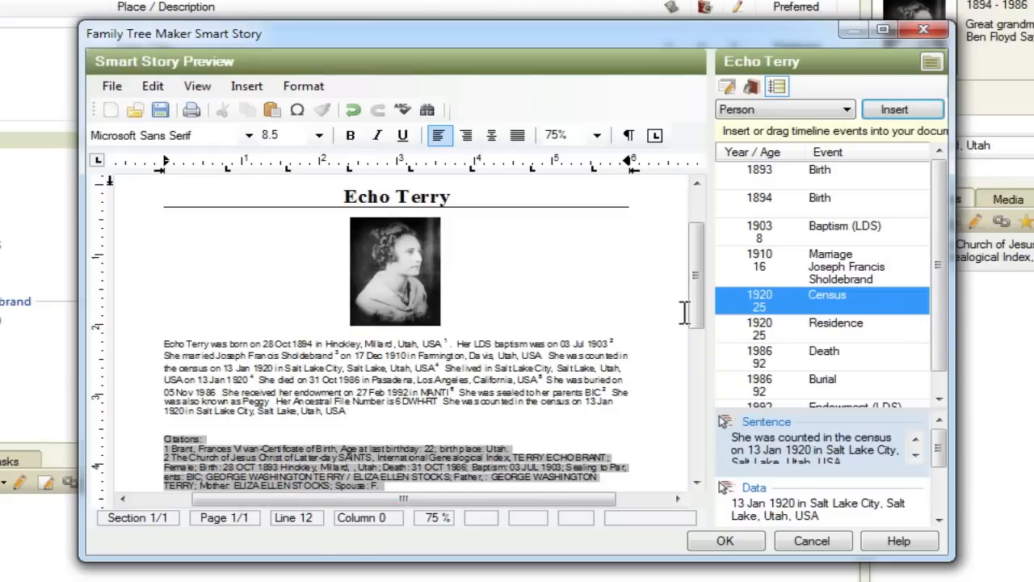
left_click(830, 266)
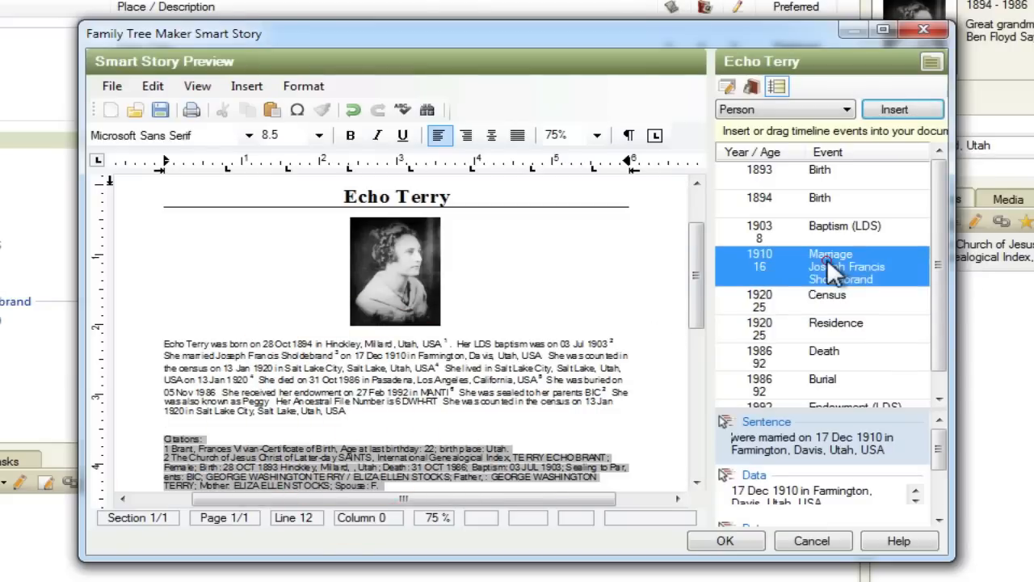
mouse_move(887, 142)
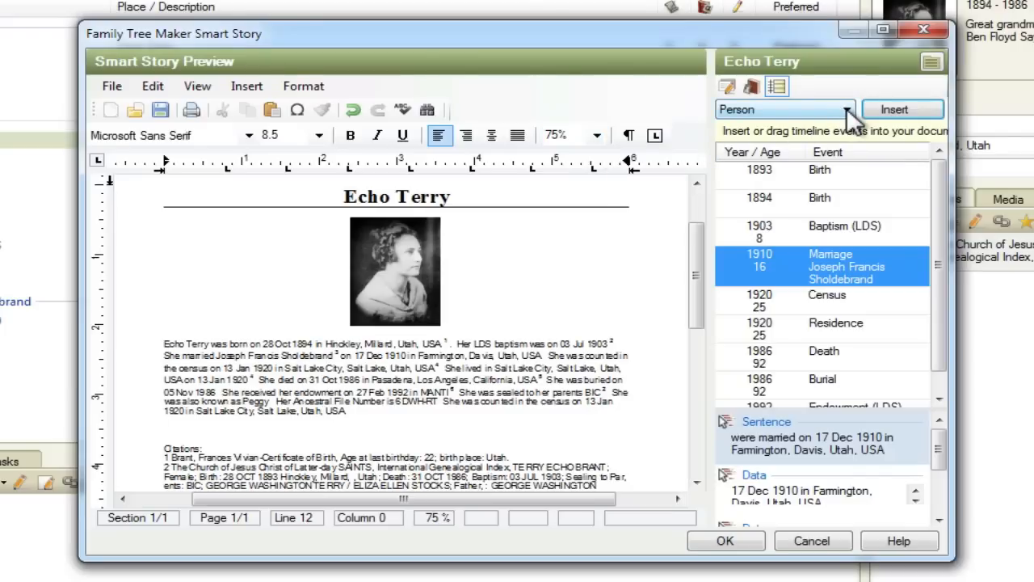
List Person, Family and Historical timeline events and insert the 1912 RMS Titanic Disaster
left_click(840, 109)
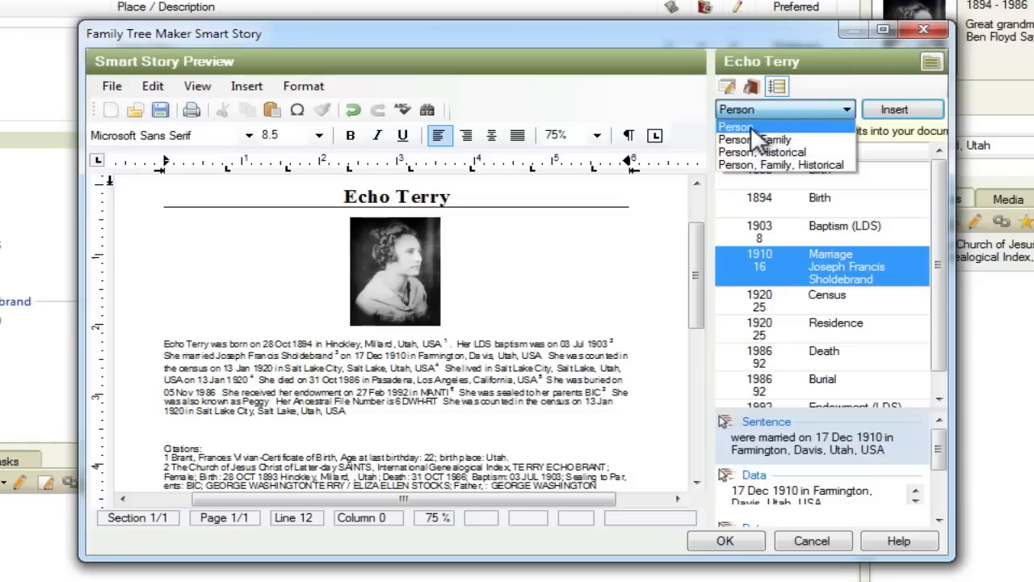
mouse_move(760, 139)
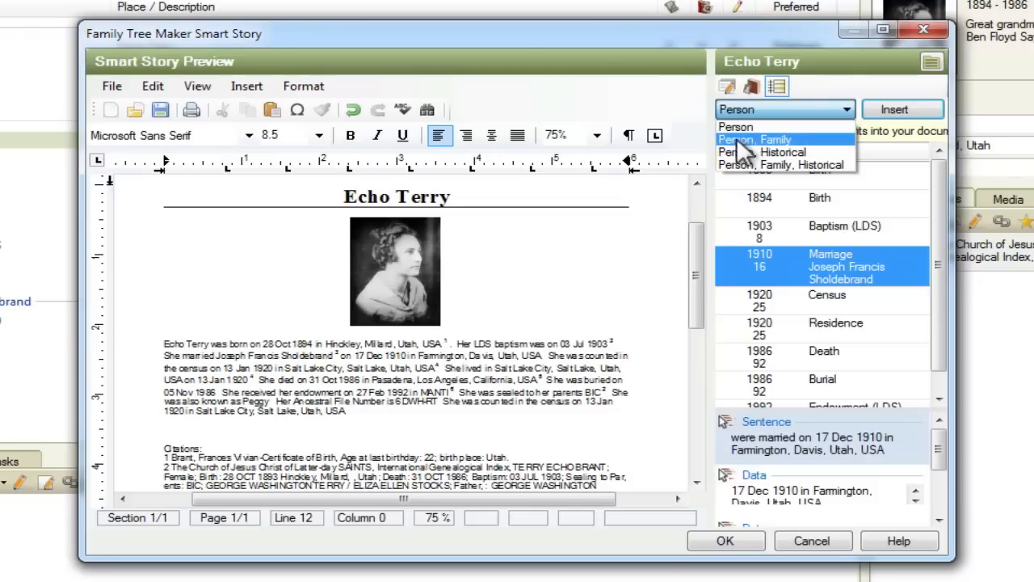
mouse_move(752, 152)
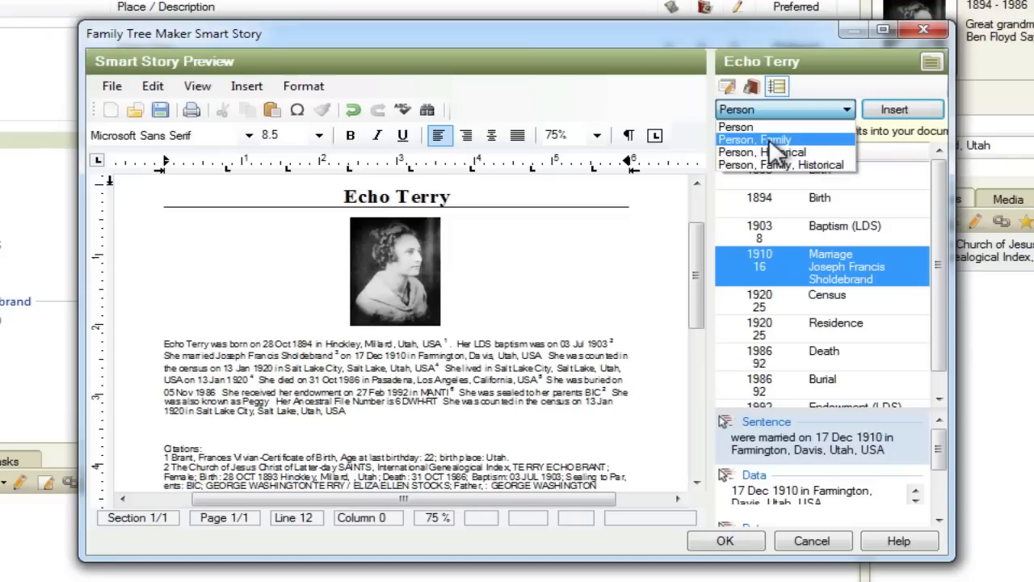
mouse_move(776, 152)
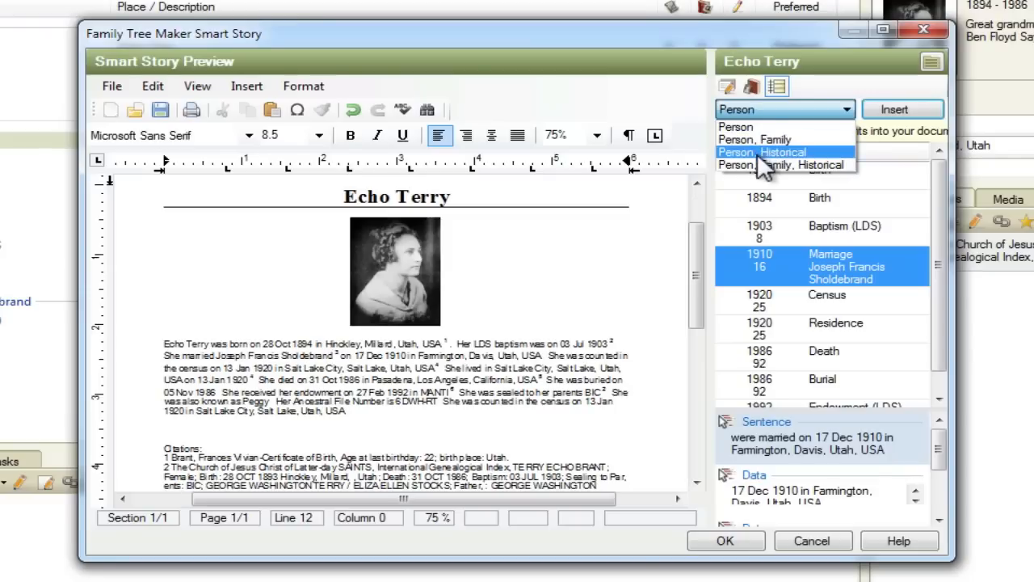
mouse_move(774, 170)
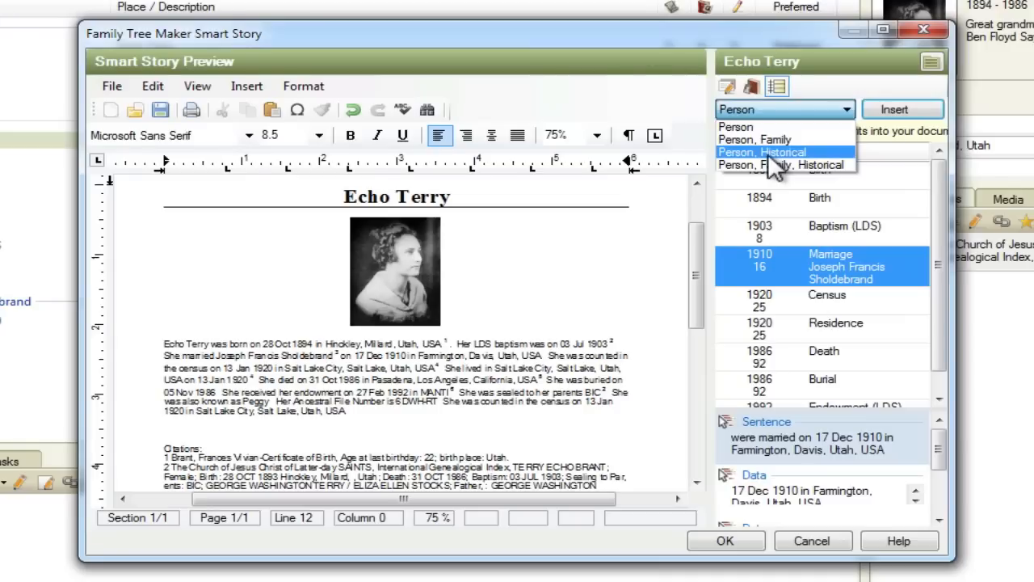
mouse_move(780, 164)
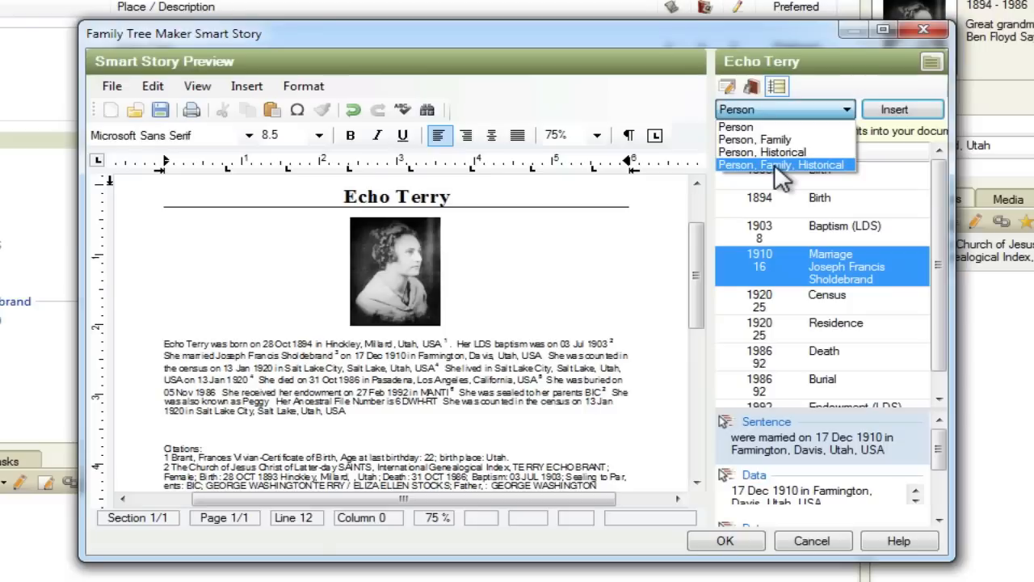
left_click(782, 165)
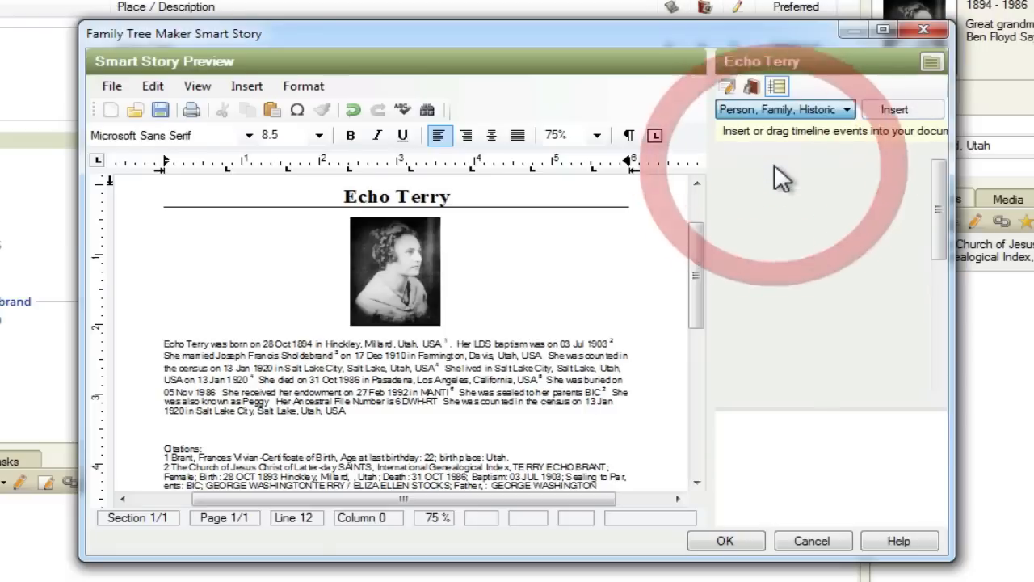
mouse_move(832, 246)
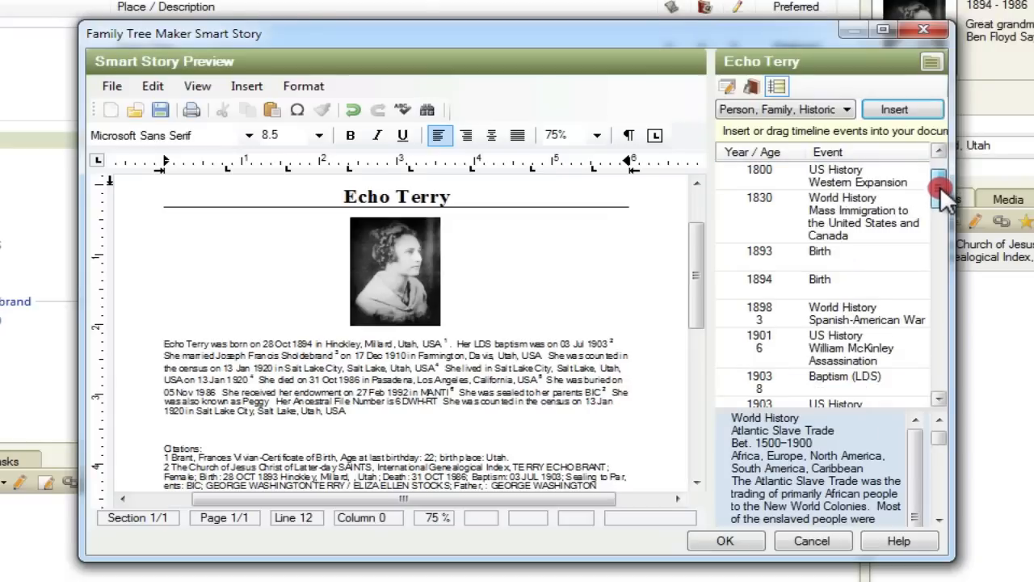
scroll("down", 3)
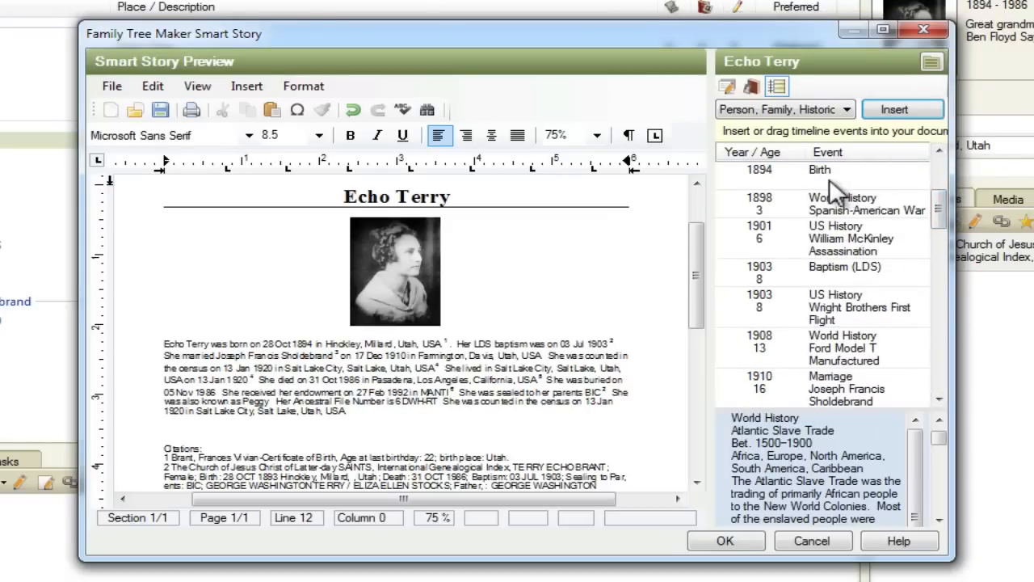
scroll("down", 3)
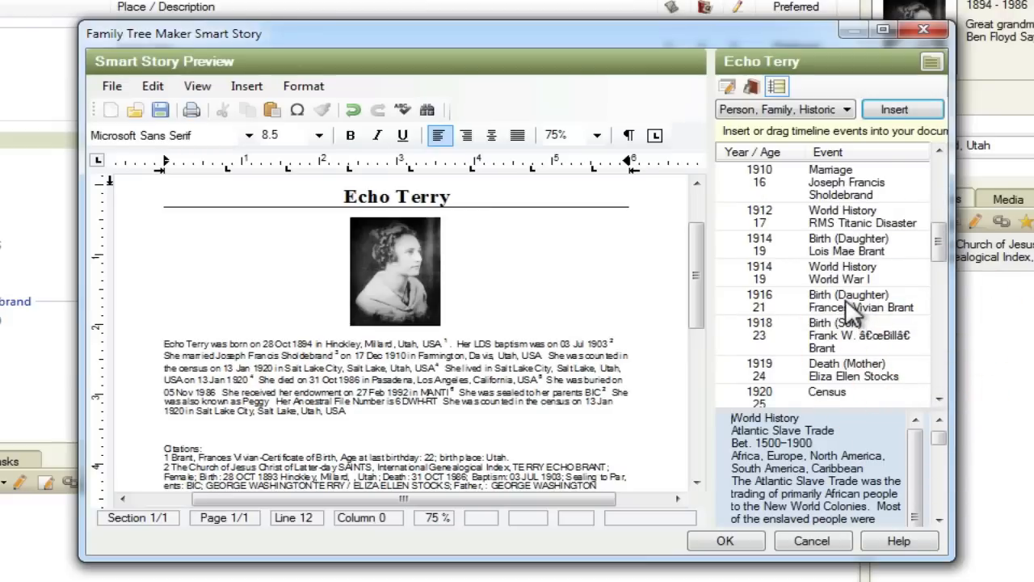
mouse_move(865, 250)
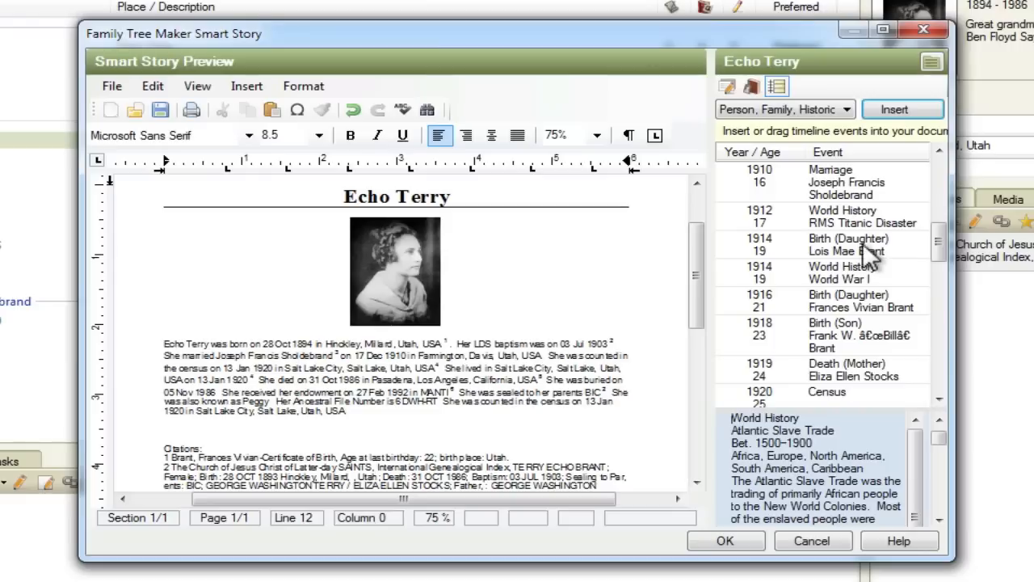
mouse_move(857, 231)
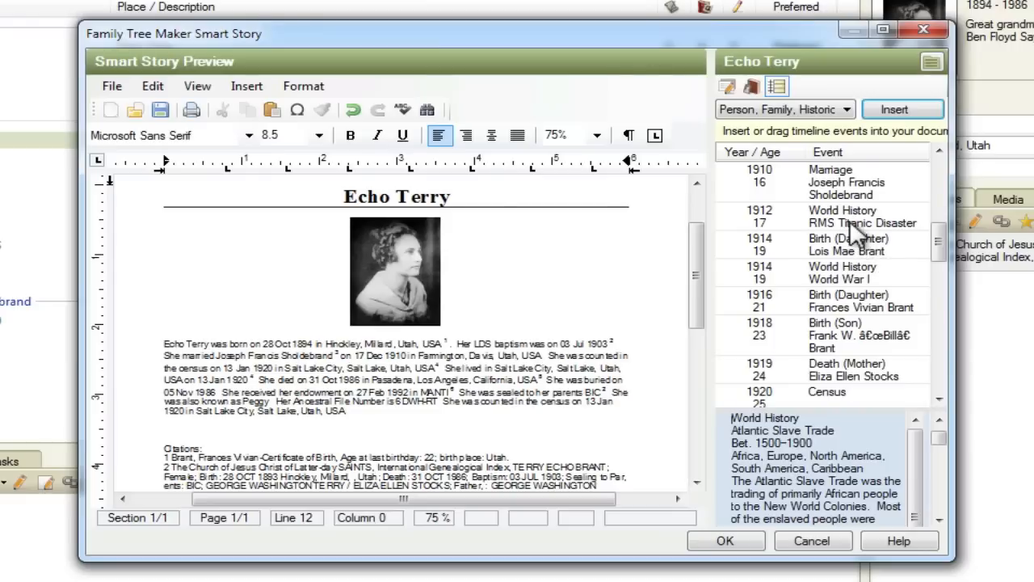
left_click(840, 217)
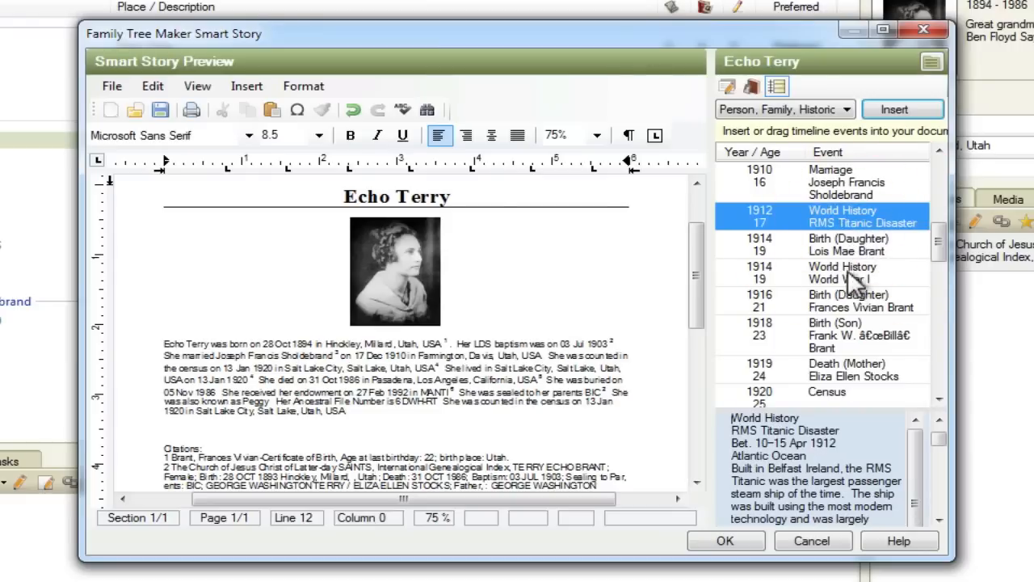
mouse_move(845, 230)
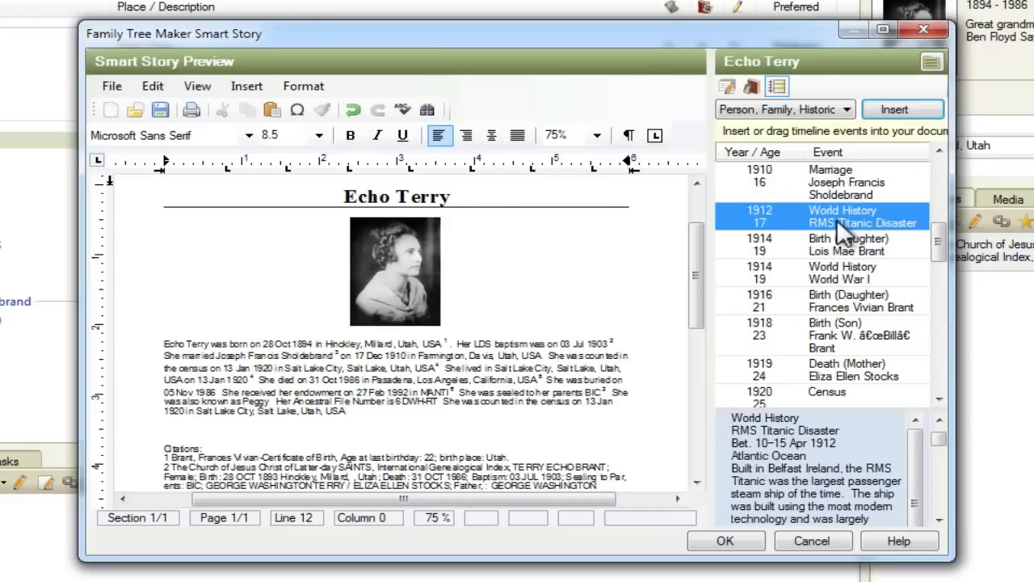
left_click(841, 300)
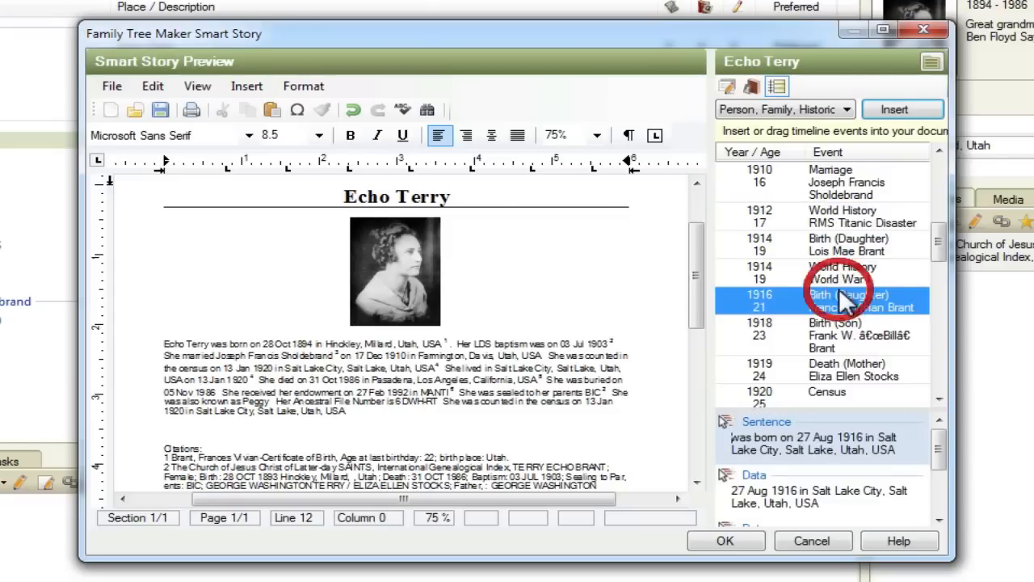
left_click(840, 215)
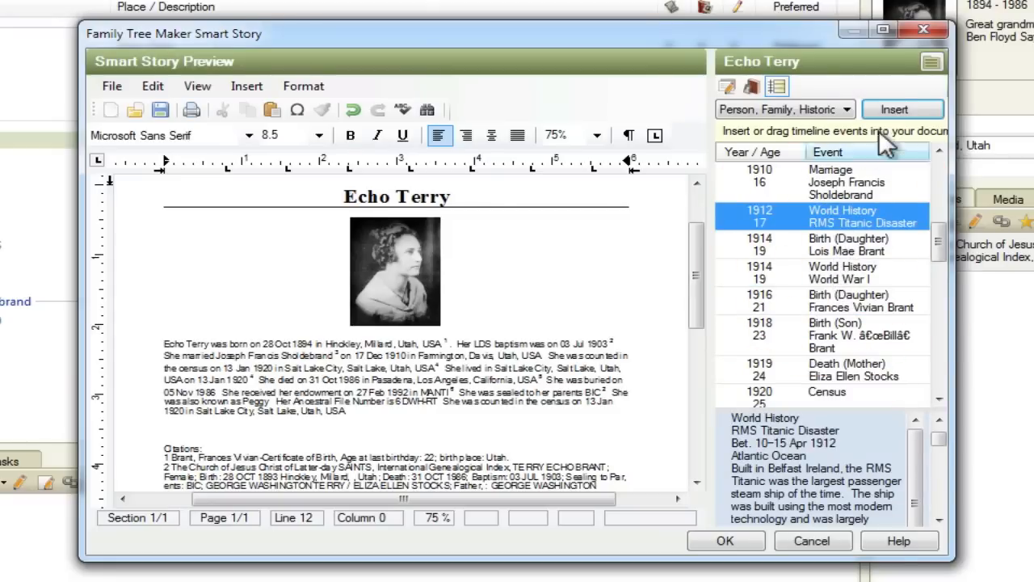
left_click(894, 109)
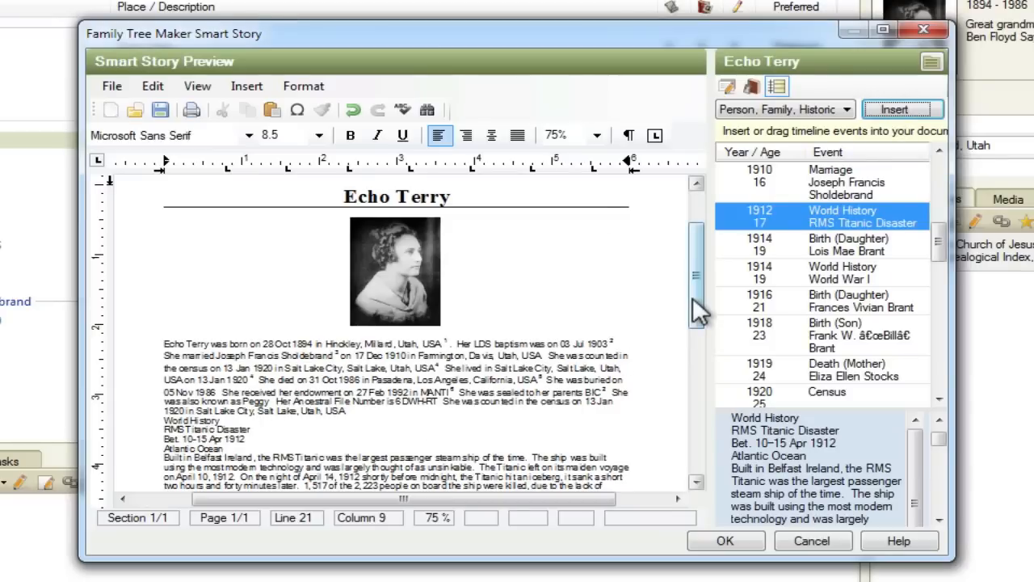
scroll("down", 3)
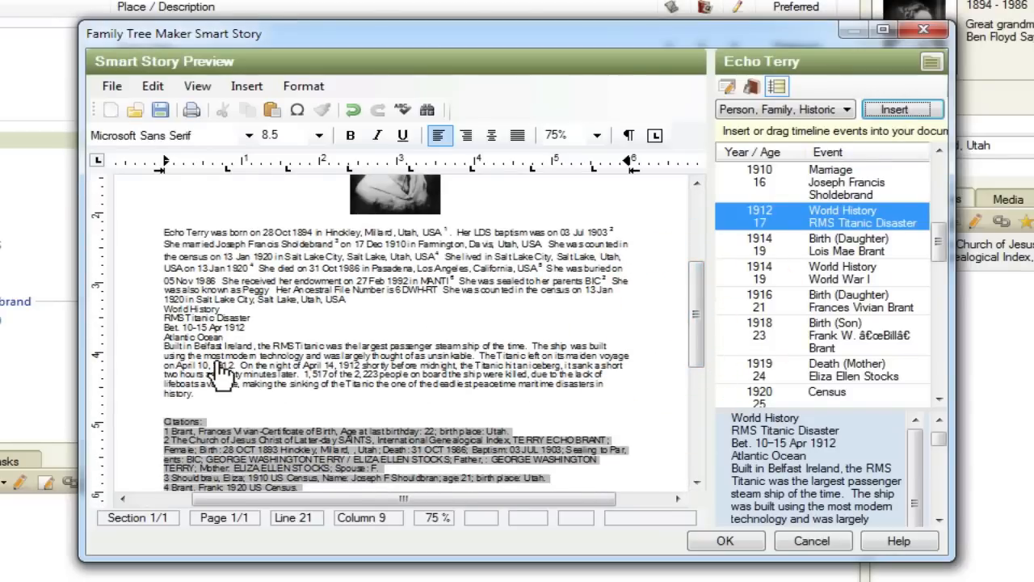
mouse_move(848, 289)
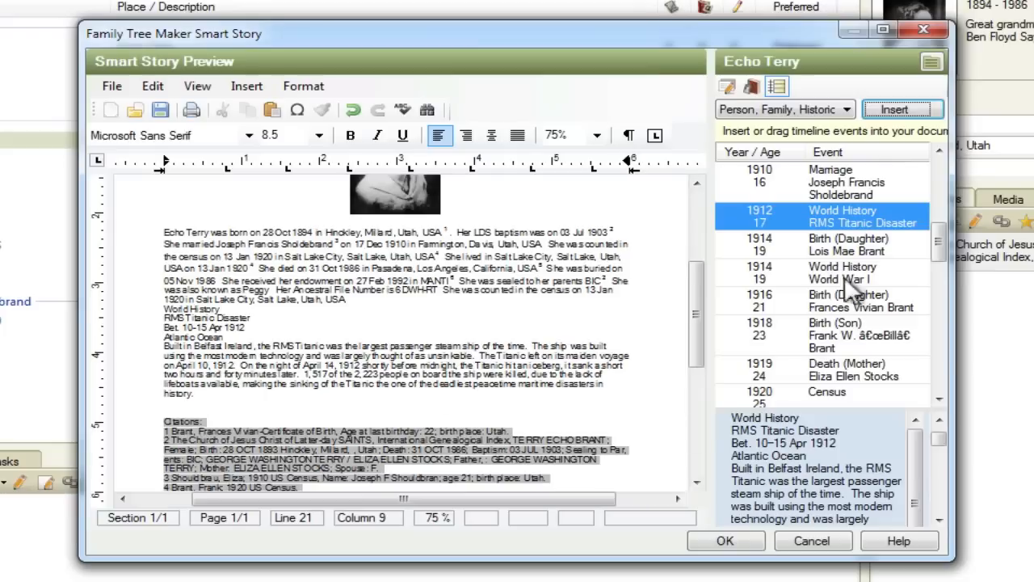
mouse_move(840, 449)
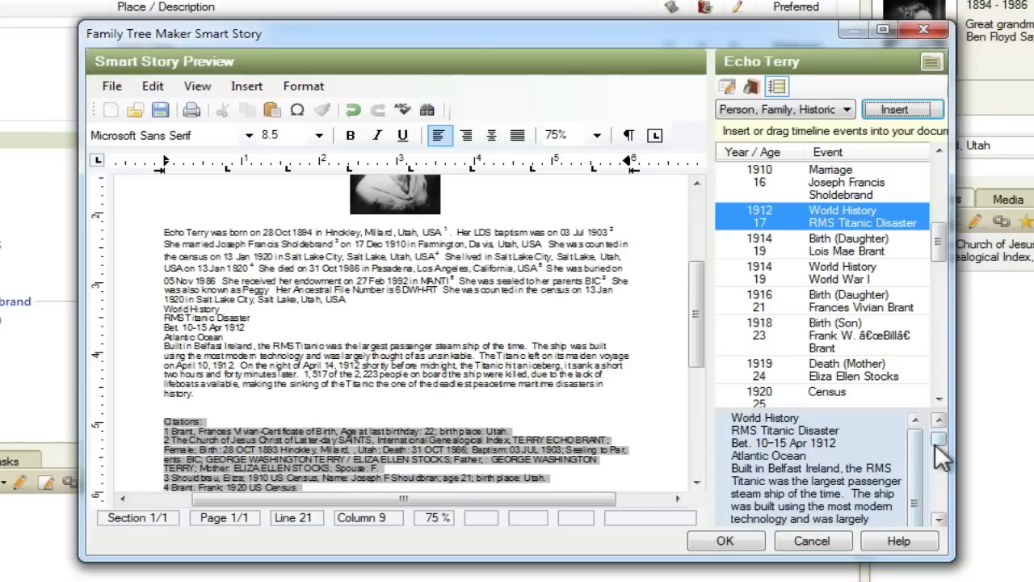
scroll("down", 3)
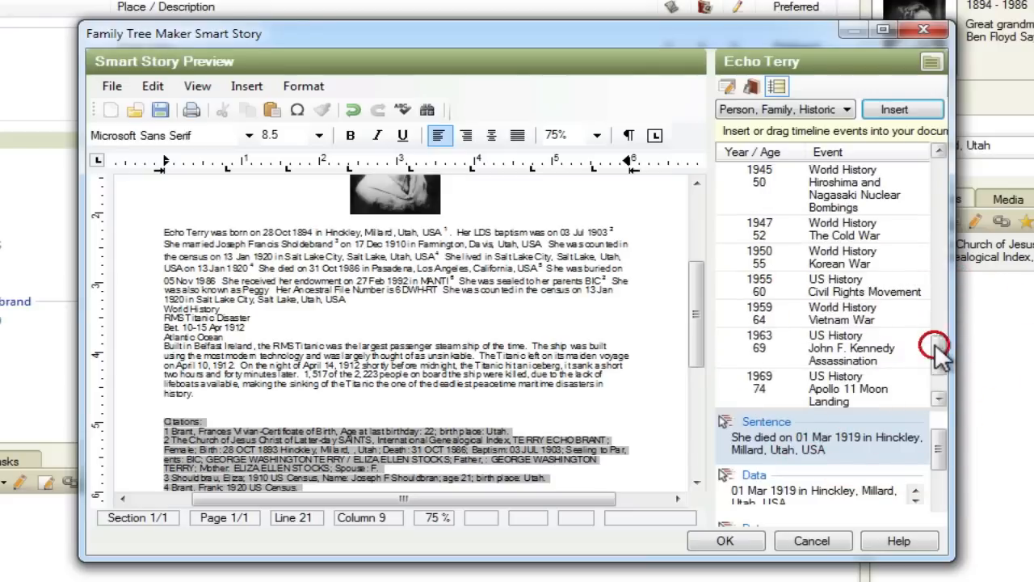
left_click(825, 285)
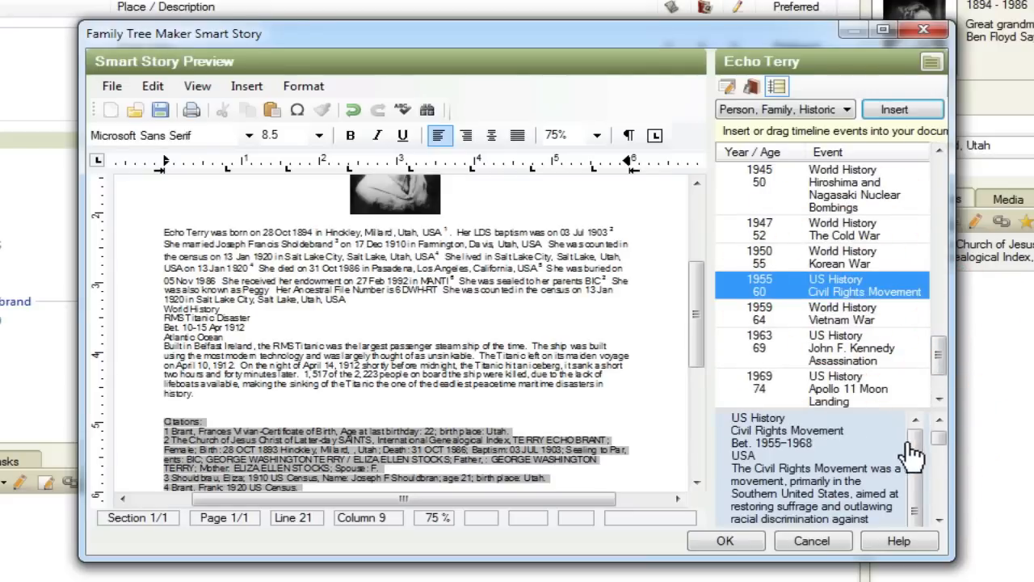
scroll("down", 3)
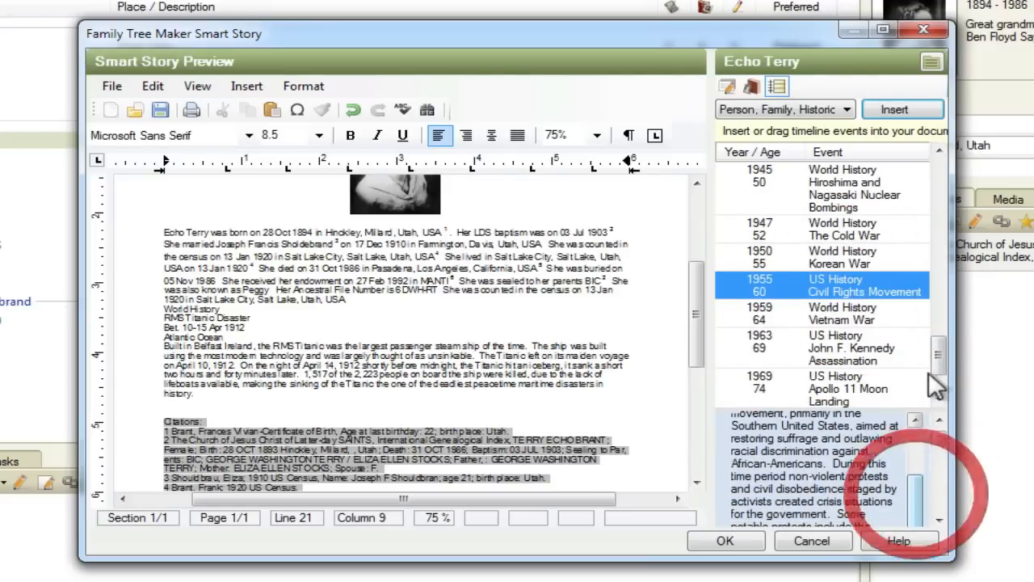
scroll("down", 3)
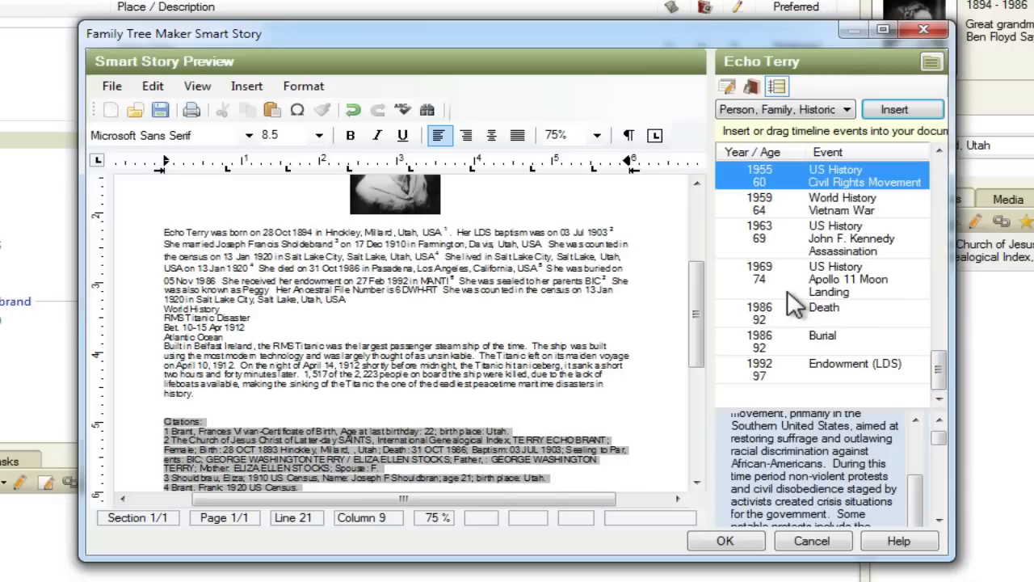
mouse_move(760, 372)
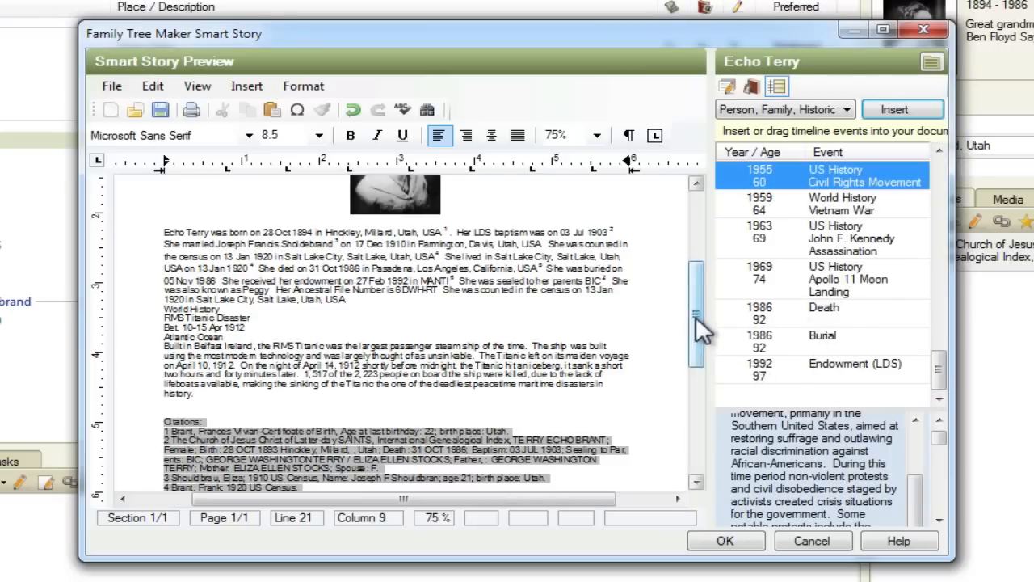
mouse_move(719, 331)
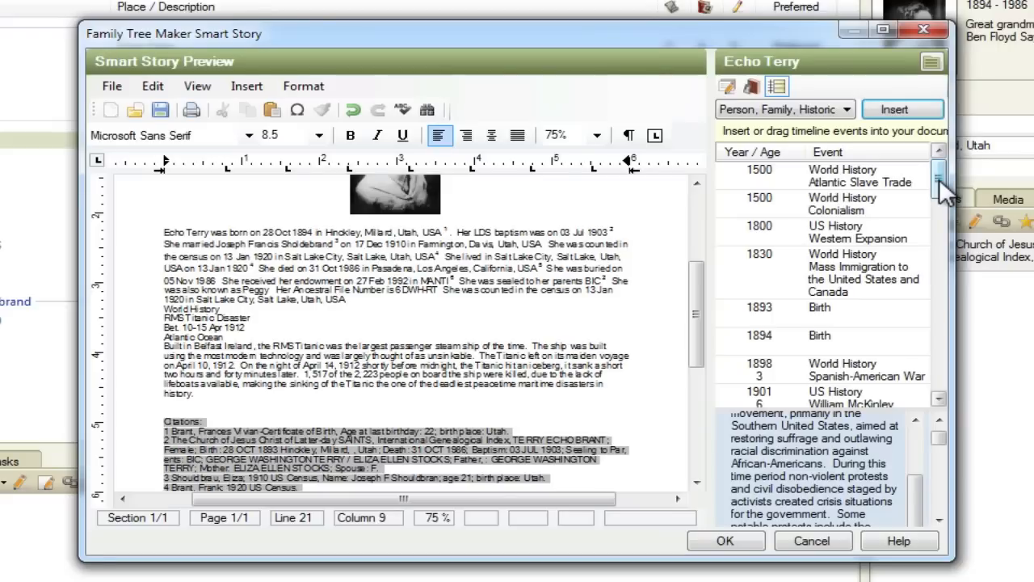
scroll("down", 3)
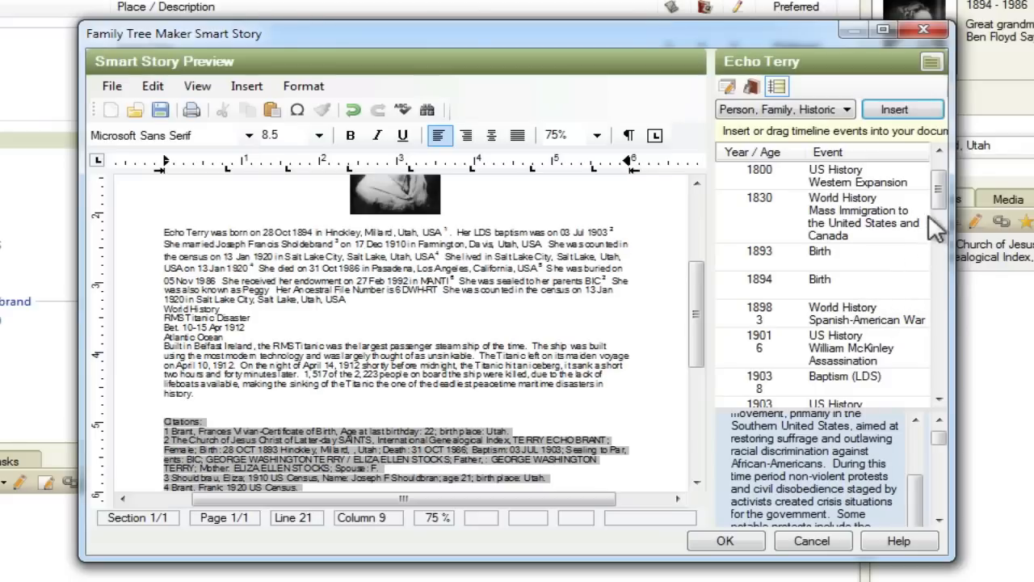
scroll("down", 3)
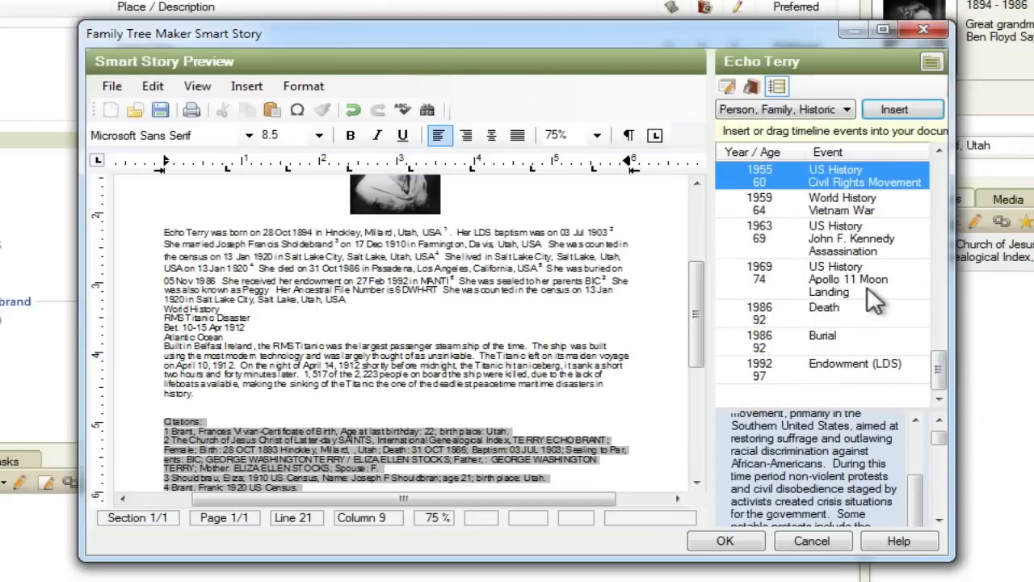
scroll("up", 3)
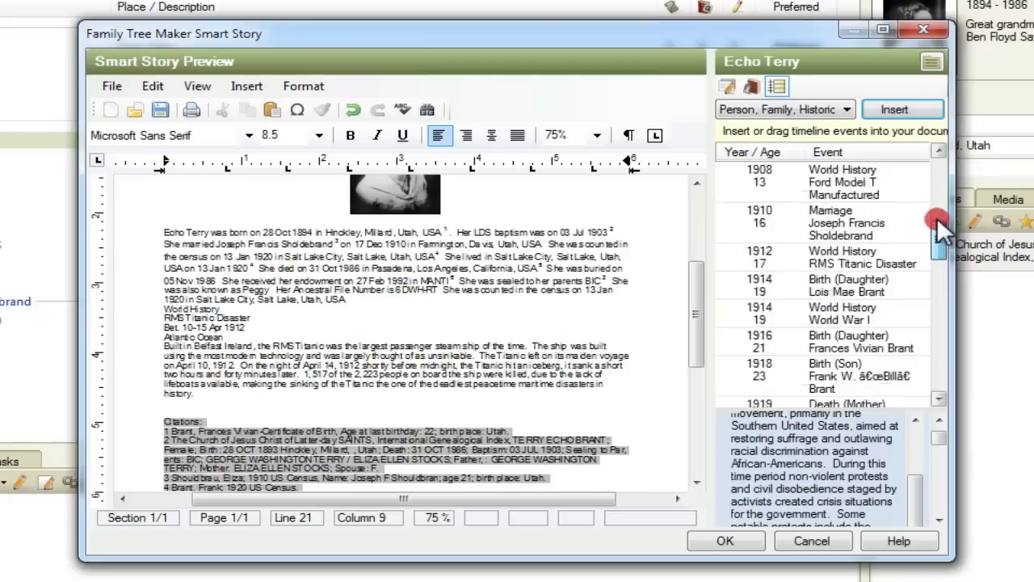
scroll("up", 3)
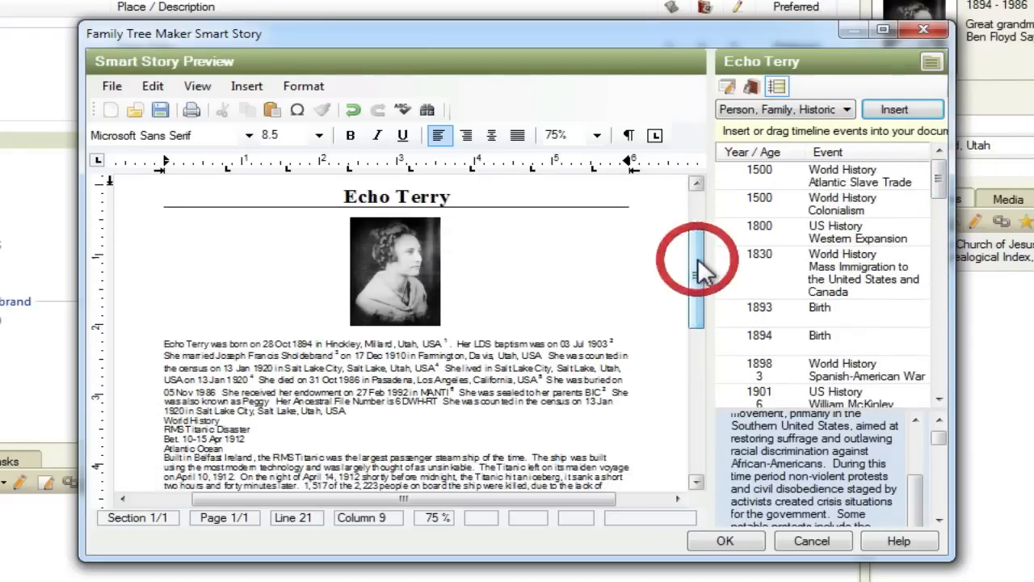
mouse_move(514, 319)
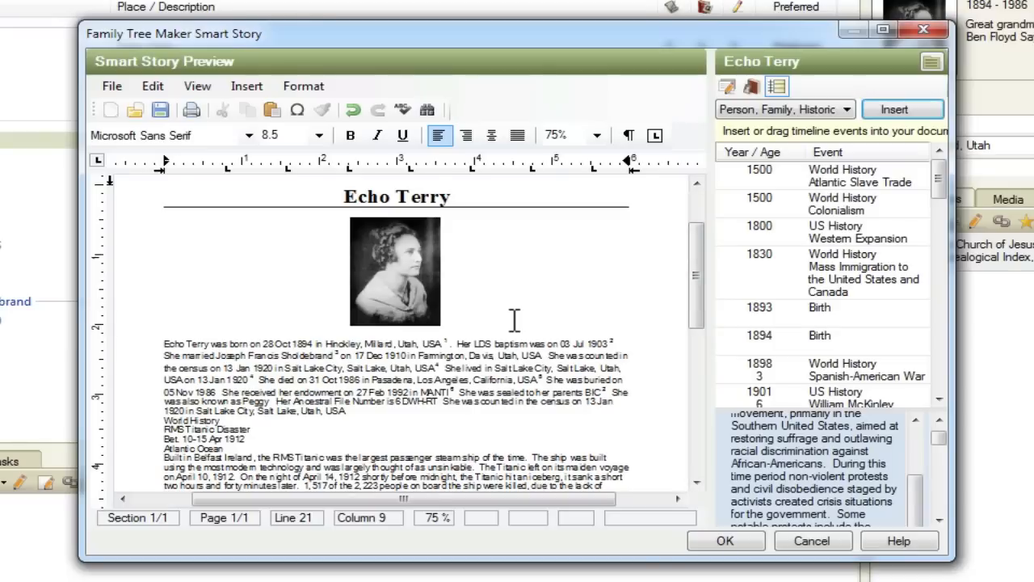
mouse_move(467, 393)
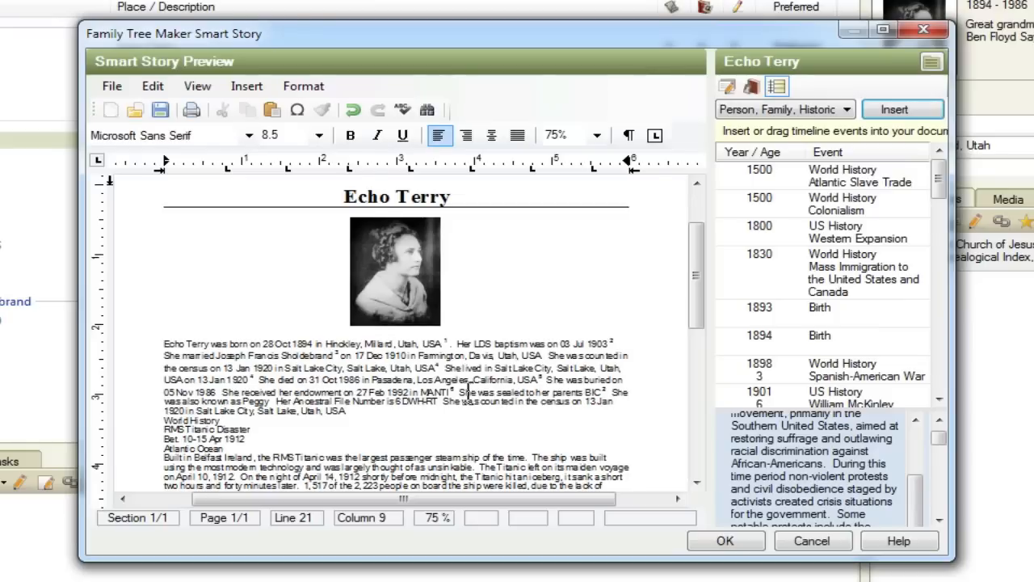
mouse_move(449, 372)
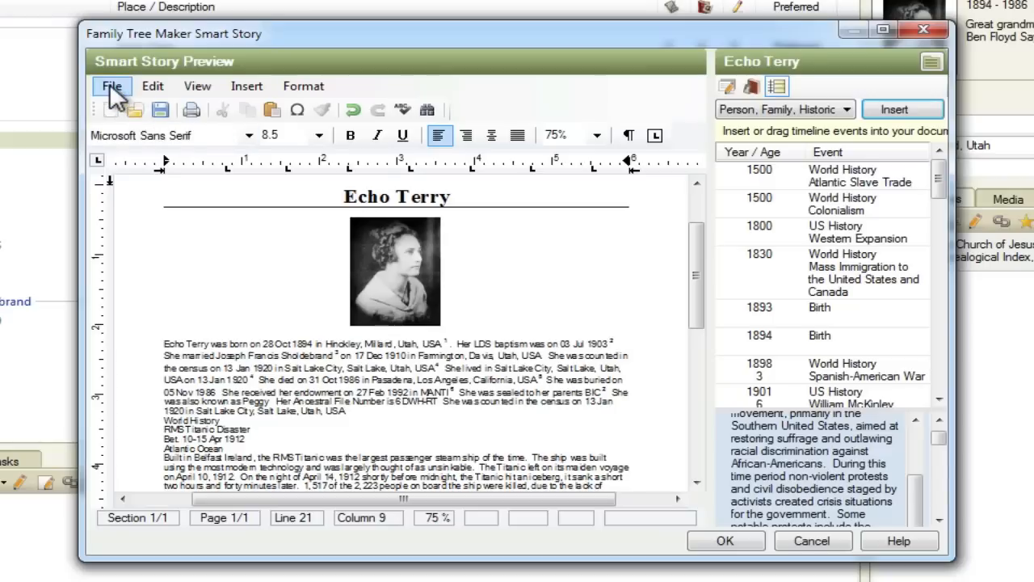
left_click(111, 86)
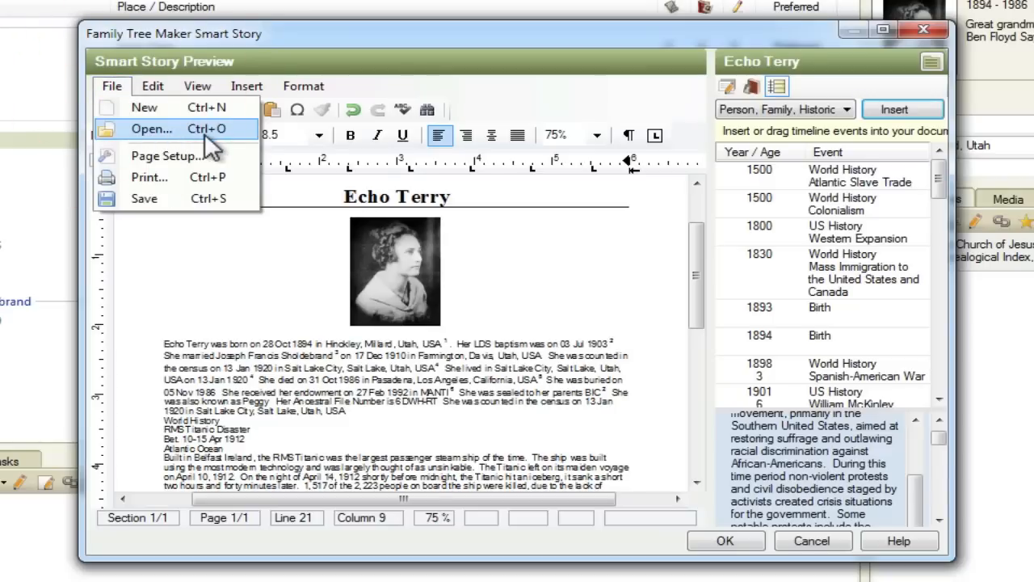
mouse_move(396, 380)
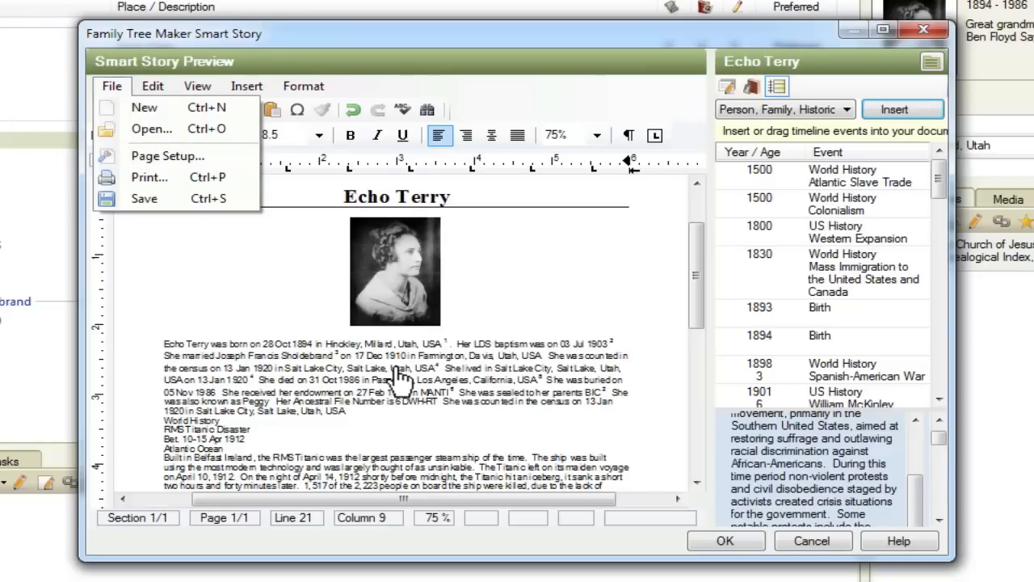
left_click(404, 430)
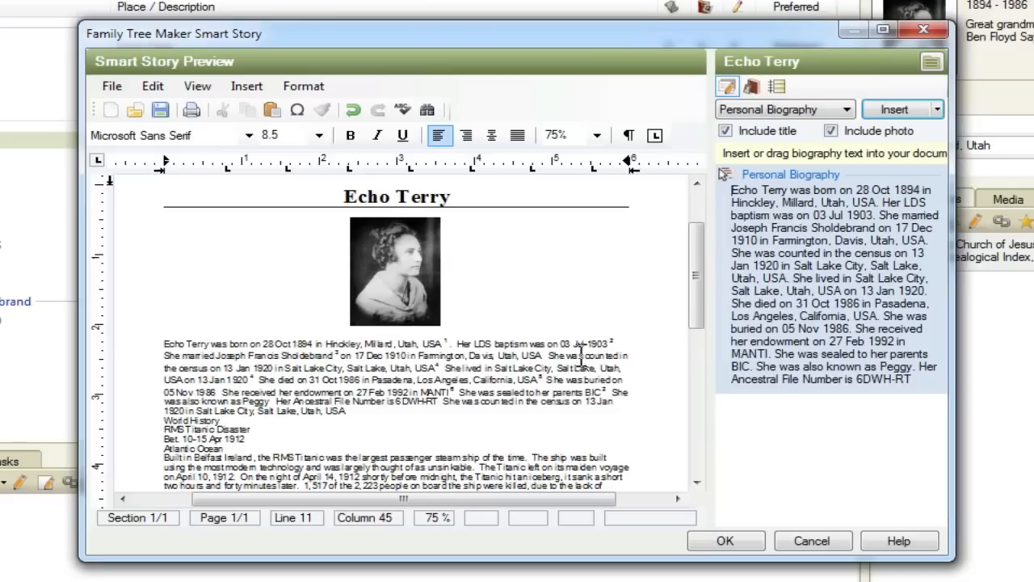
mouse_move(338, 354)
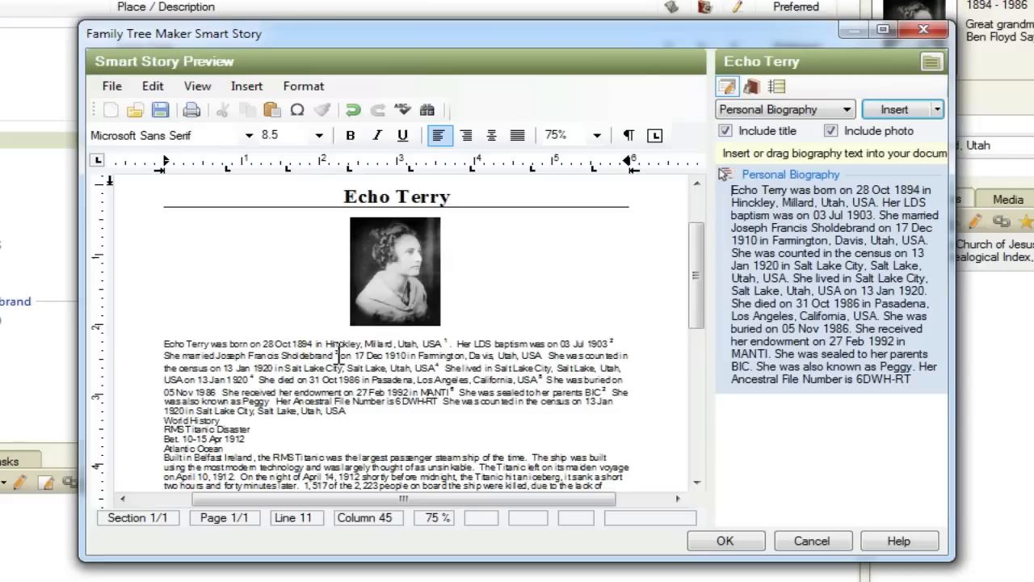
mouse_move(374, 379)
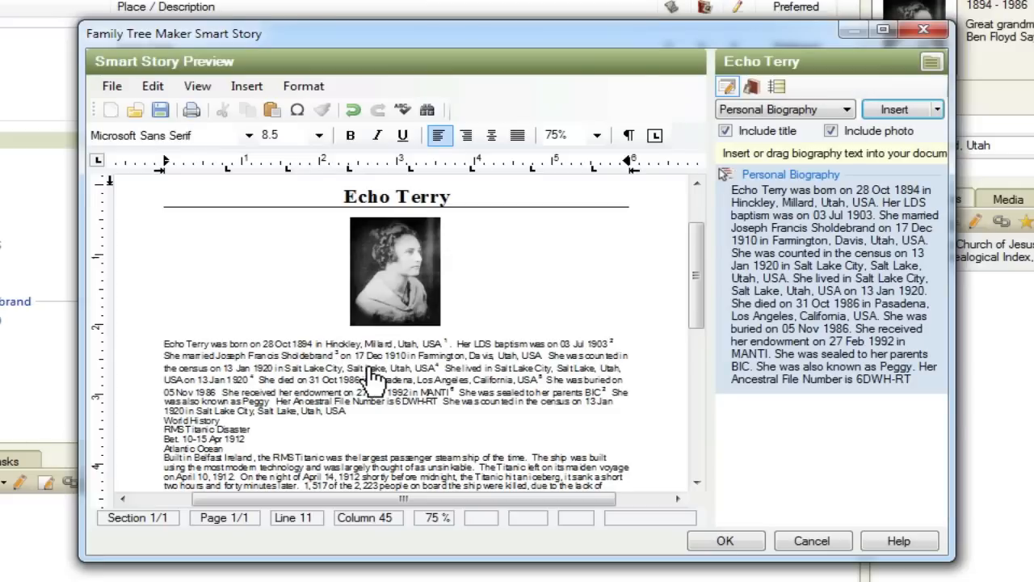
mouse_move(392, 372)
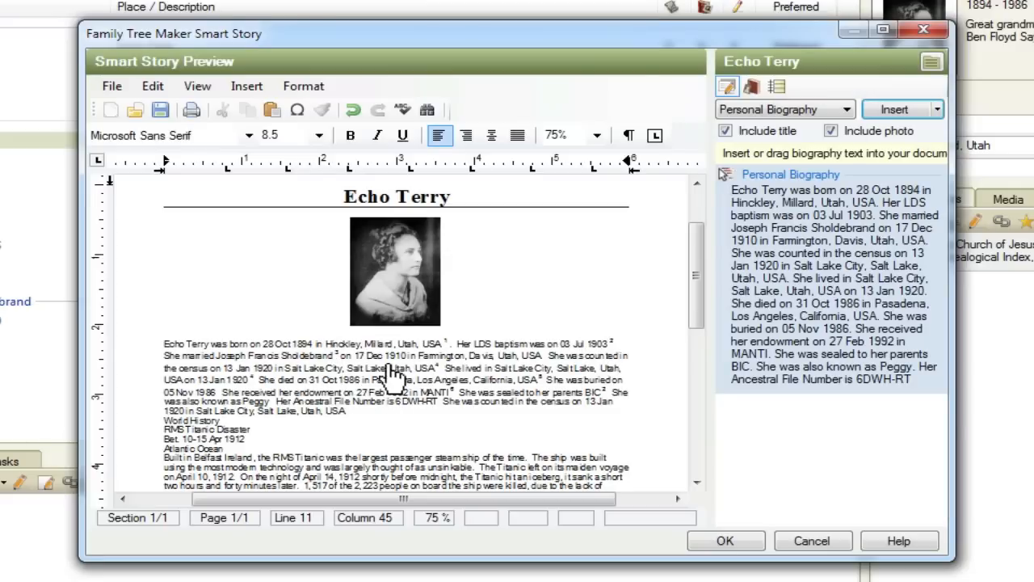
mouse_move(392, 384)
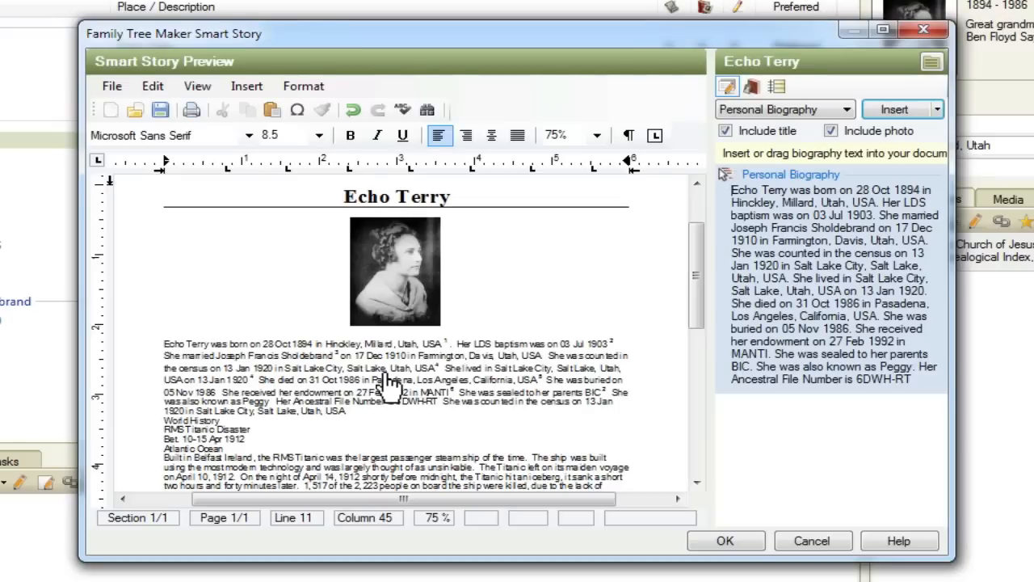
mouse_move(417, 372)
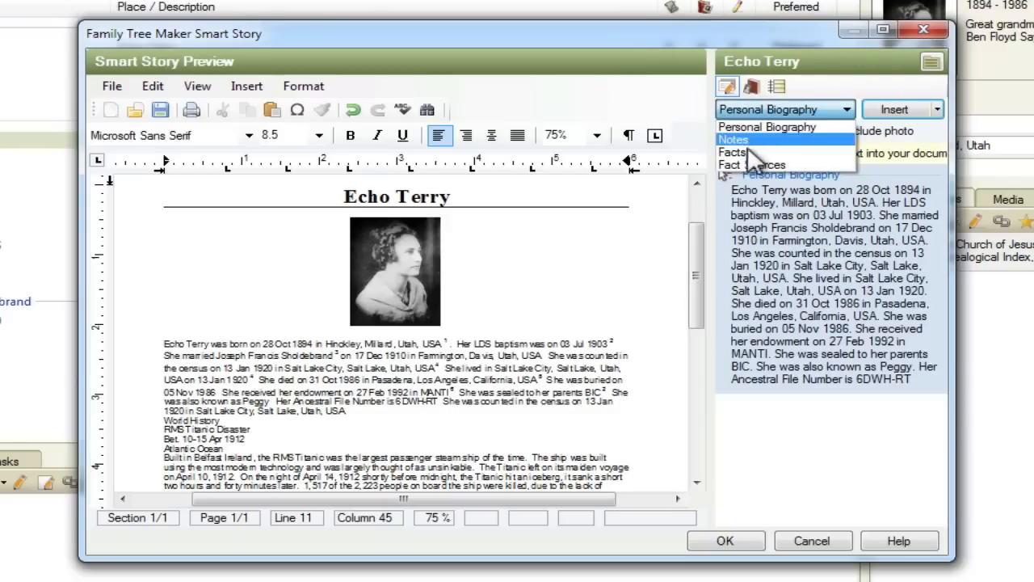
left_click(732, 152)
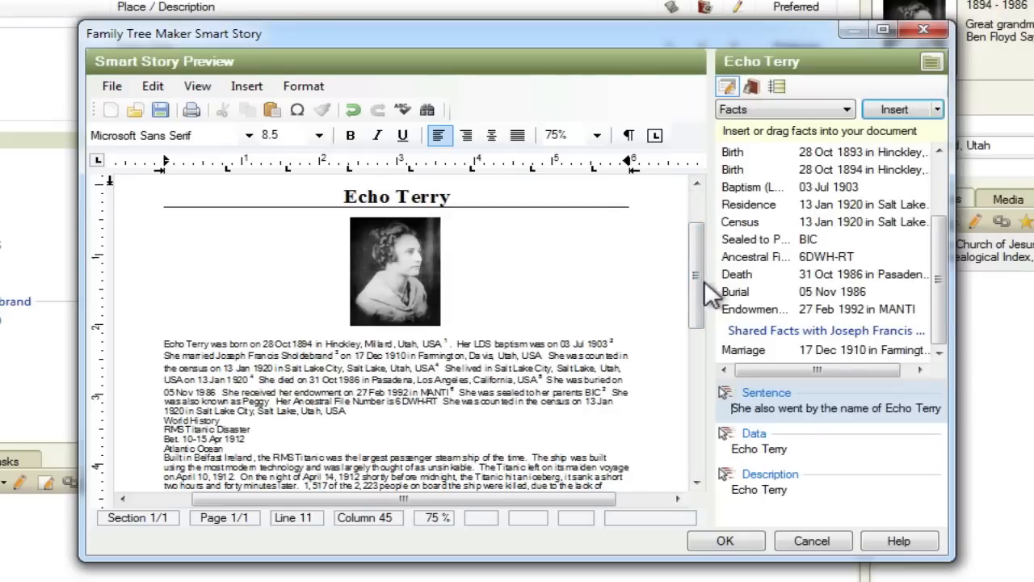
scroll("up", 3)
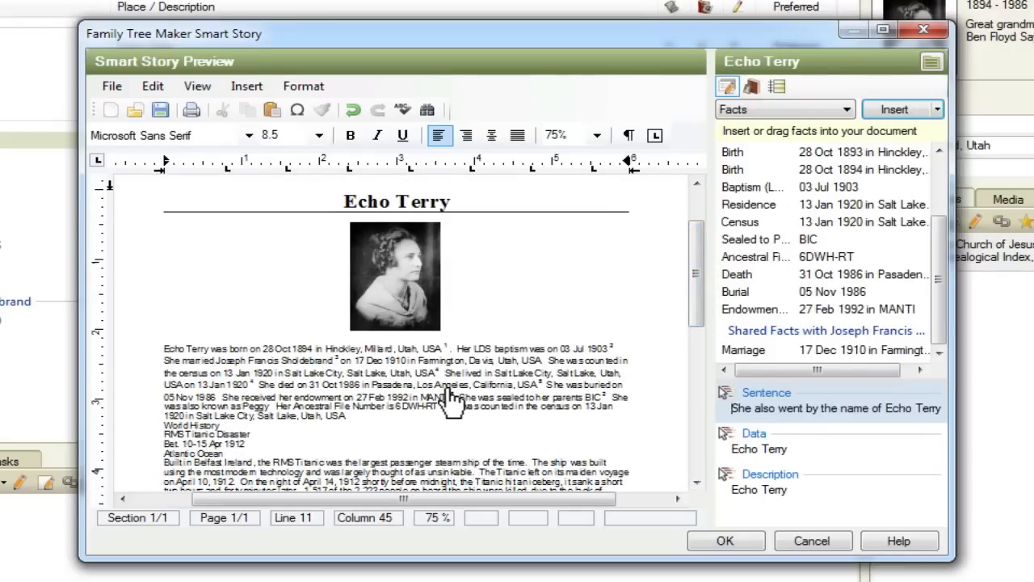
mouse_move(413, 394)
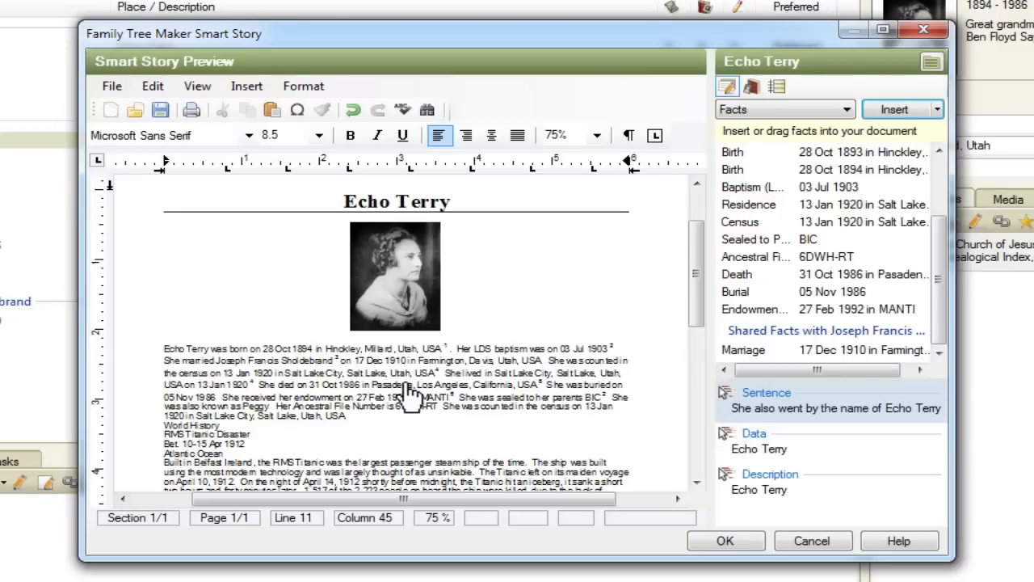
mouse_move(281, 267)
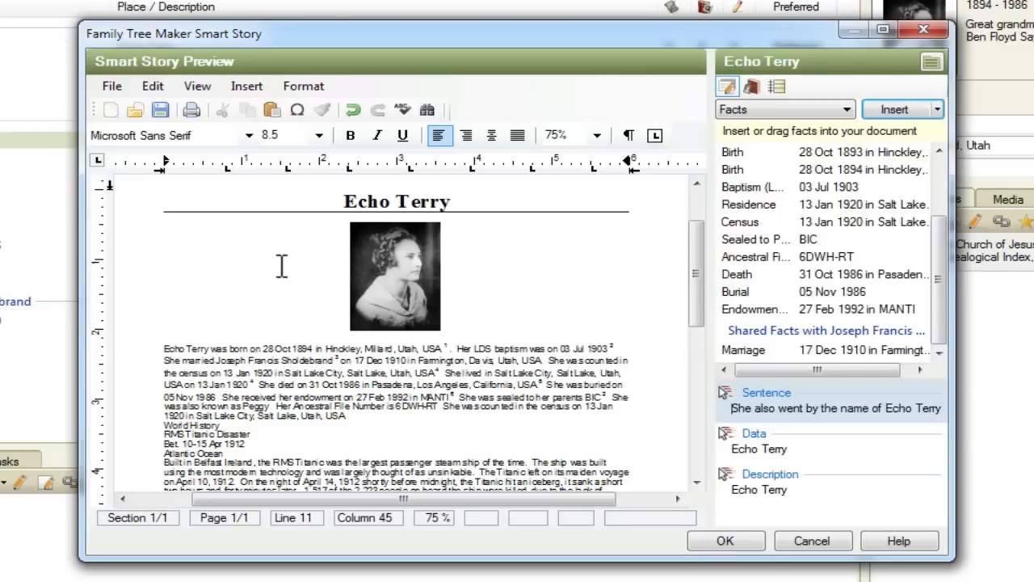
mouse_move(404, 388)
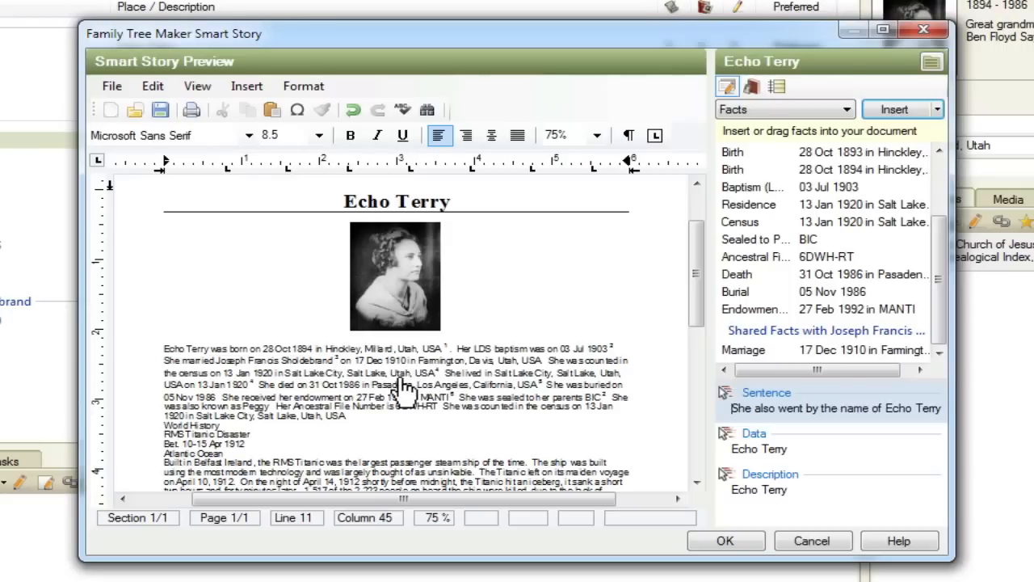
mouse_move(161, 109)
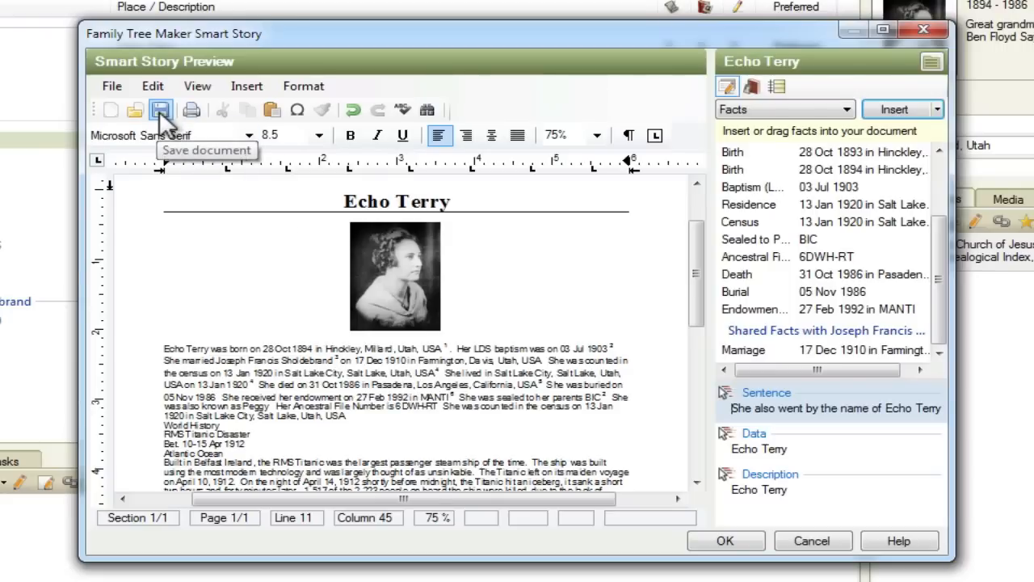
Save the story as 'Echo Terry Story' filed under the Documents category
left_click(111, 86)
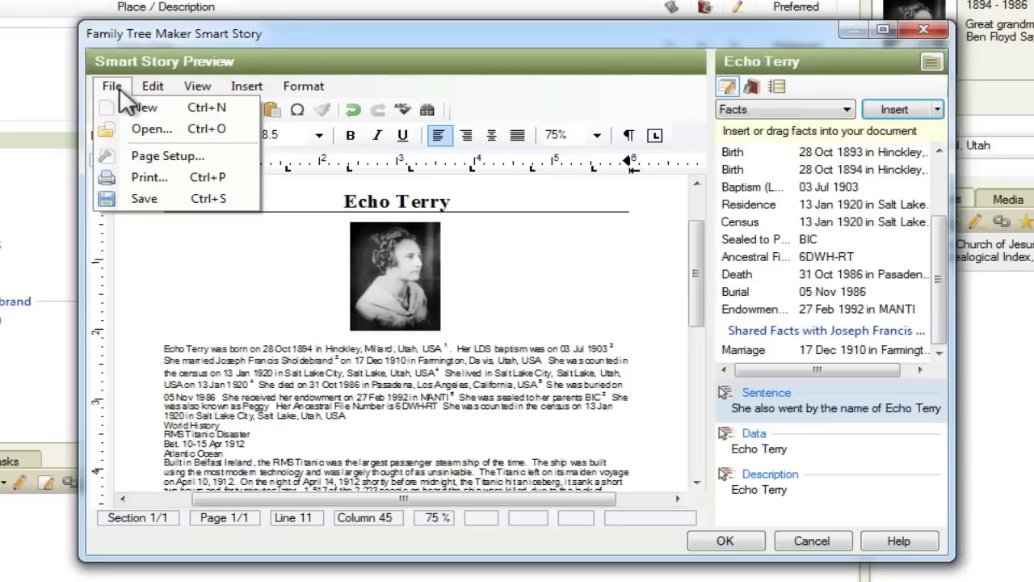
mouse_move(144, 198)
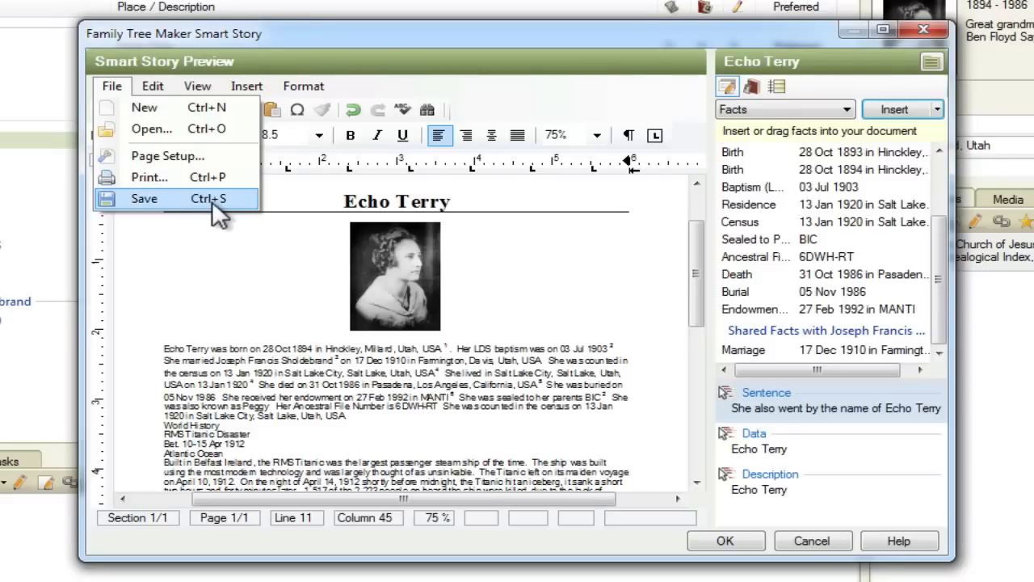
mouse_move(179, 212)
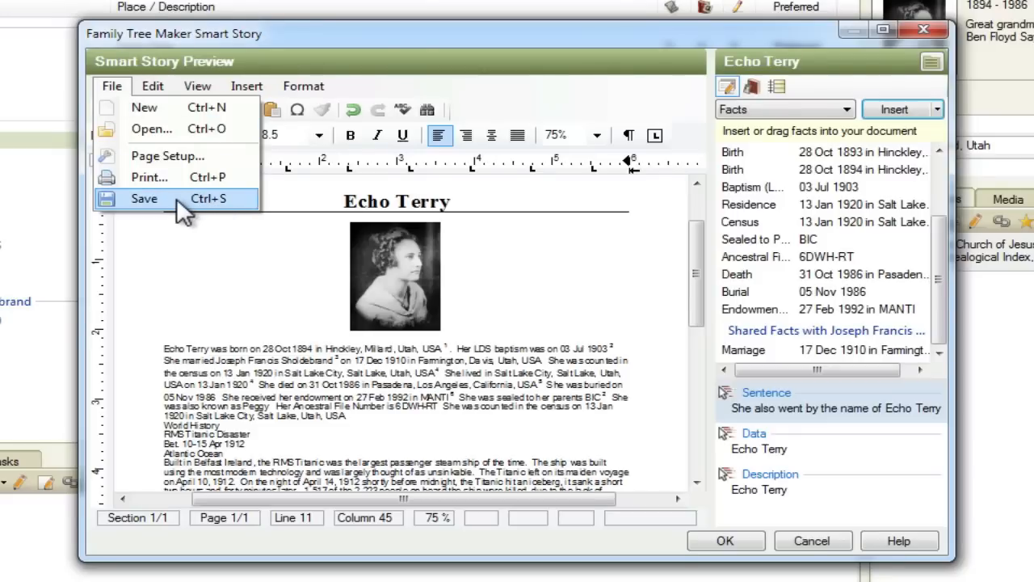
left_click(144, 198)
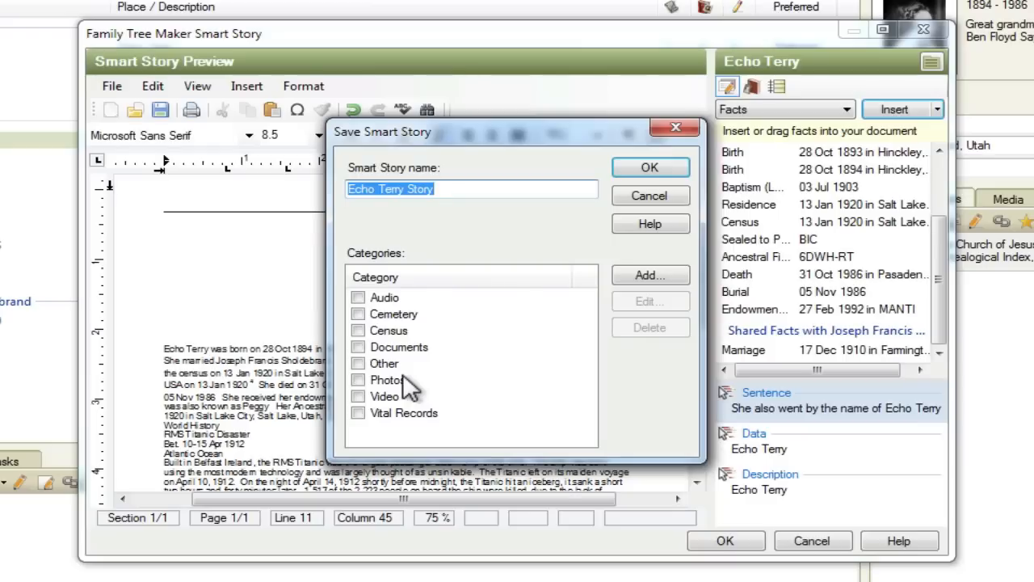
mouse_move(404, 218)
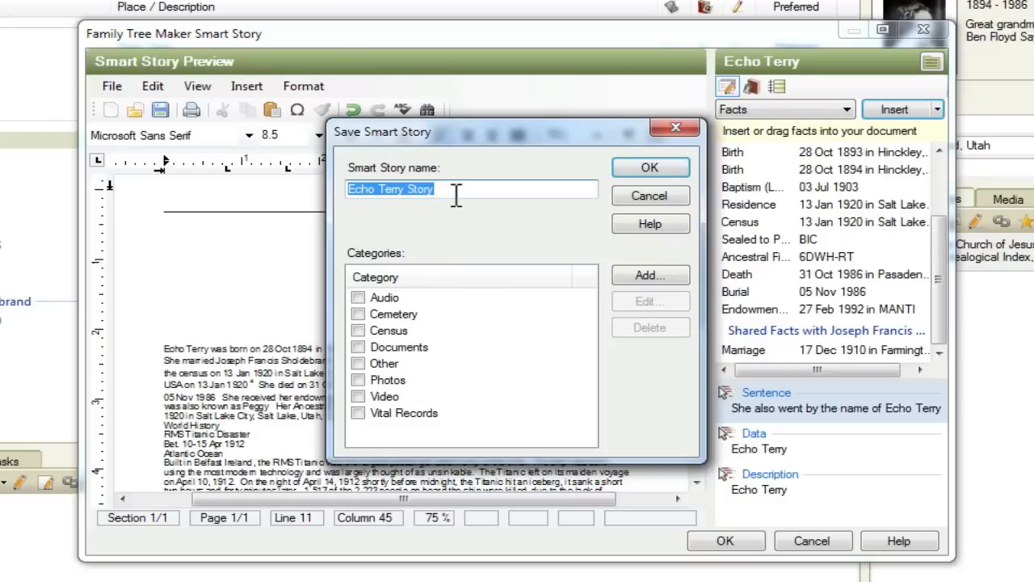
left_click(453, 188)
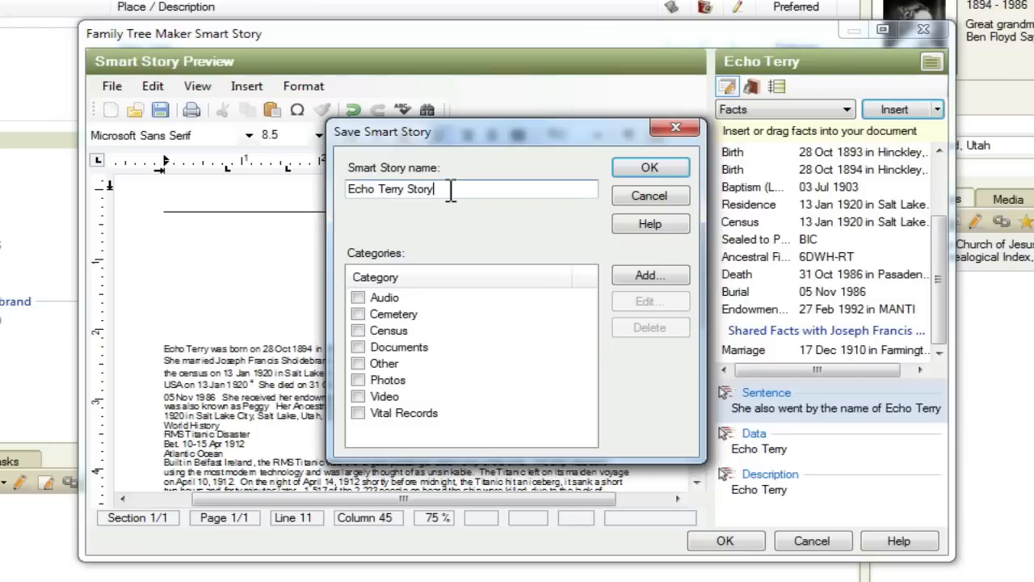
mouse_move(450, 270)
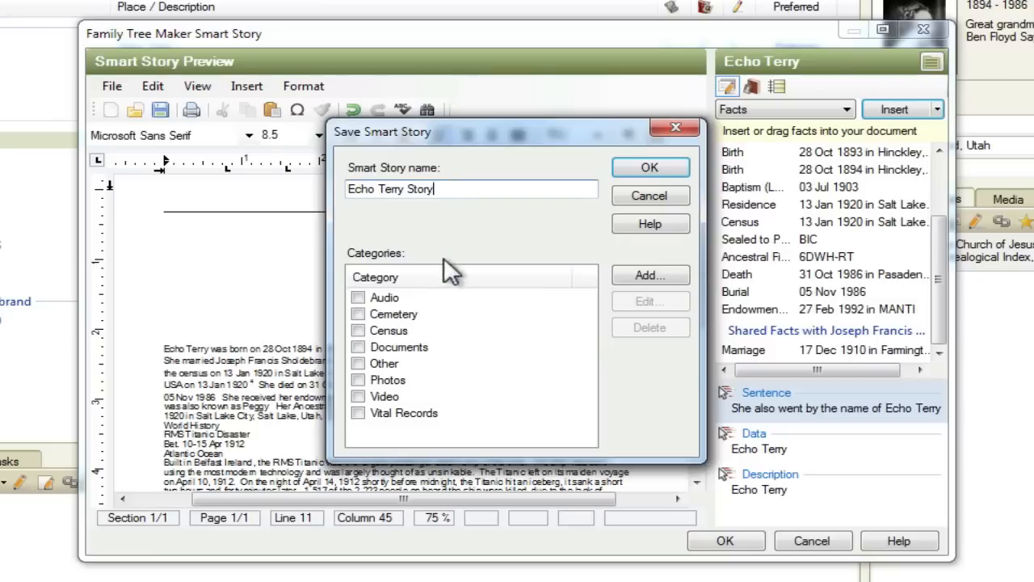
mouse_move(365, 358)
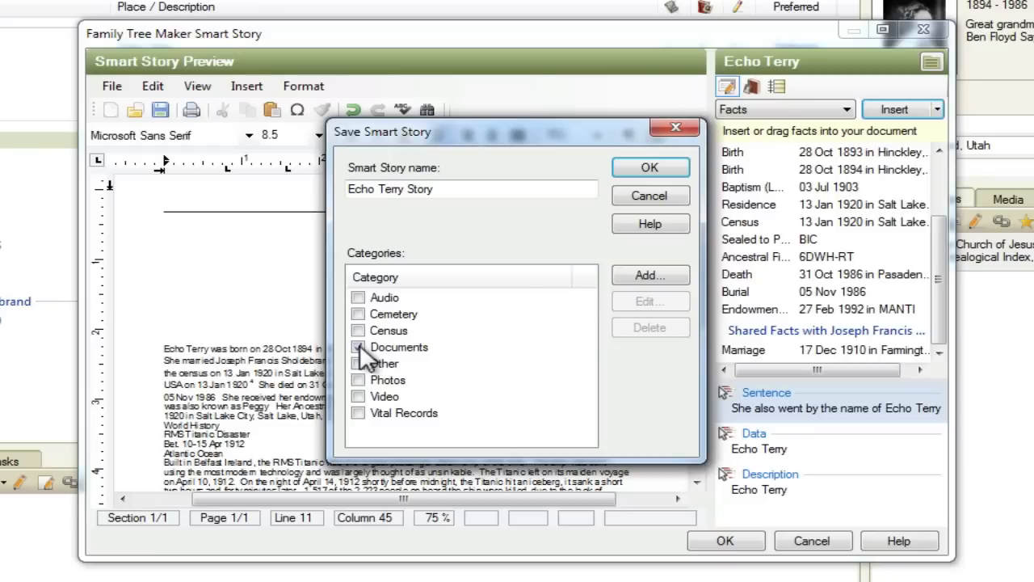
left_click(650, 168)
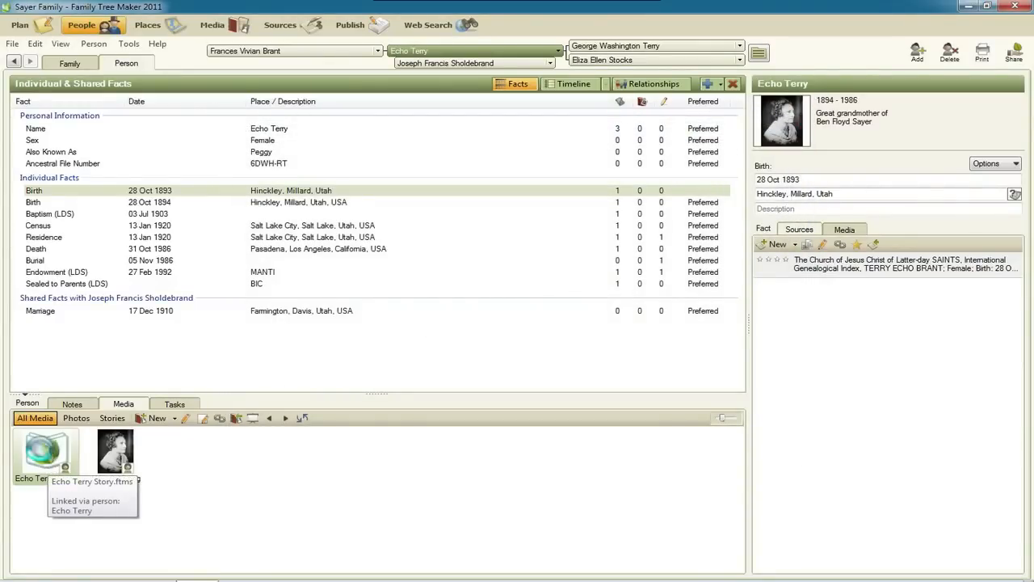
Double-click Echo Terry Story in her Media tab to reopen it in the preview
double_click(44, 448)
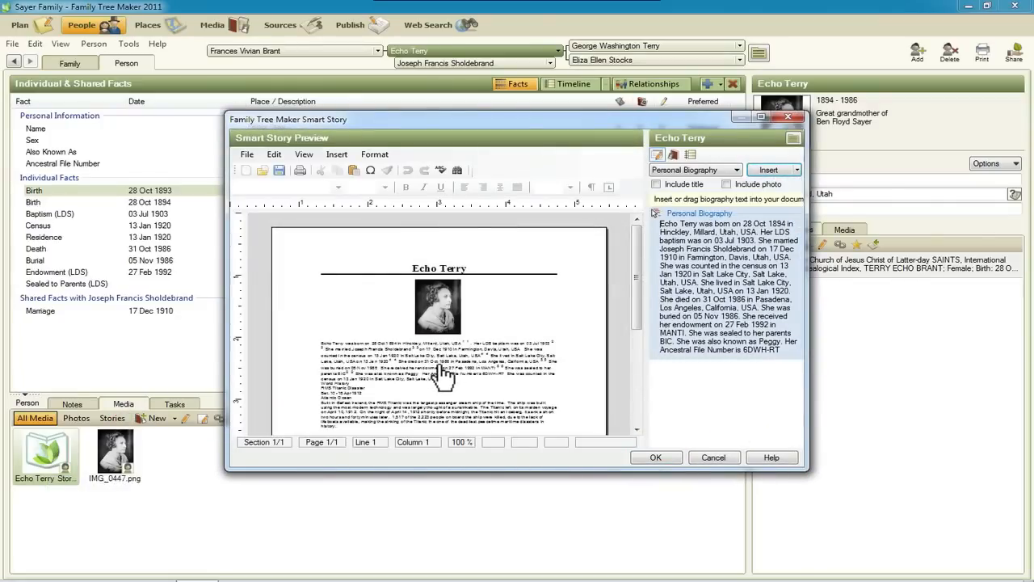
mouse_move(739, 170)
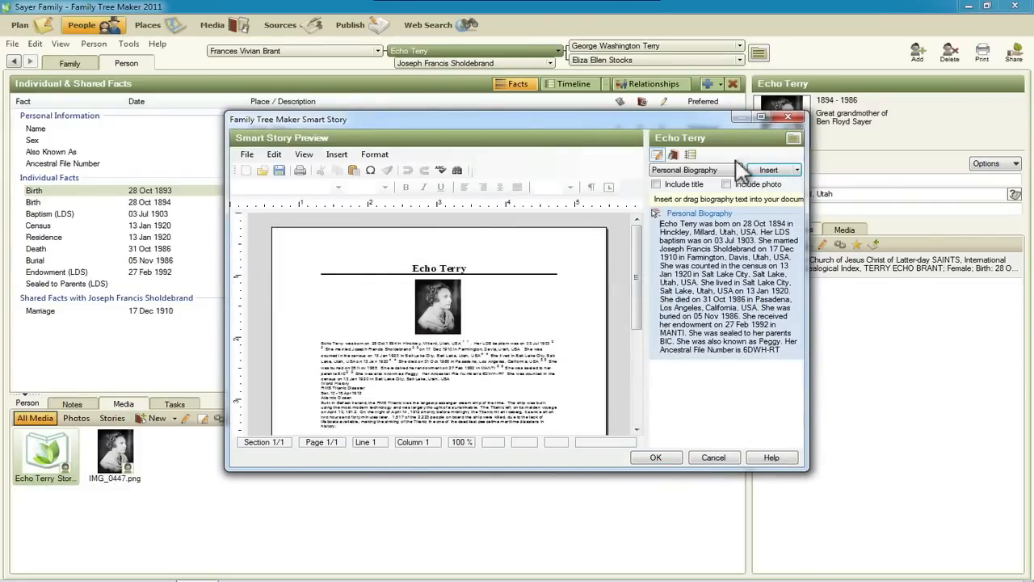